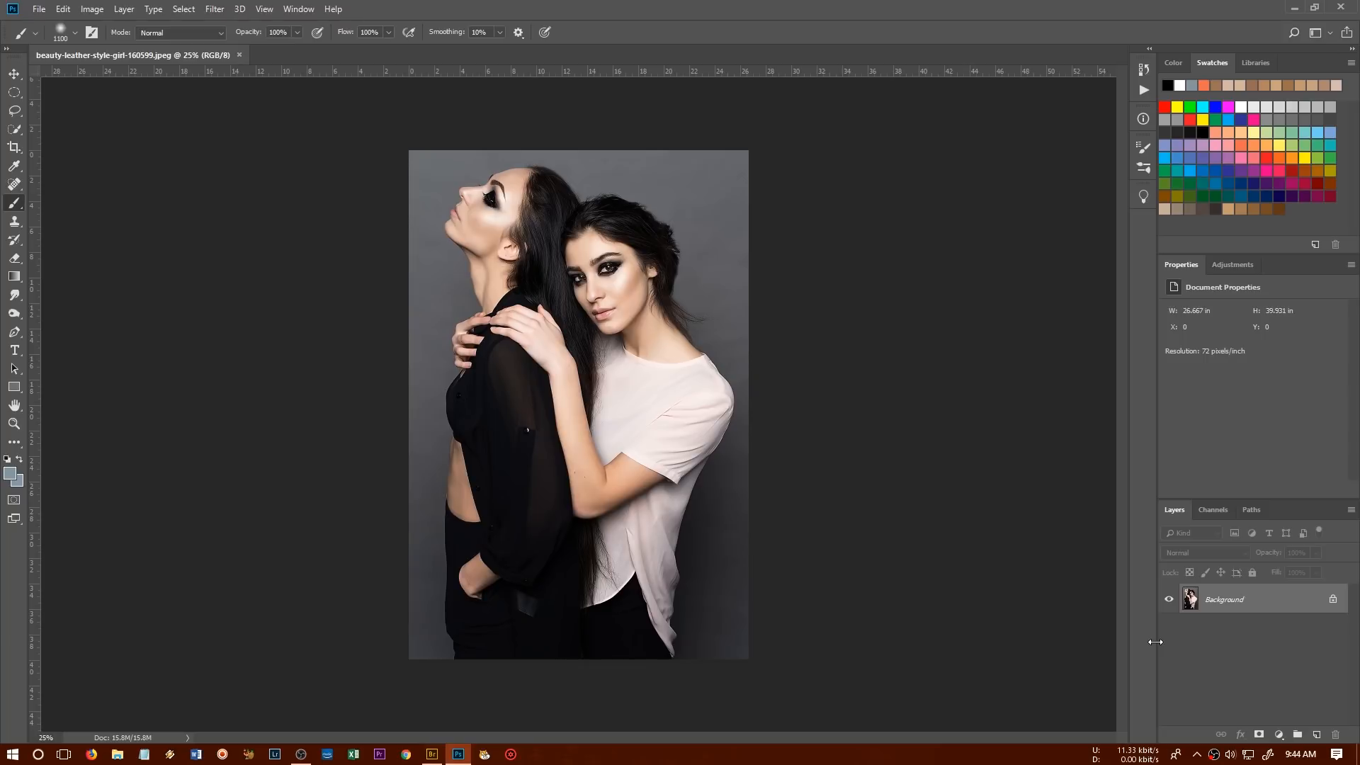
{"action": "mouse_move", "coordinate": [1277, 696]}
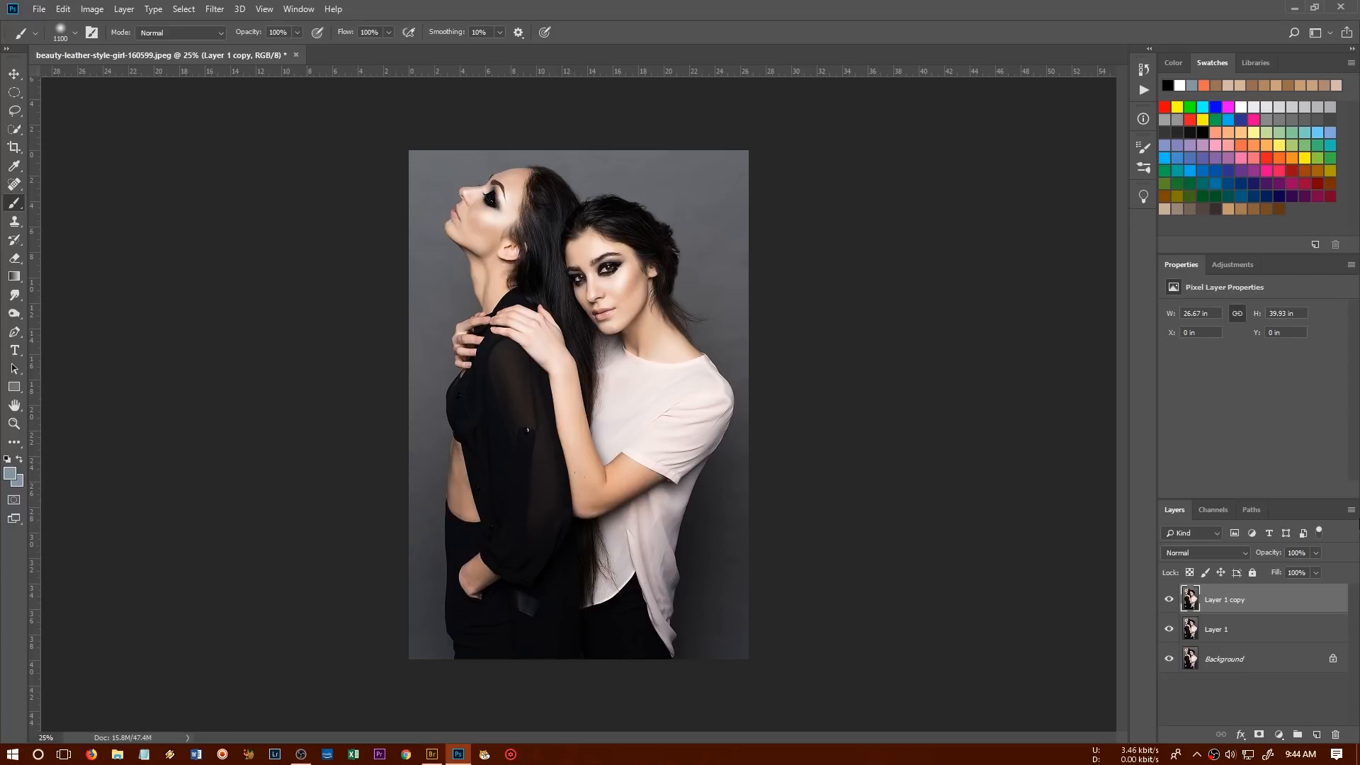
Set the top duplicate (Layer 1 copy) blend mode to Multiply to darken the portrait.
{"action": "left_click", "coordinate": [1205, 552]}
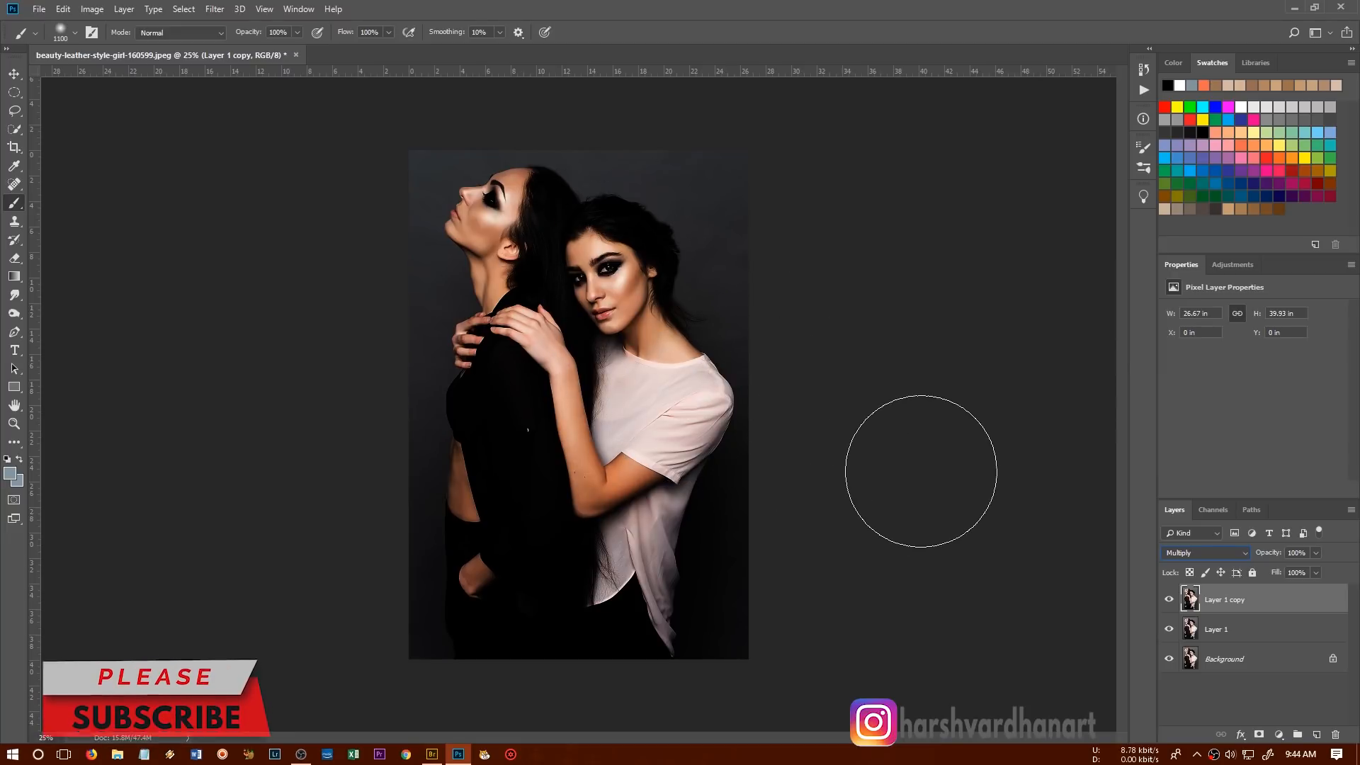
{"action": "mouse_move", "coordinate": [1221, 449]}
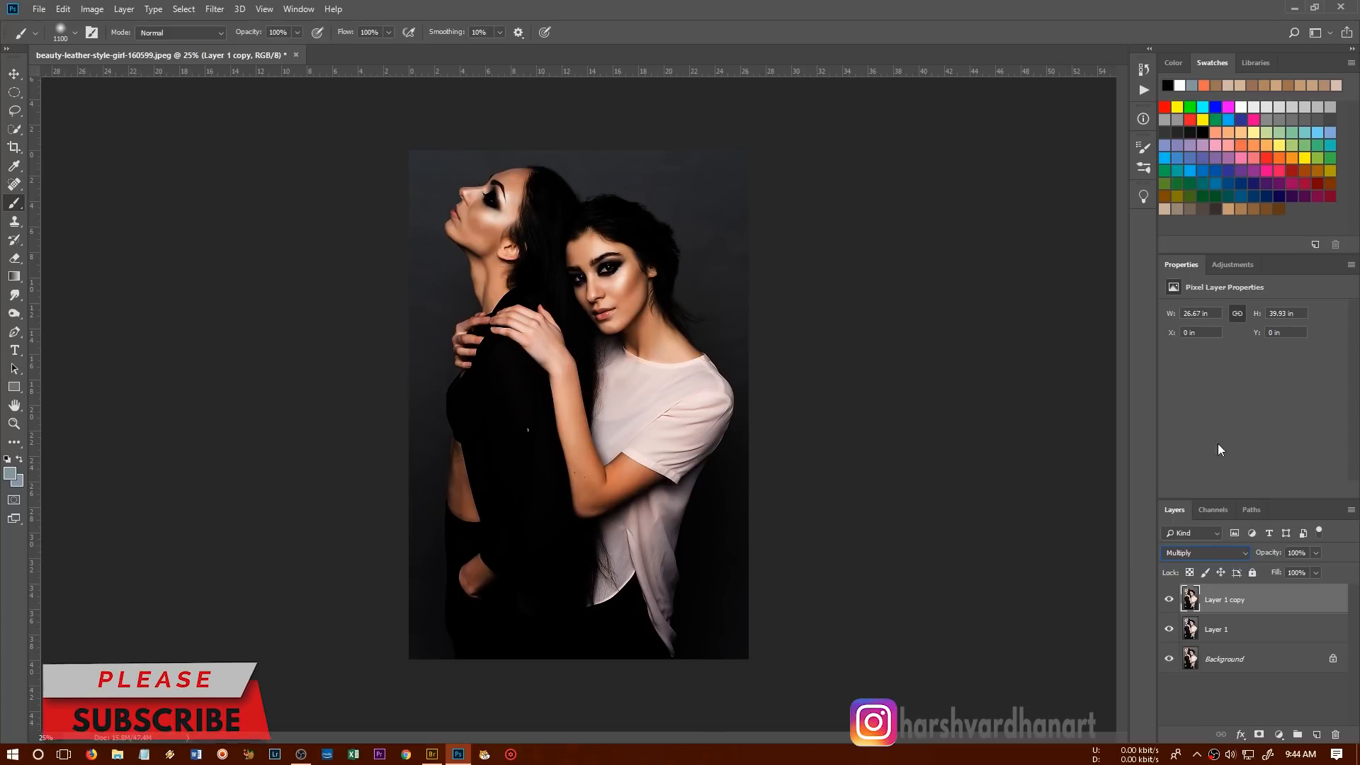
Add a Hue/Saturation adjustment layer with Saturation lowered to −50.
{"action": "left_click", "coordinate": [1232, 265]}
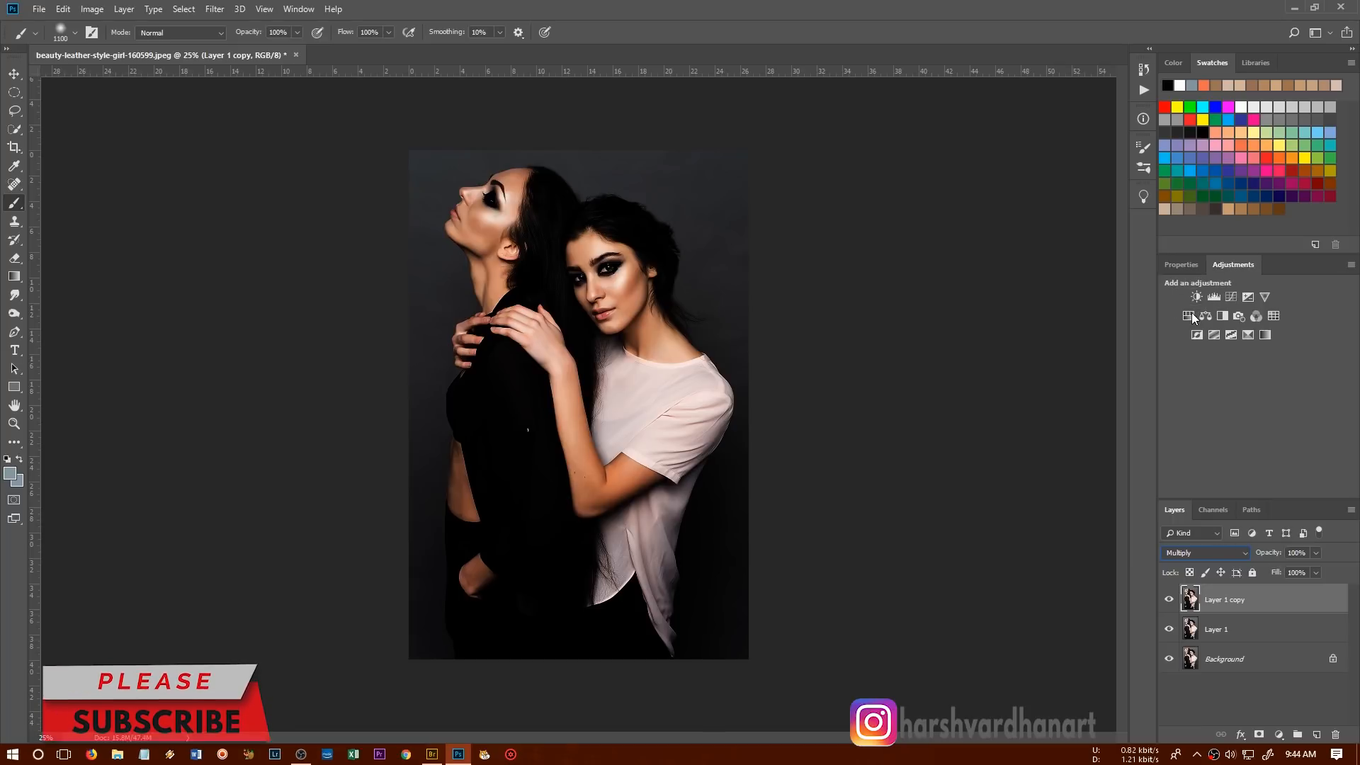
{"action": "left_click", "coordinate": [1213, 316]}
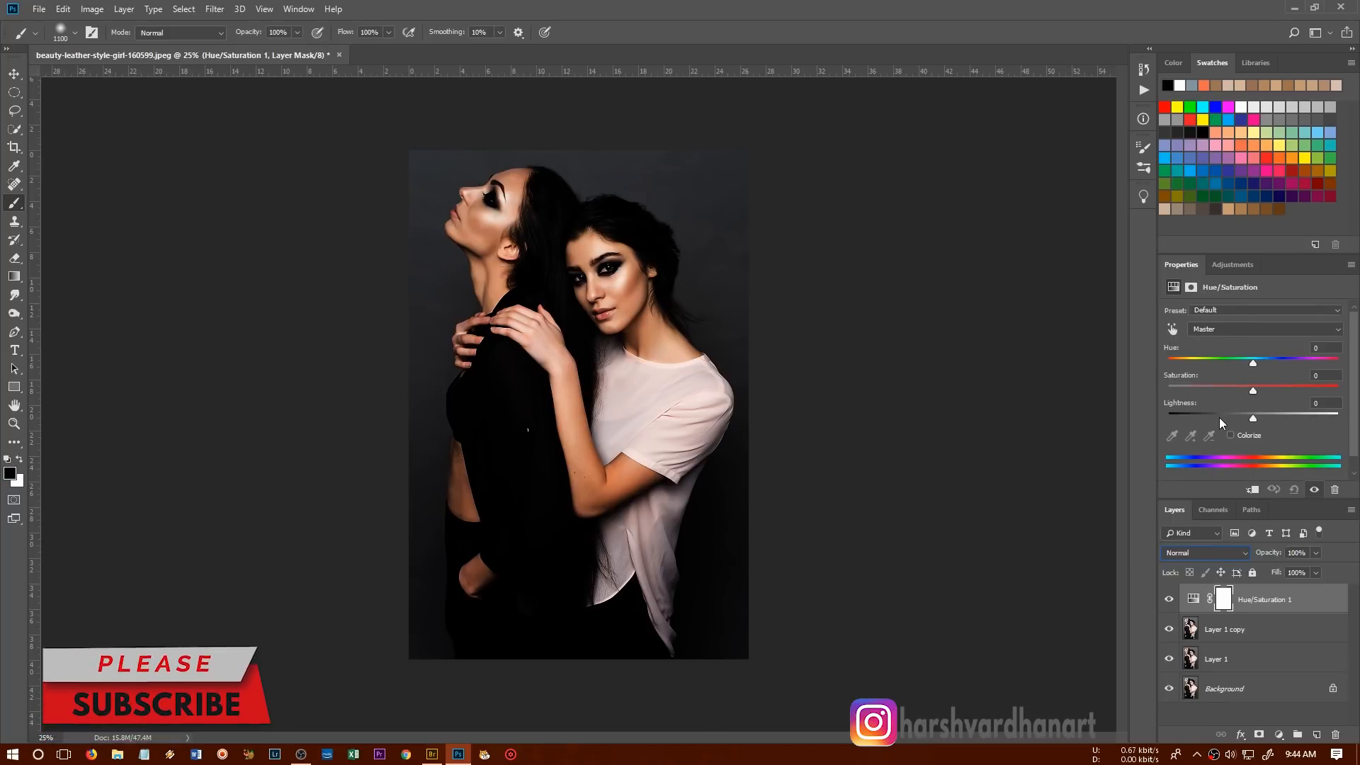
{"action": "left_click_drag", "start_coordinate": [1252, 390], "coordinate": [1212, 390]}
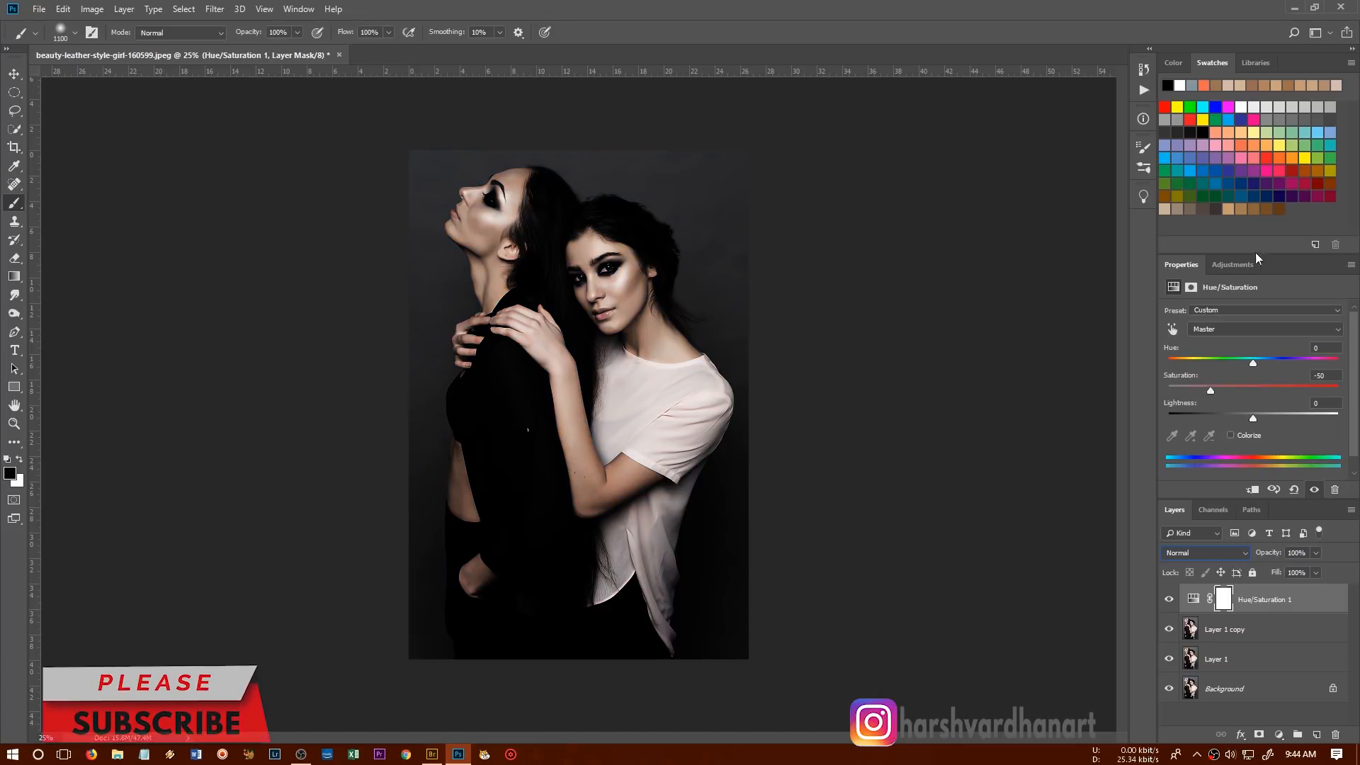
{"action": "left_click", "coordinate": [1233, 265]}
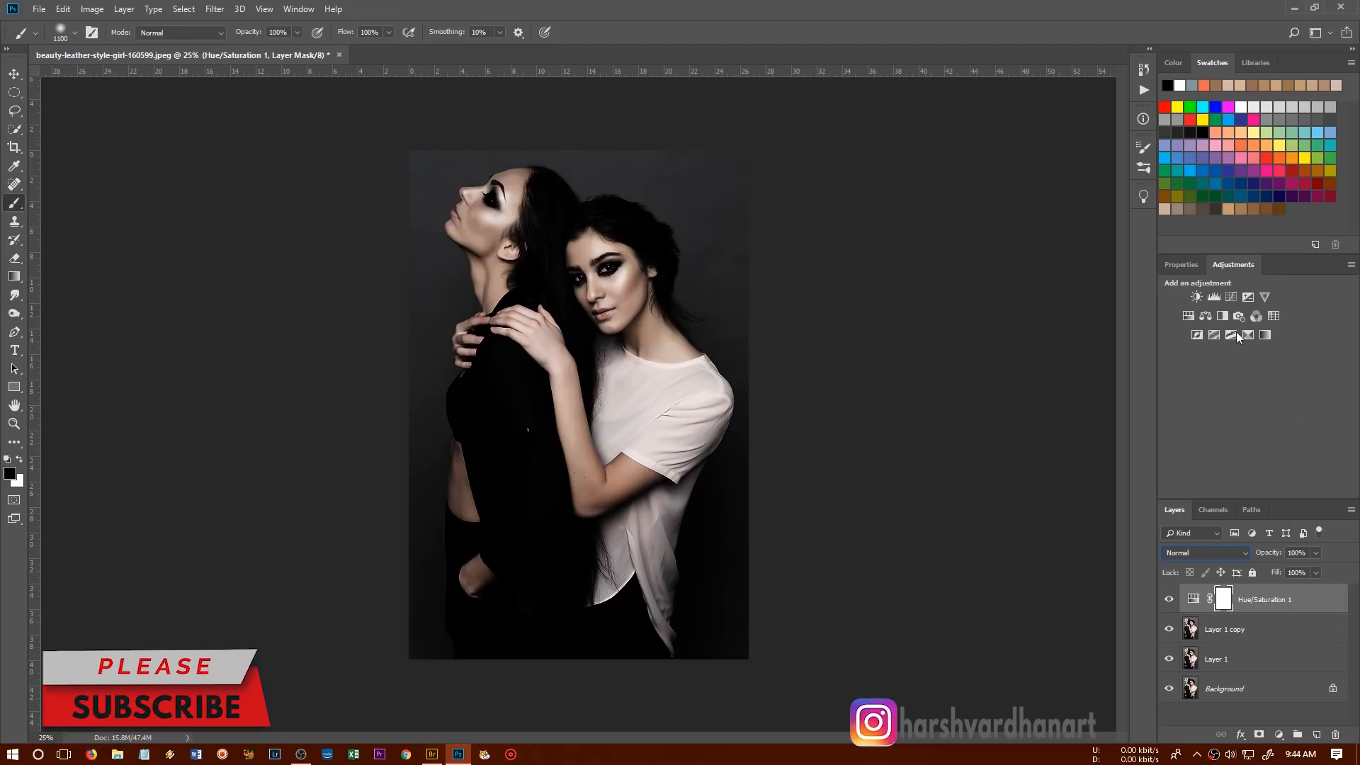
{"action": "mouse_move", "coordinate": [1239, 316]}
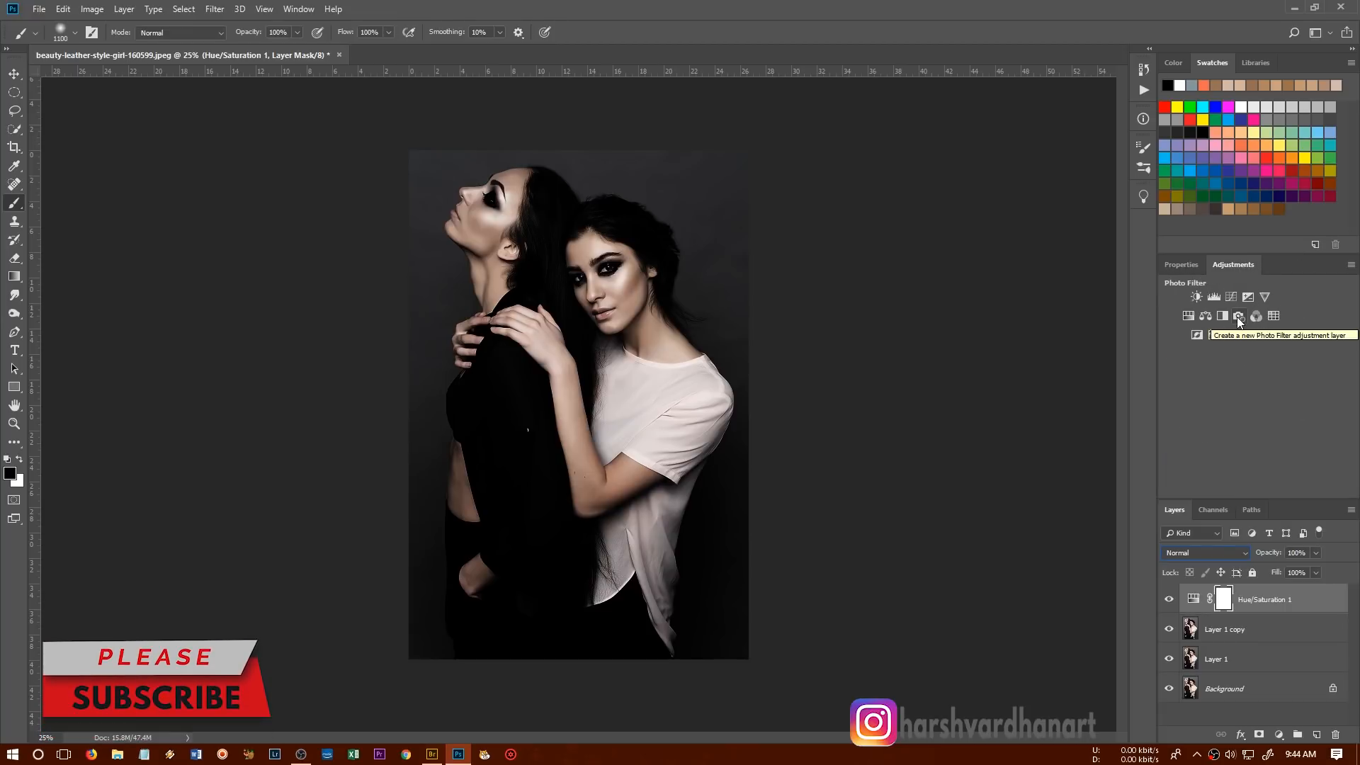
Add a Photo Filter adjustment layer using the Sepia filter and raise its density.
{"action": "left_click", "coordinate": [1238, 316]}
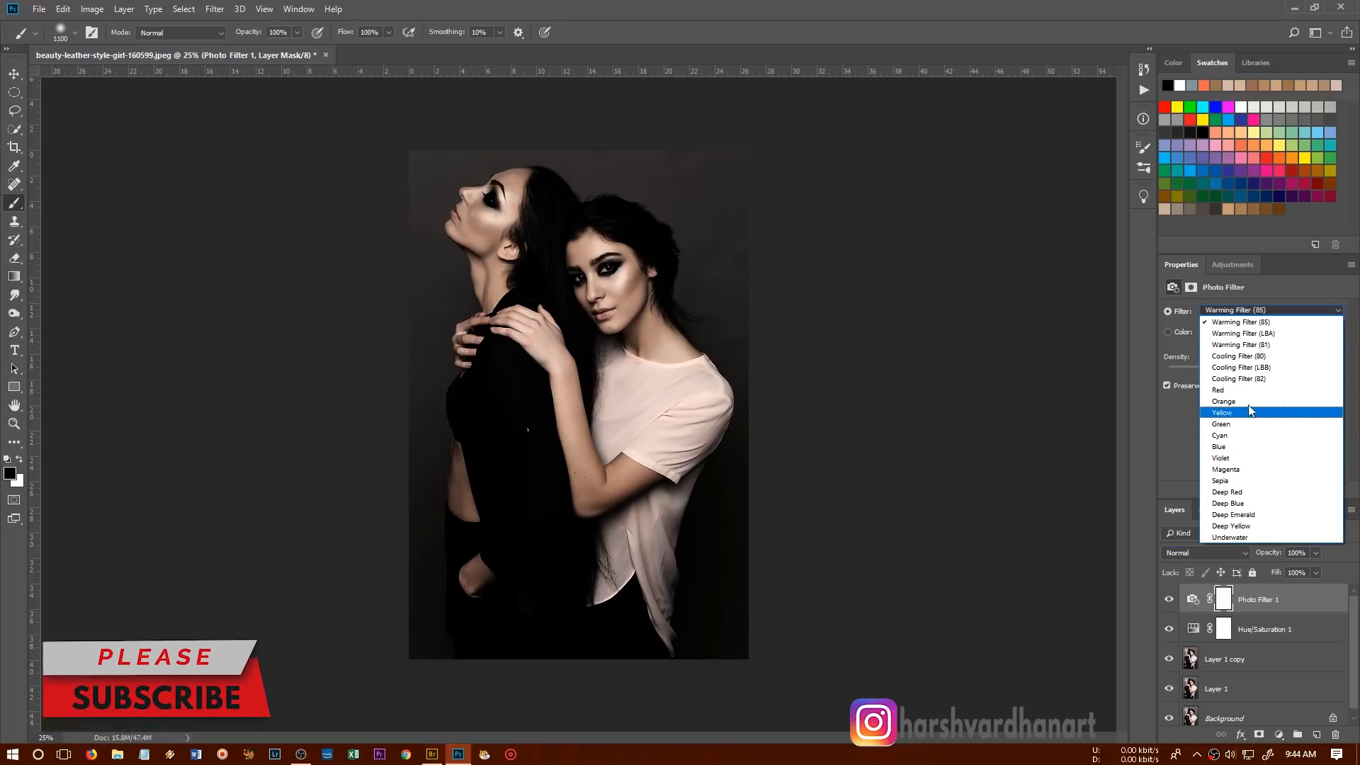
{"action": "left_click", "coordinate": [1220, 480]}
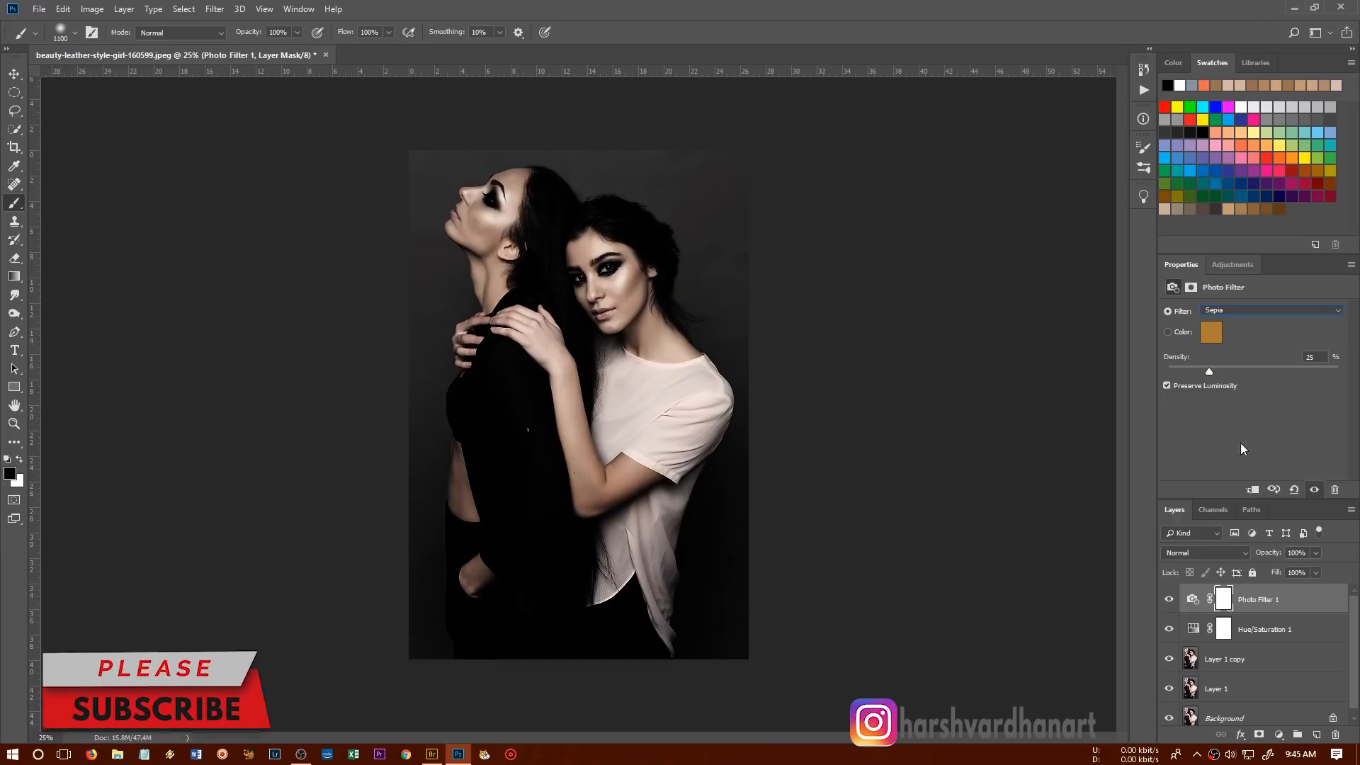
{"action": "left_click_drag", "start_coordinate": [1209, 370], "coordinate": [1285, 371]}
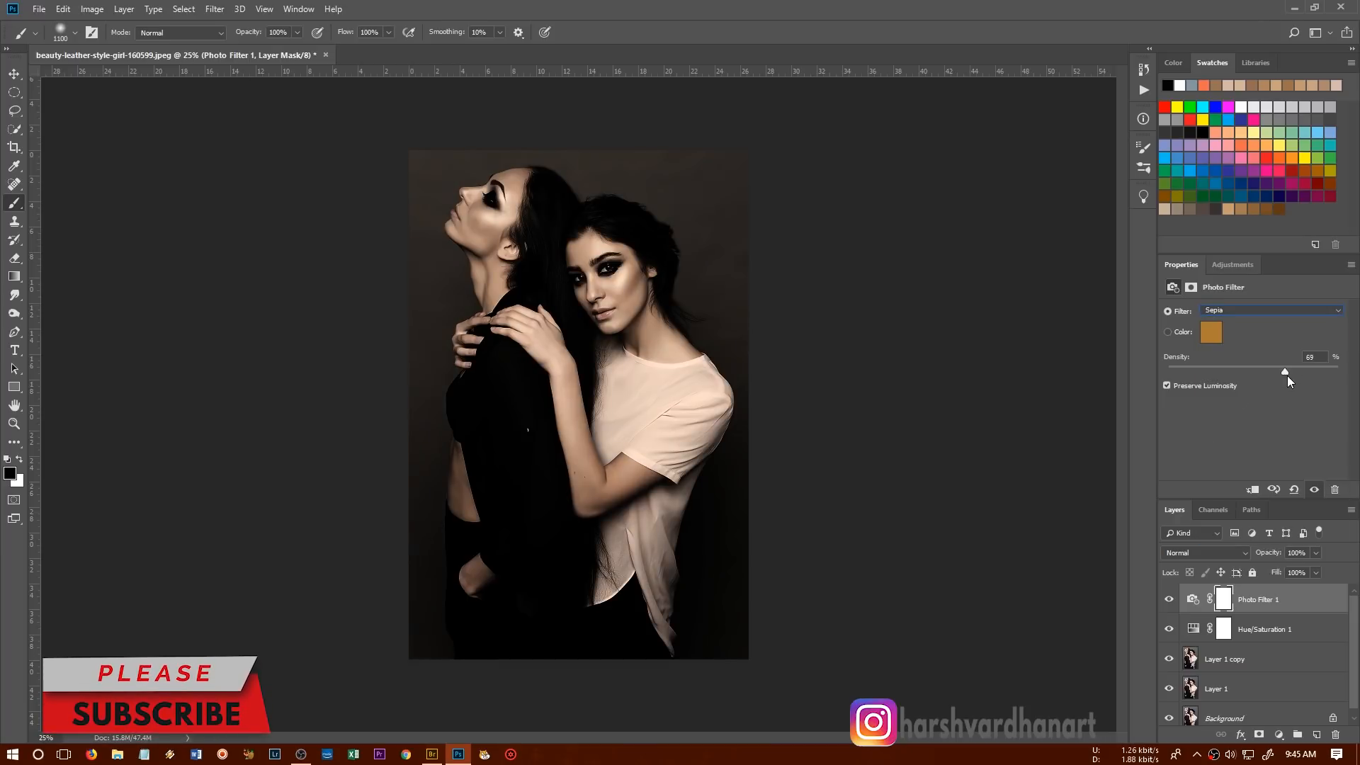
{"action": "left_click_drag", "start_coordinate": [1284, 371], "coordinate": [1304, 371]}
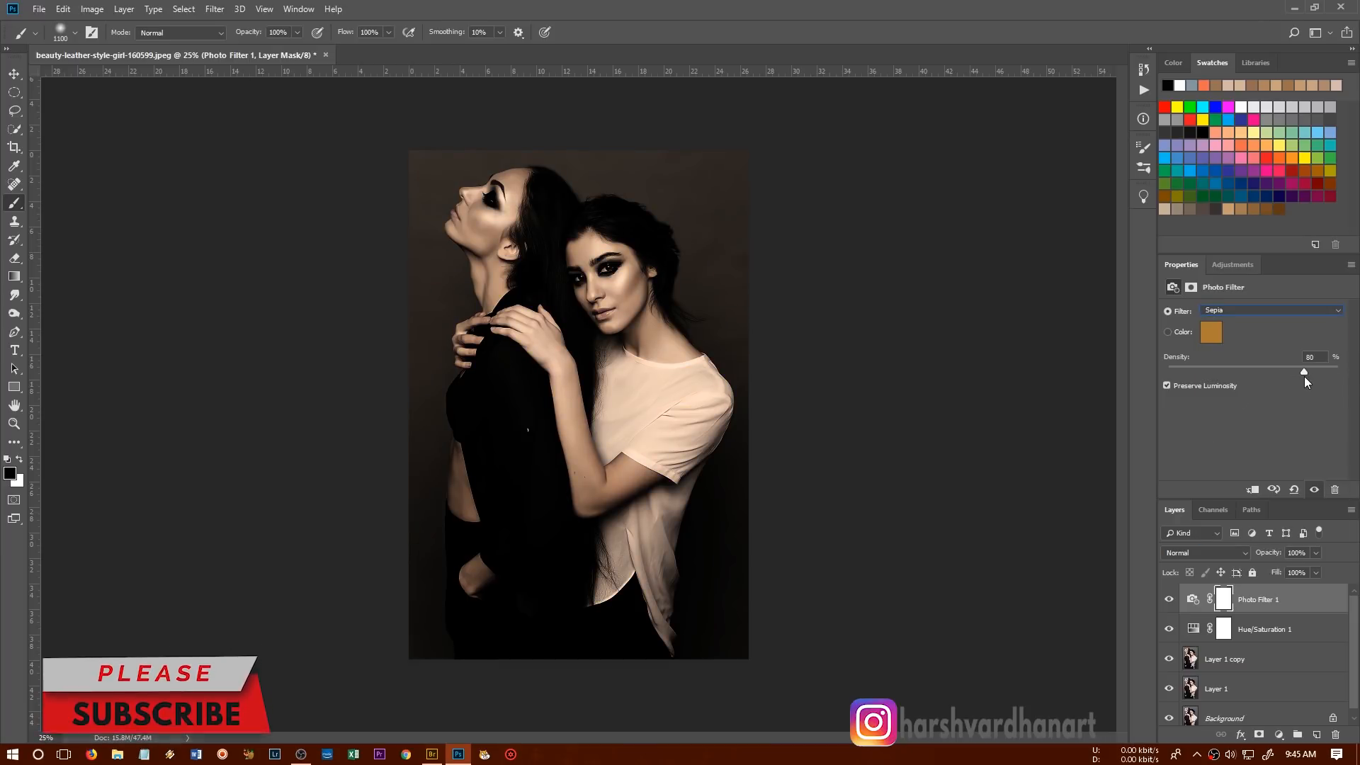
{"action": "left_click_drag", "start_coordinate": [1304, 371], "coordinate": [1301, 371]}
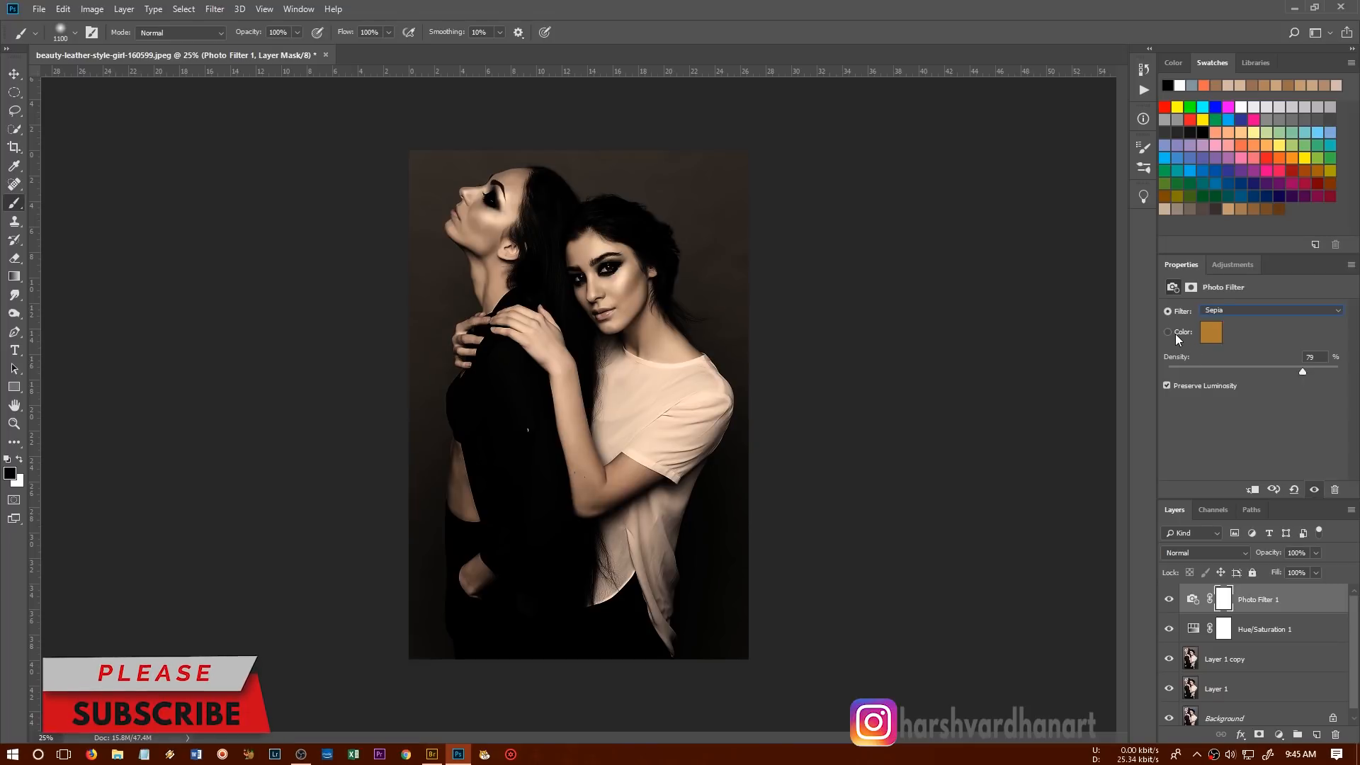
Try a custom, more saturated orange filter colour in the colour picker.
{"action": "left_click", "coordinate": [1168, 332]}
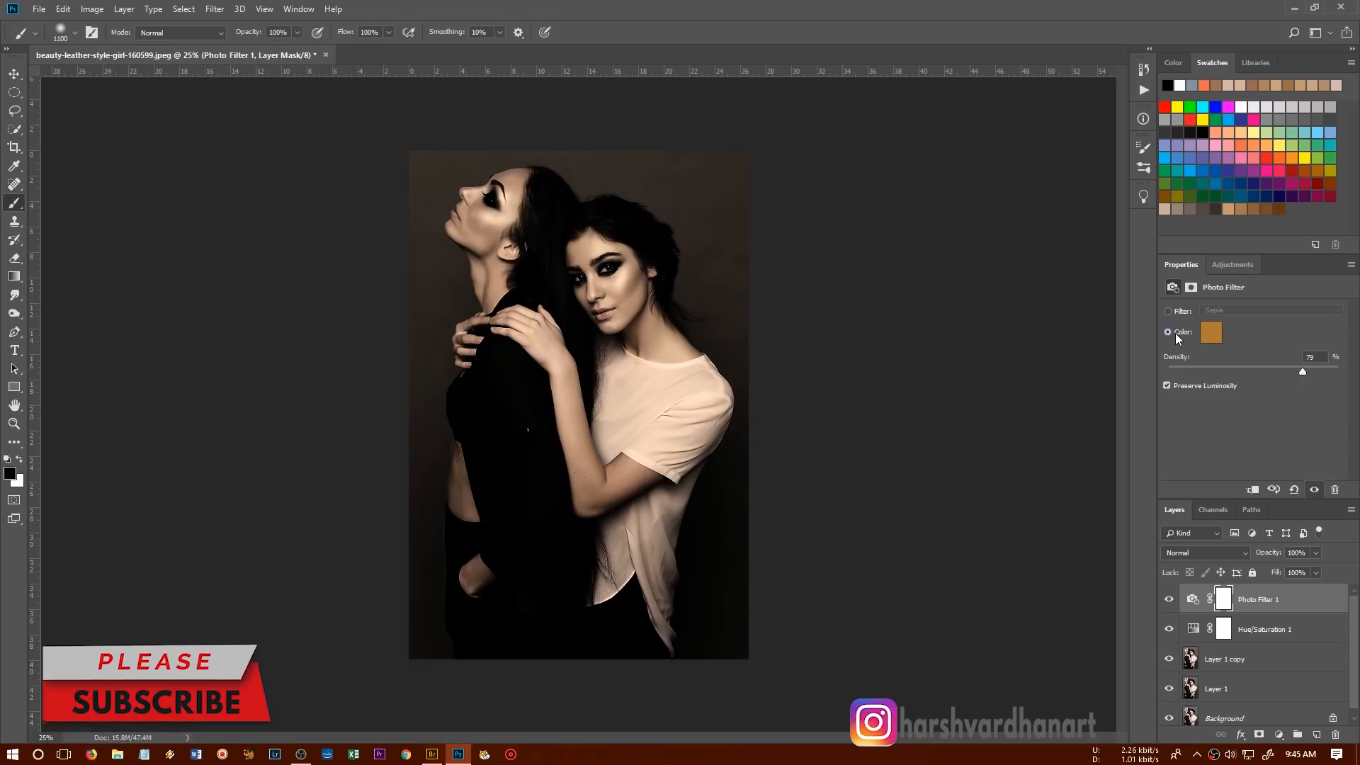
{"action": "left_click", "coordinate": [1211, 332]}
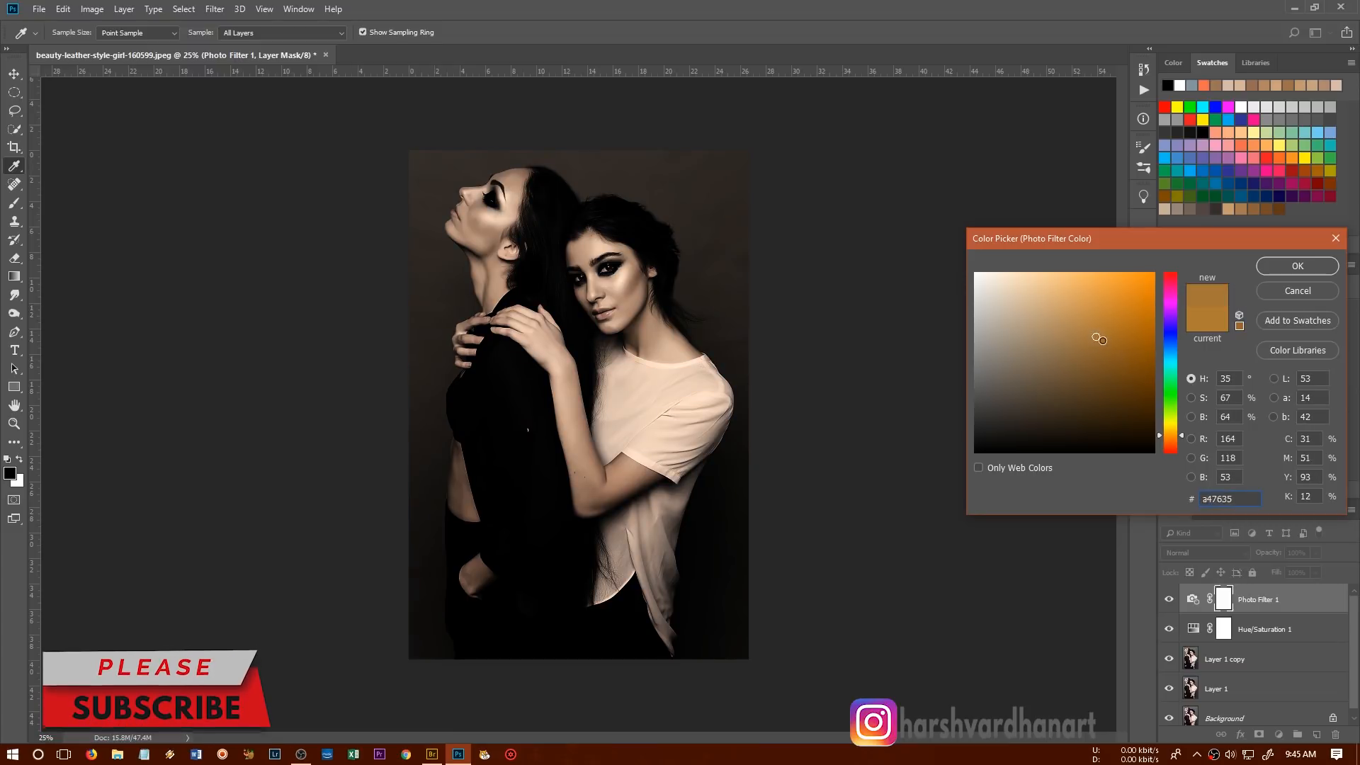
{"action": "left_click", "coordinate": [1135, 331]}
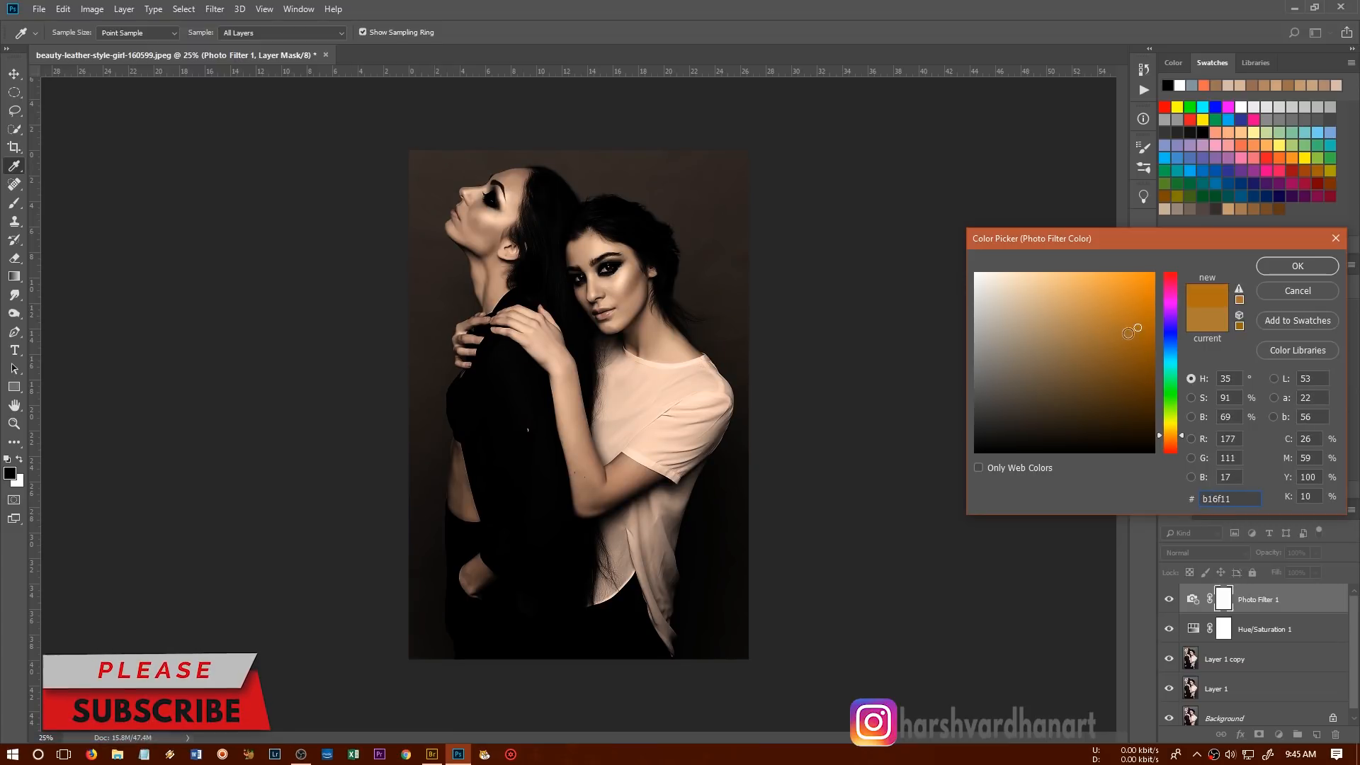
{"action": "left_click", "coordinate": [1130, 334]}
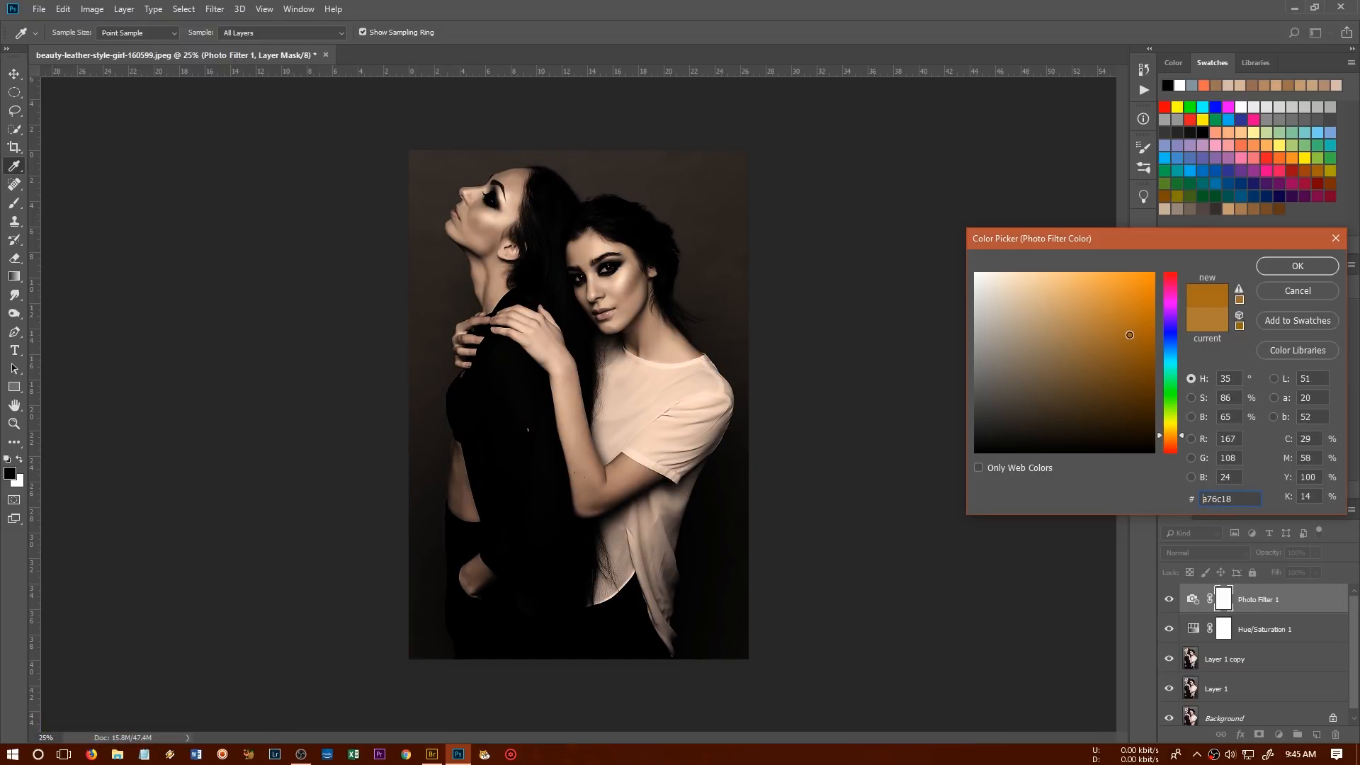
{"action": "left_click", "coordinate": [1297, 265]}
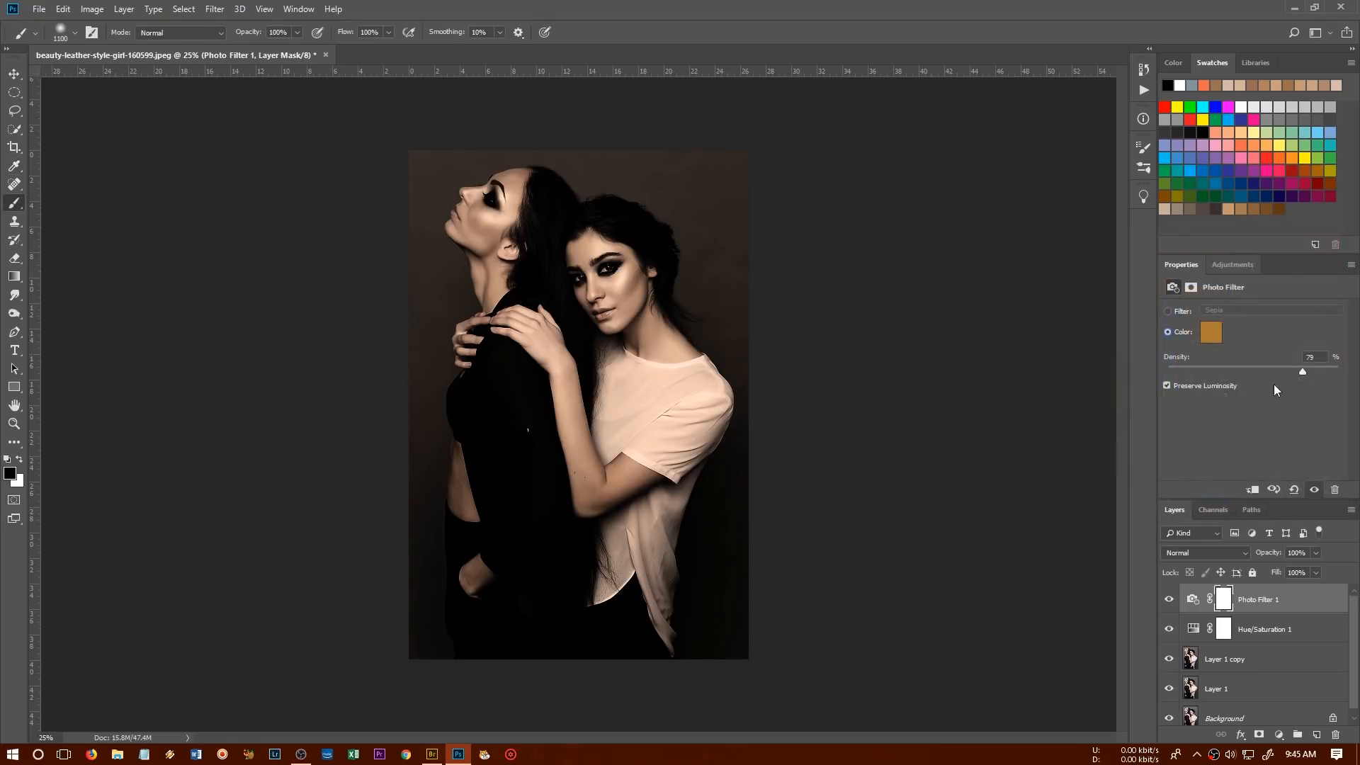
Return to the Sepia filter at 85% density and toggle the layer to compare.
{"action": "left_click", "coordinate": [1168, 311]}
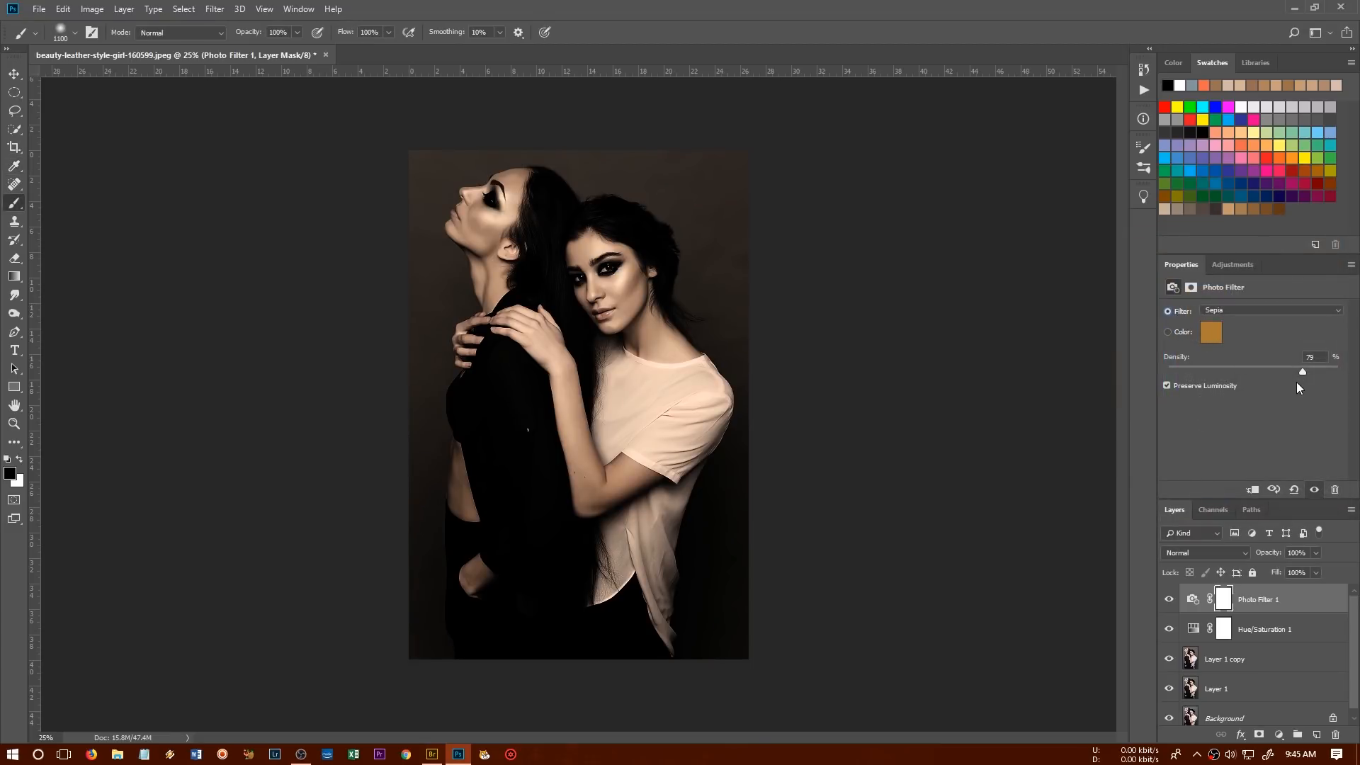
{"action": "left_click_drag", "start_coordinate": [1301, 370], "coordinate": [1314, 370]}
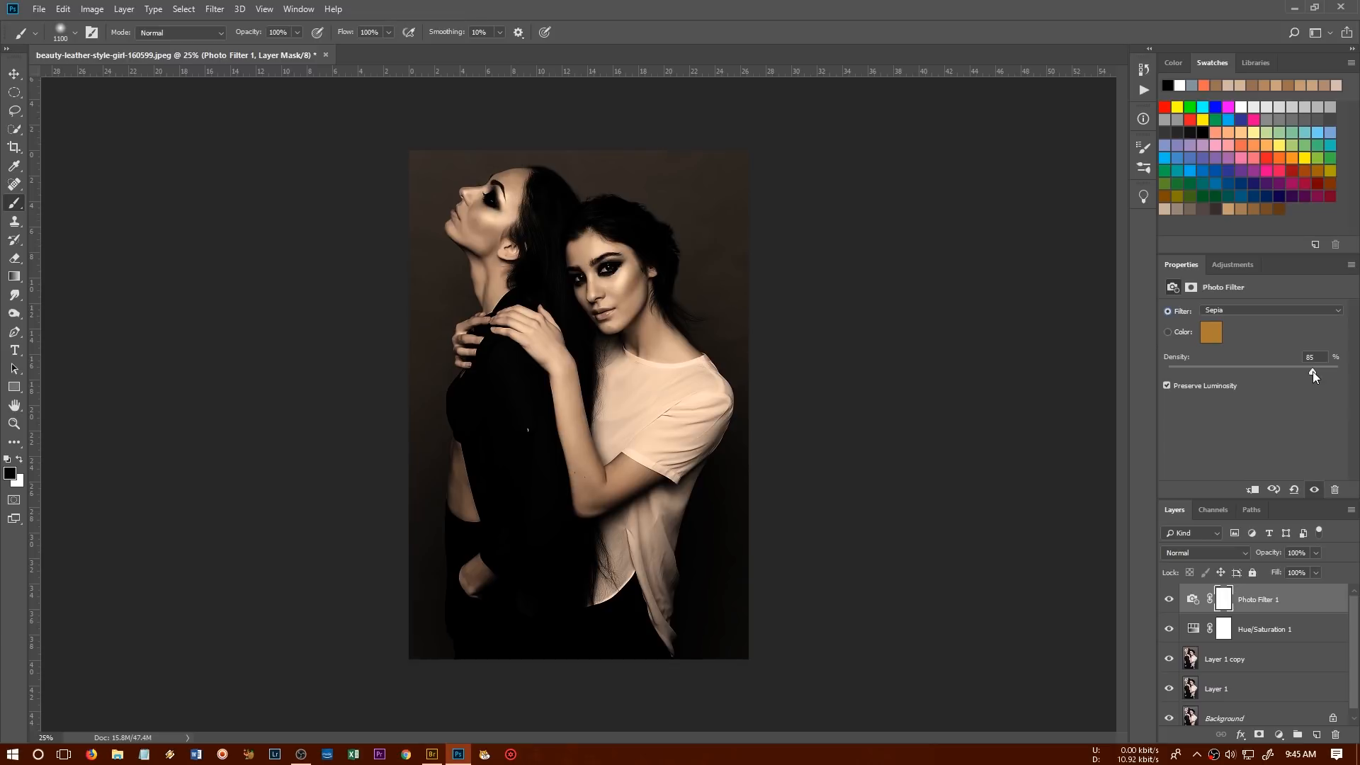
{"action": "mouse_move", "coordinate": [1314, 376]}
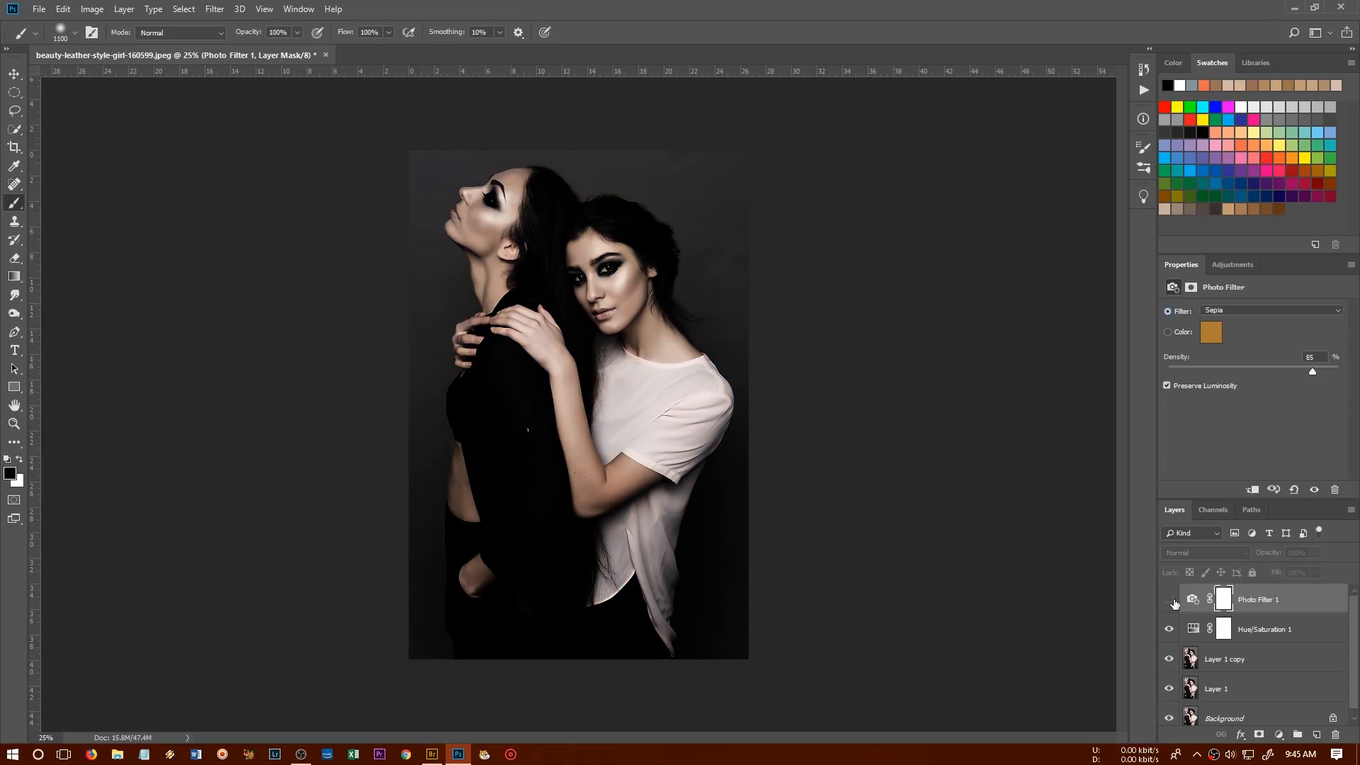
{"action": "left_click", "coordinate": [1169, 599]}
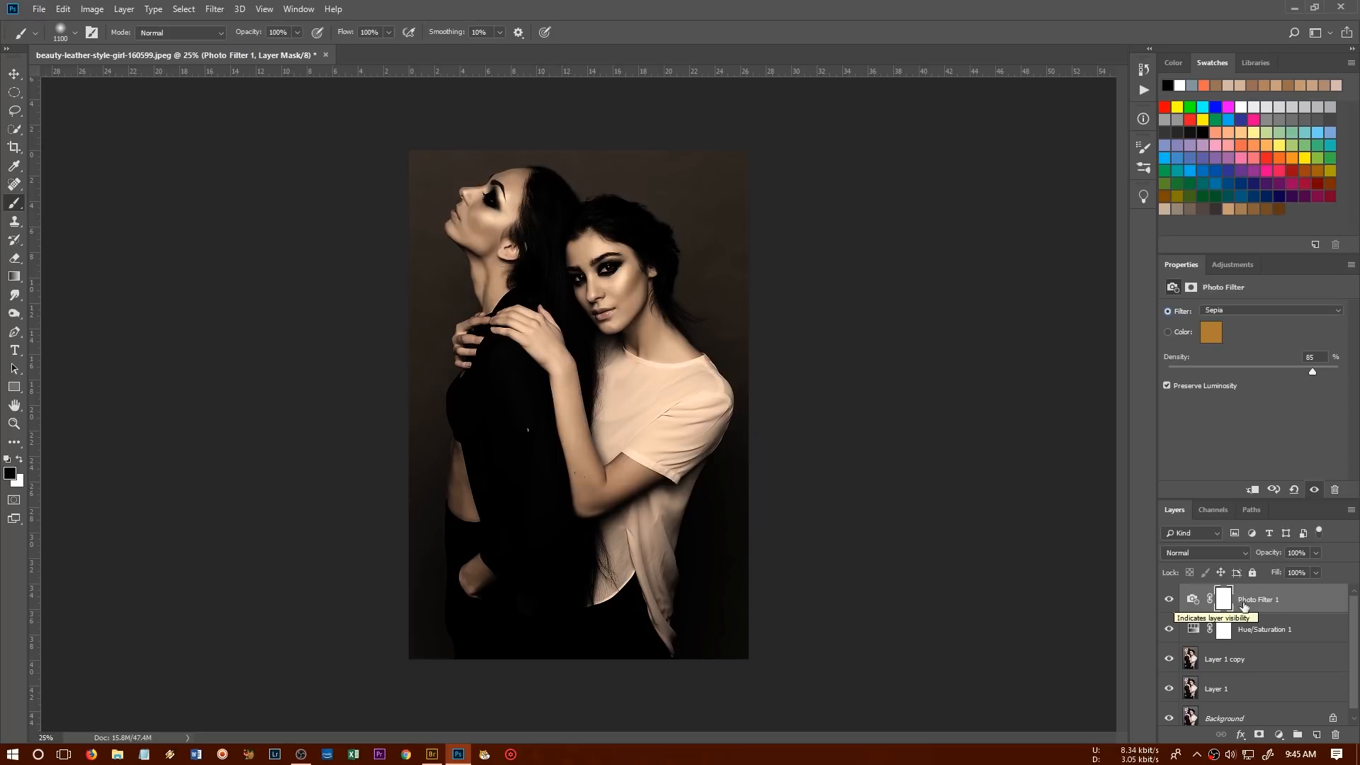
{"action": "left_click", "coordinate": [1233, 264]}
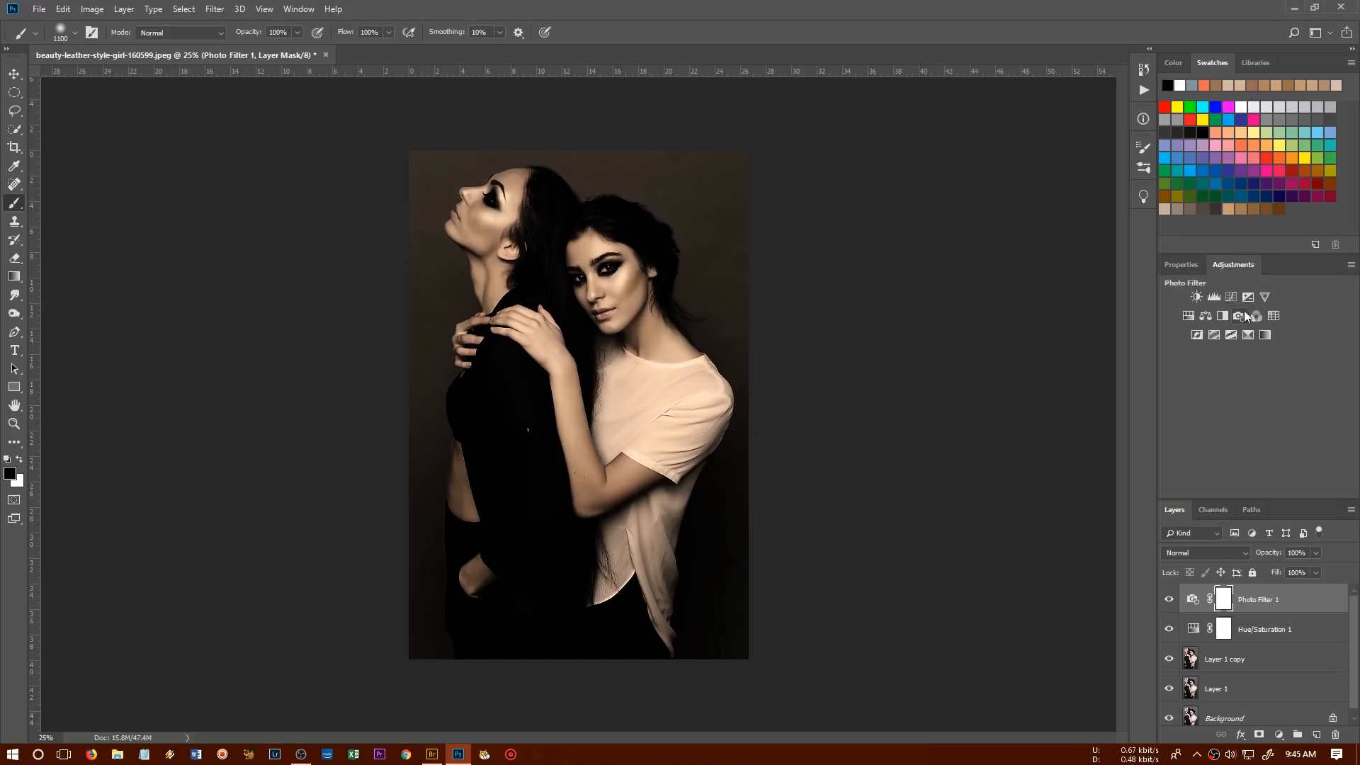
Add a Curves adjustment layer and shape a contrast curve.
{"action": "left_click", "coordinate": [1239, 316]}
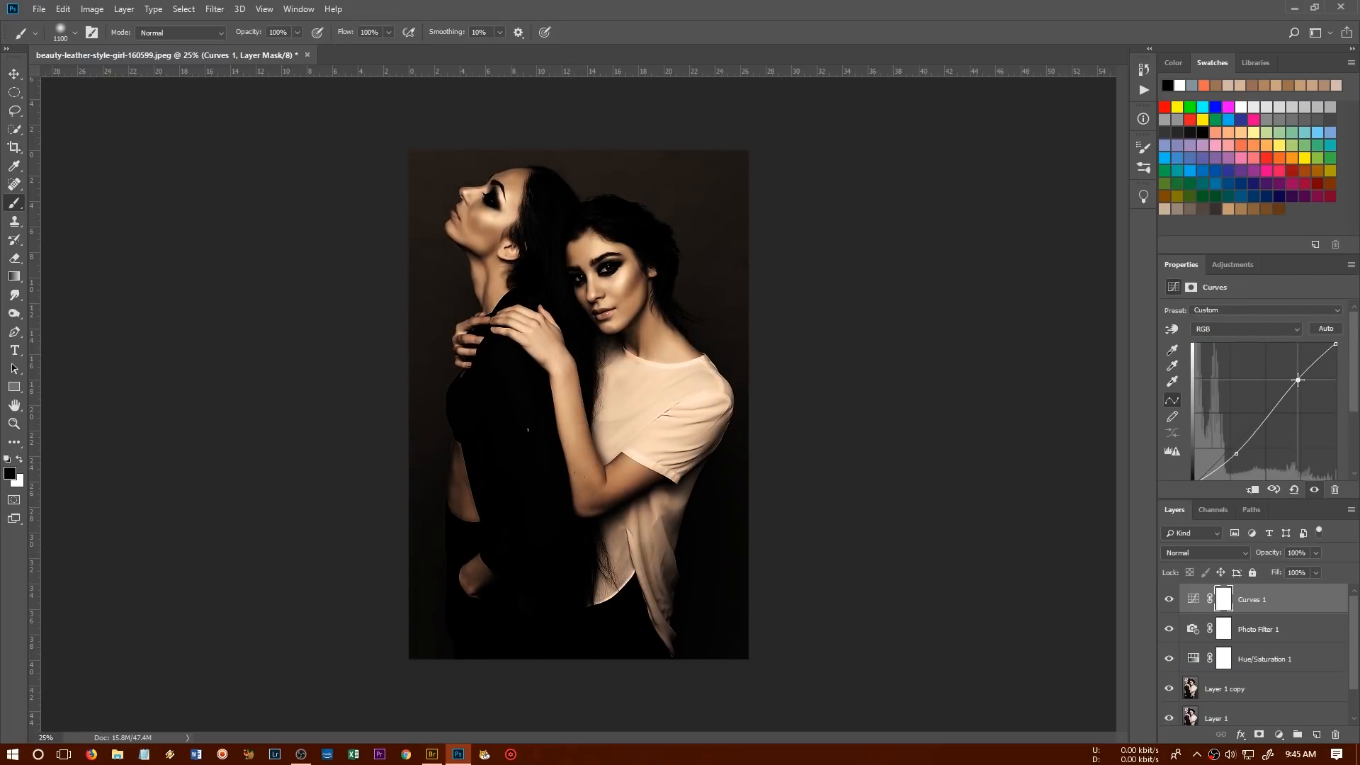
{"action": "left_click_drag", "start_coordinate": [1298, 380], "coordinate": [1301, 375]}
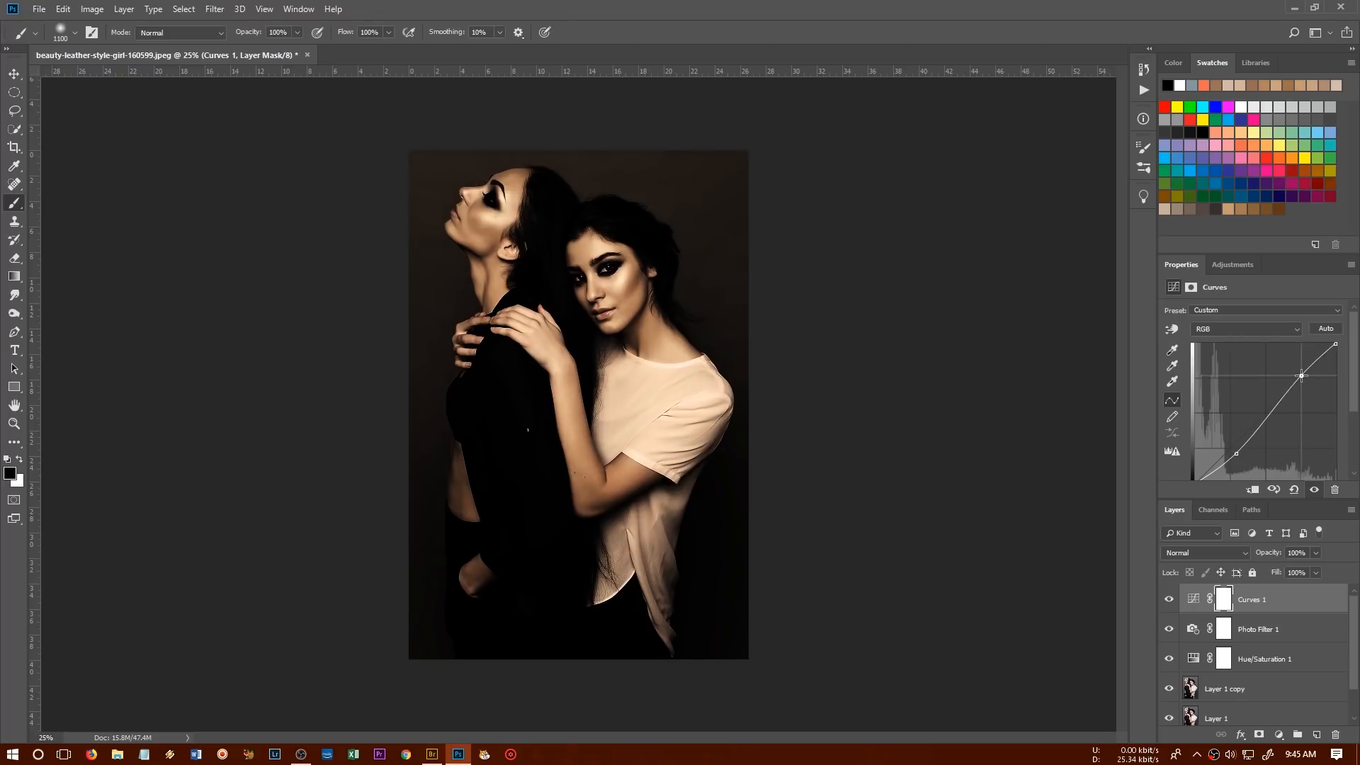
{"action": "left_click_drag", "start_coordinate": [1236, 454], "coordinate": [1236, 453]}
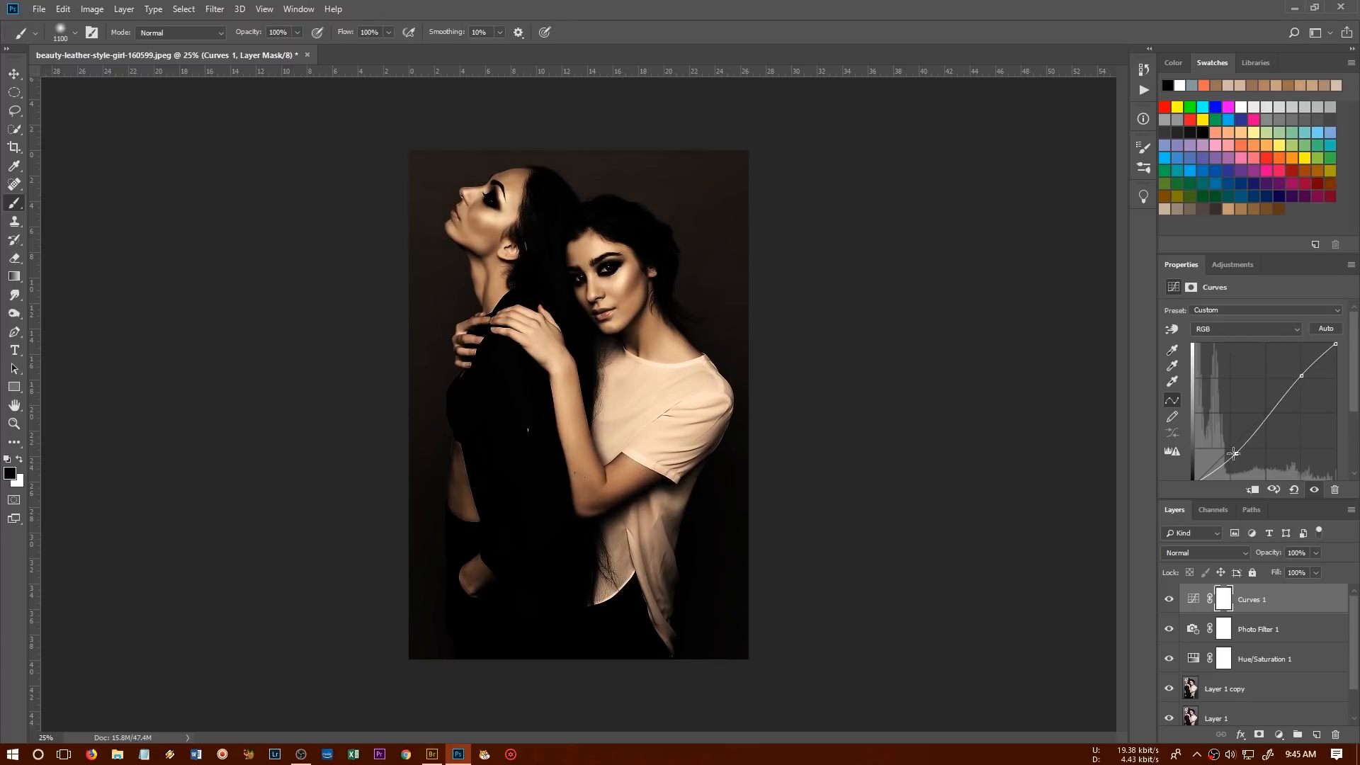
{"action": "left_click_drag", "start_coordinate": [1234, 453], "coordinate": [1230, 449]}
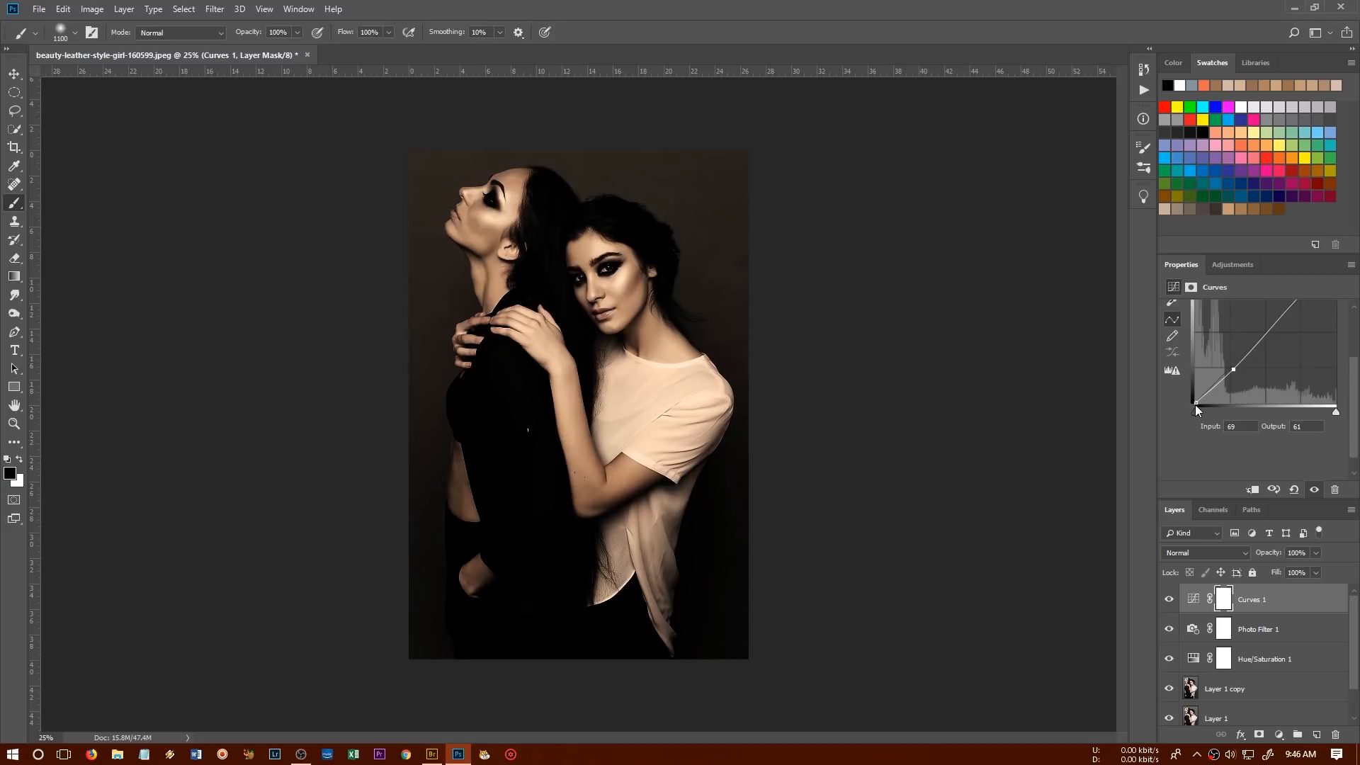
Raise the curve's black point output to about 19 for matte shadows.
{"action": "left_click_drag", "start_coordinate": [1197, 410], "coordinate": [1195, 409]}
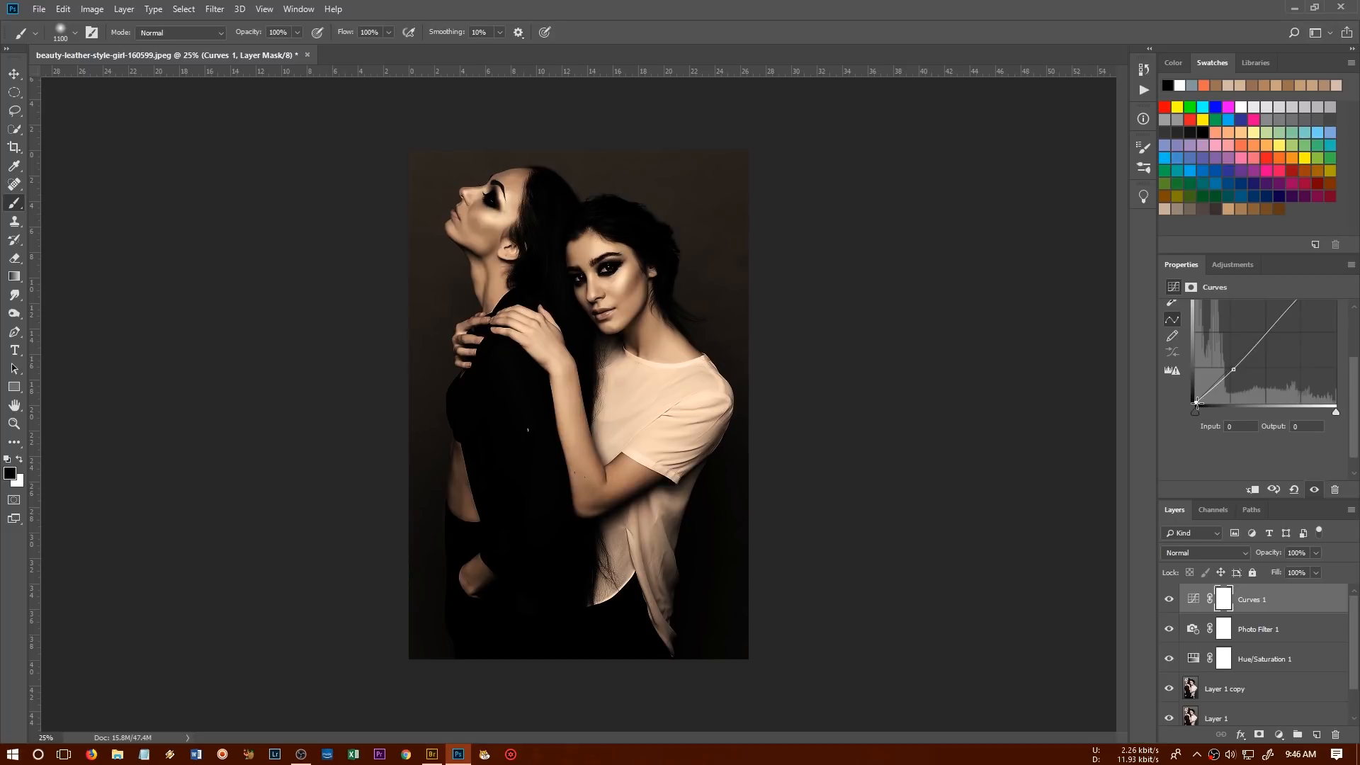
{"action": "left_click_drag", "start_coordinate": [1196, 408], "coordinate": [1196, 396]}
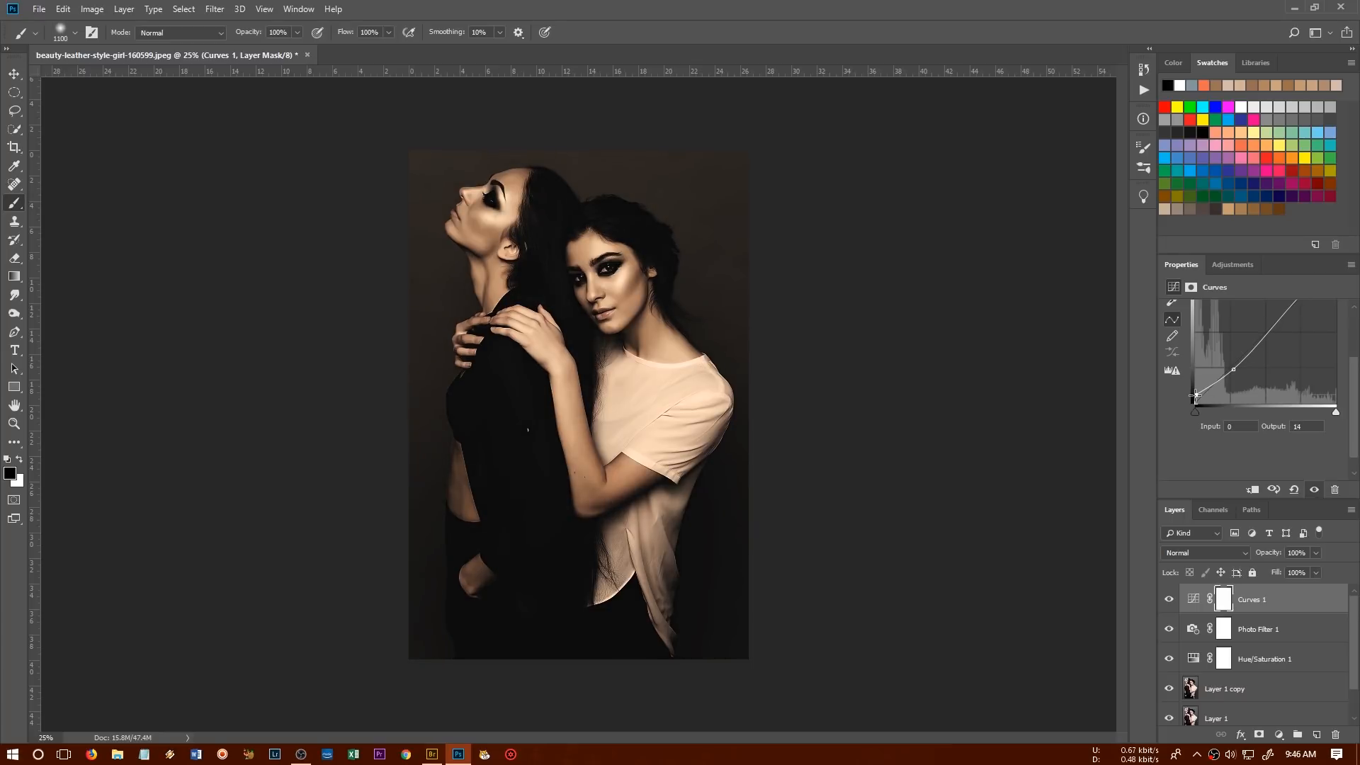
{"action": "left_click_drag", "start_coordinate": [1195, 397], "coordinate": [1196, 390]}
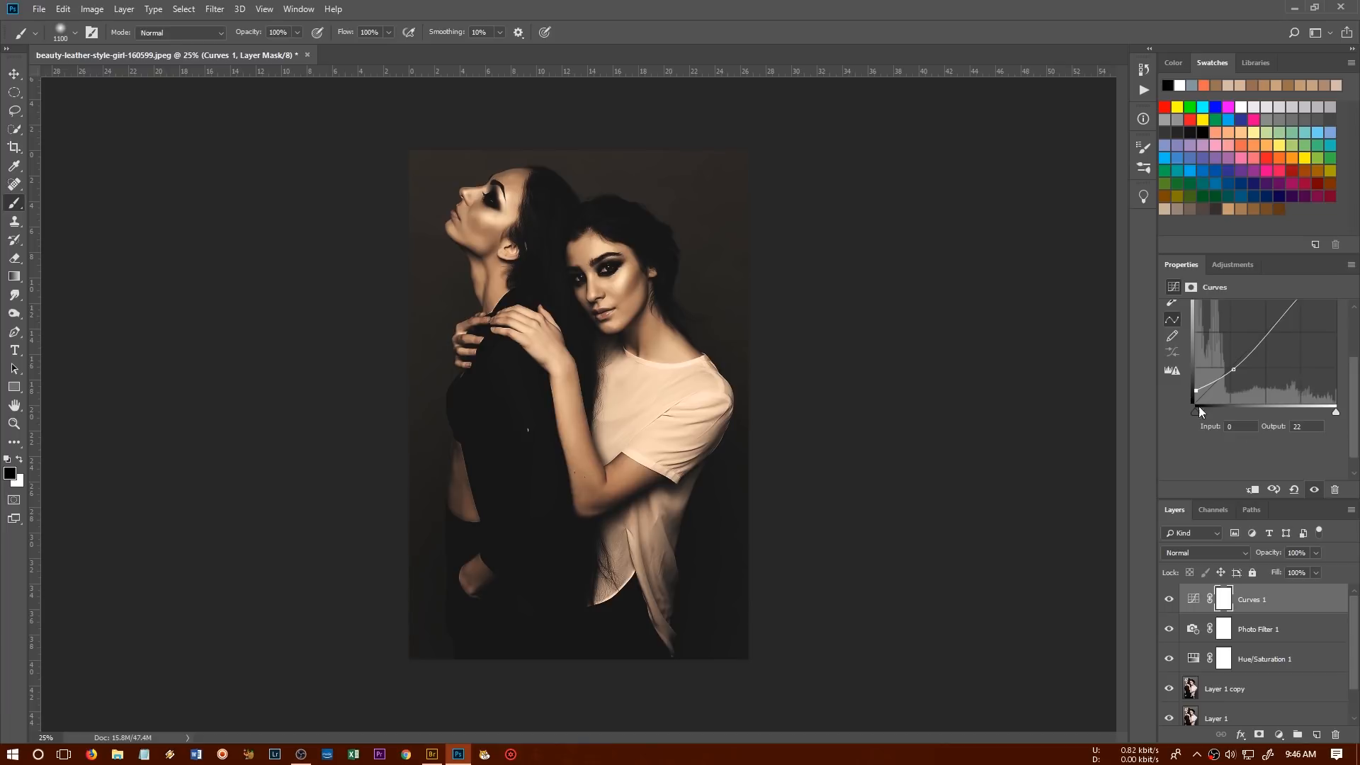
{"action": "left_click_drag", "start_coordinate": [1197, 412], "coordinate": [1197, 399]}
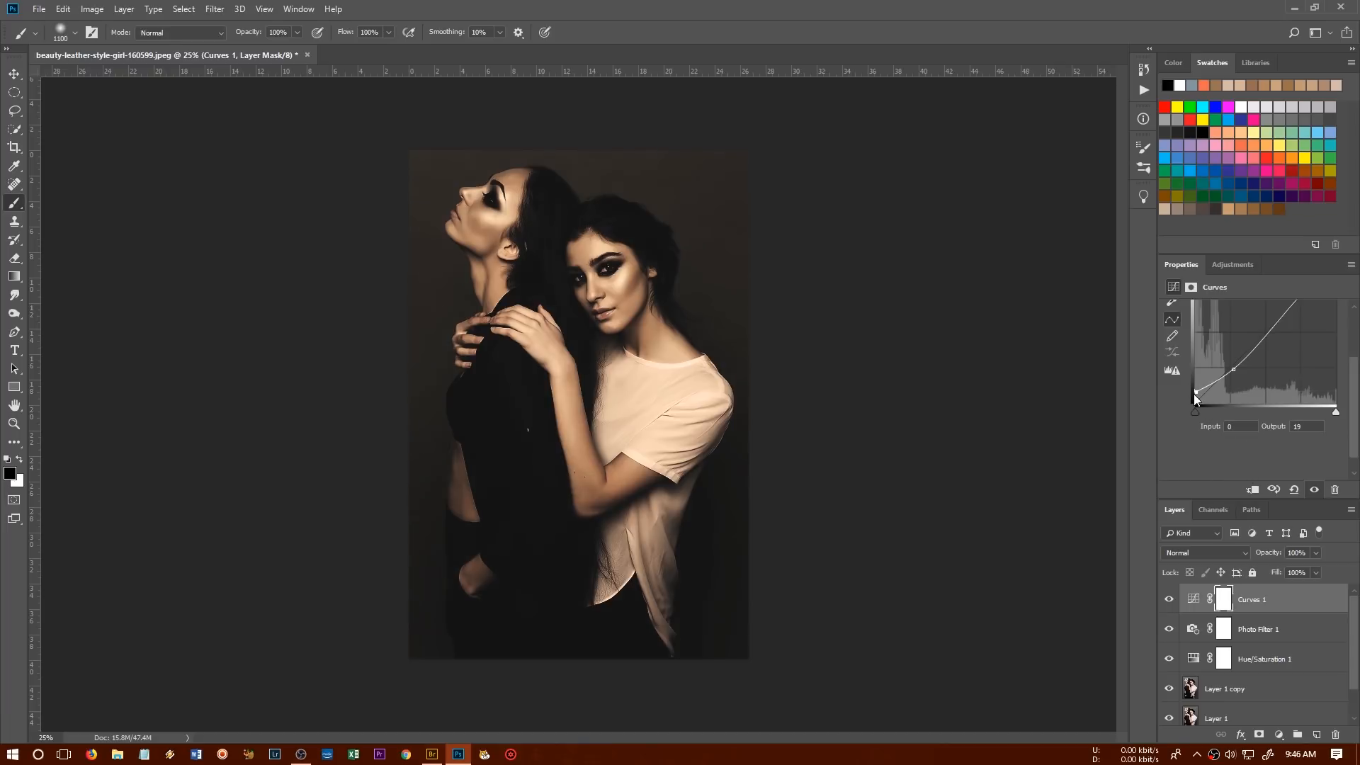
{"action": "mouse_move", "coordinate": [694, 451]}
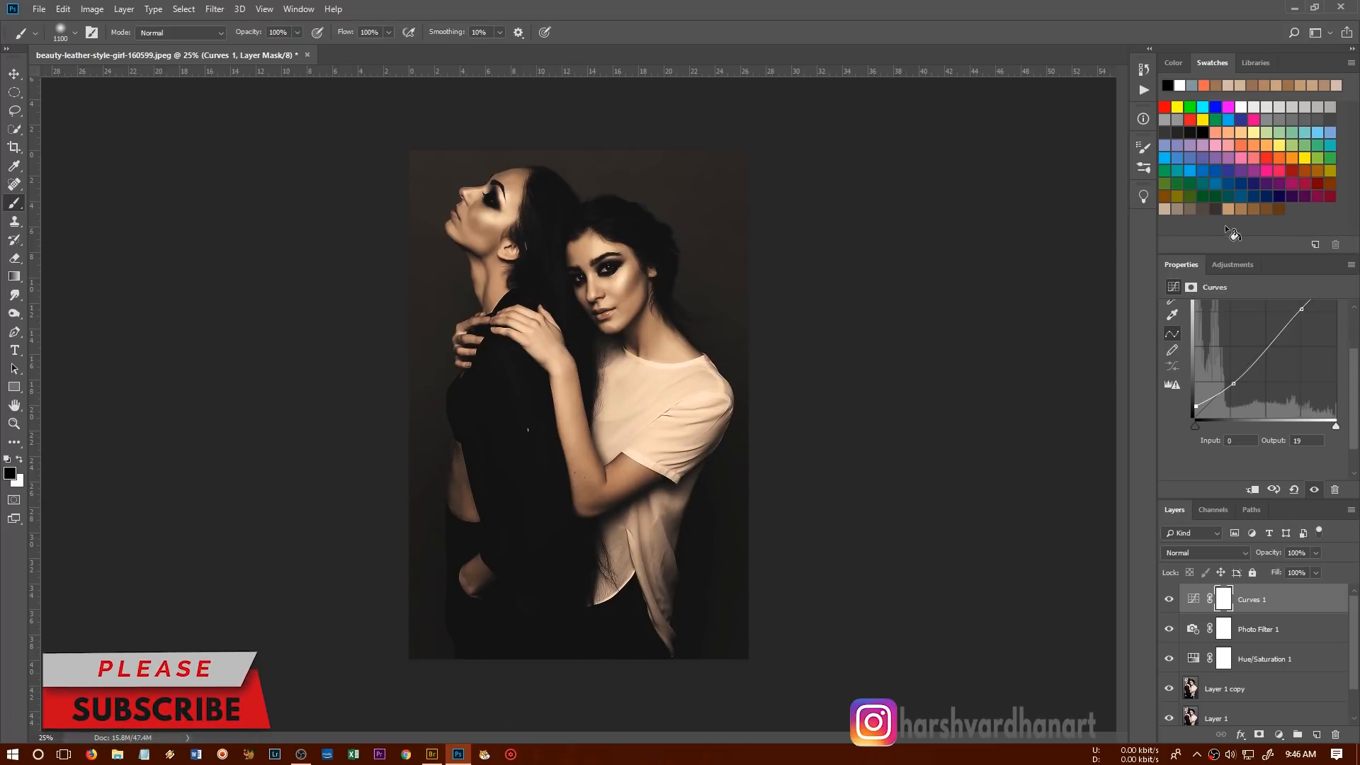
Add a Color Balance layer with midtones at Cyan/Red +9, Magenta/Green −2, Yellow/Blue −8.
{"action": "left_click", "coordinate": [1233, 264]}
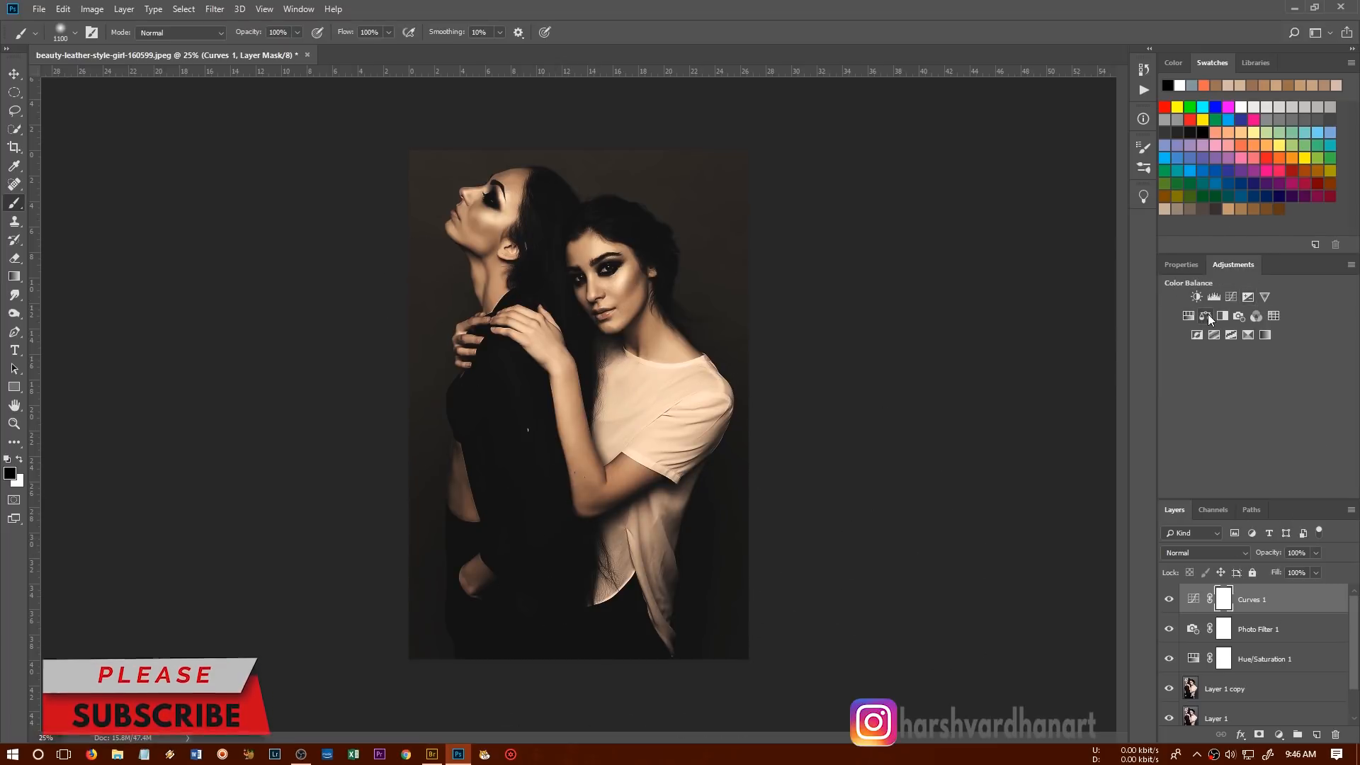
{"action": "mouse_move", "coordinate": [1206, 316]}
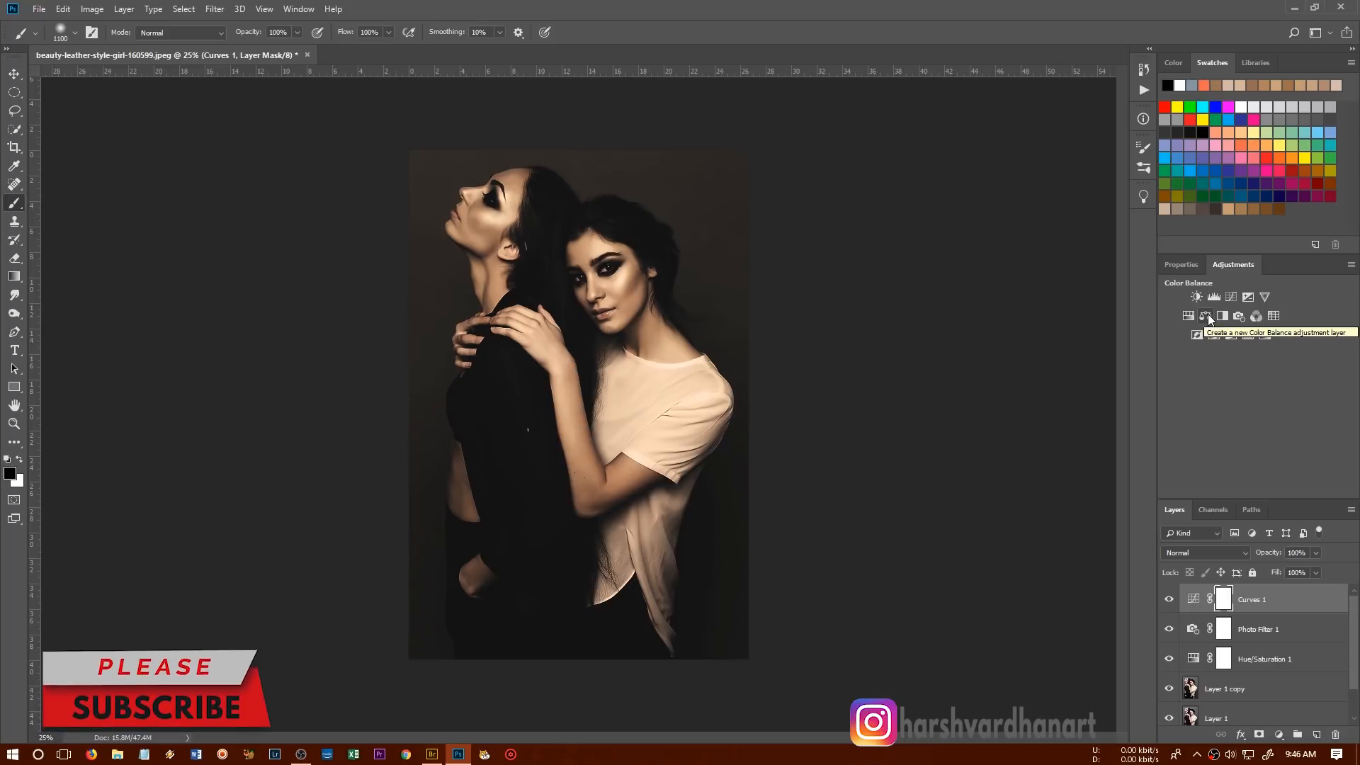
{"action": "left_click", "coordinate": [1206, 316]}
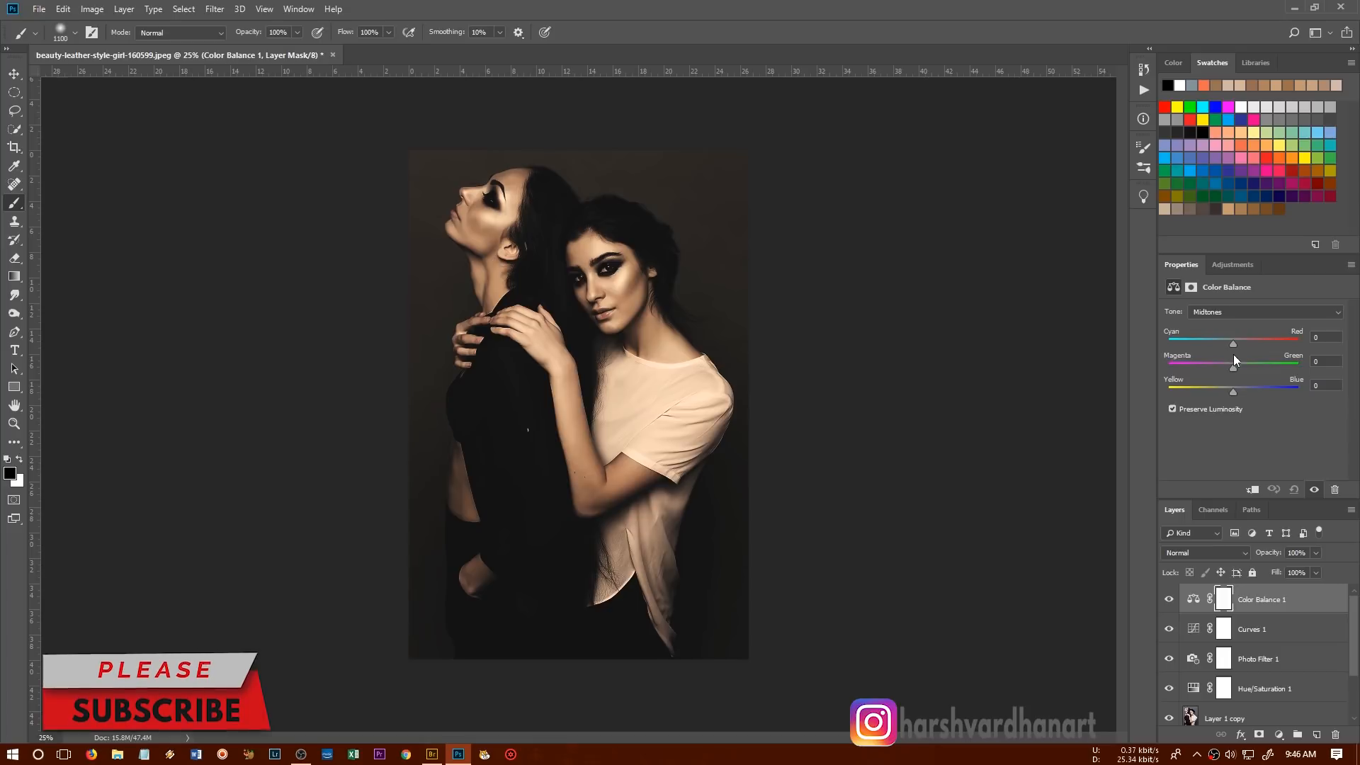
{"action": "left_click_drag", "start_coordinate": [1233, 344], "coordinate": [1242, 344]}
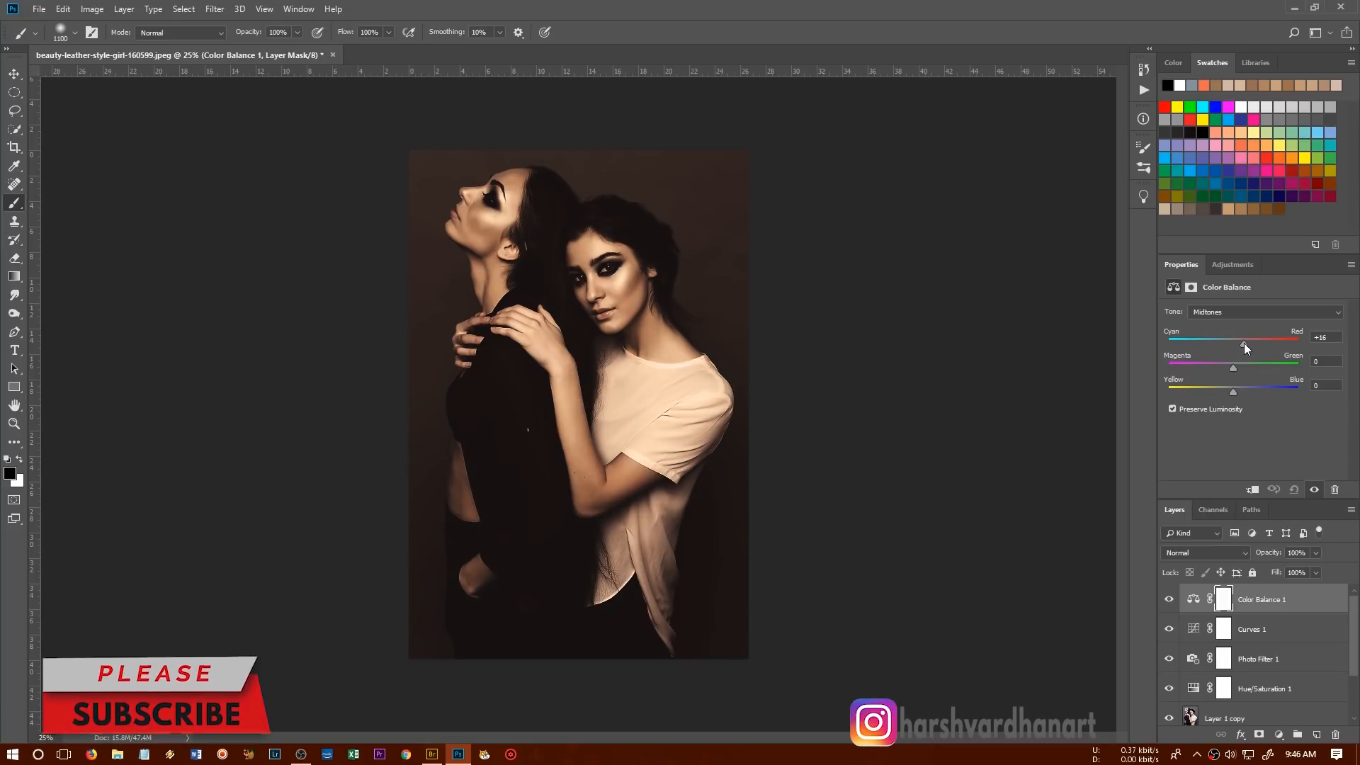
{"action": "left_click_drag", "start_coordinate": [1242, 343], "coordinate": [1239, 343]}
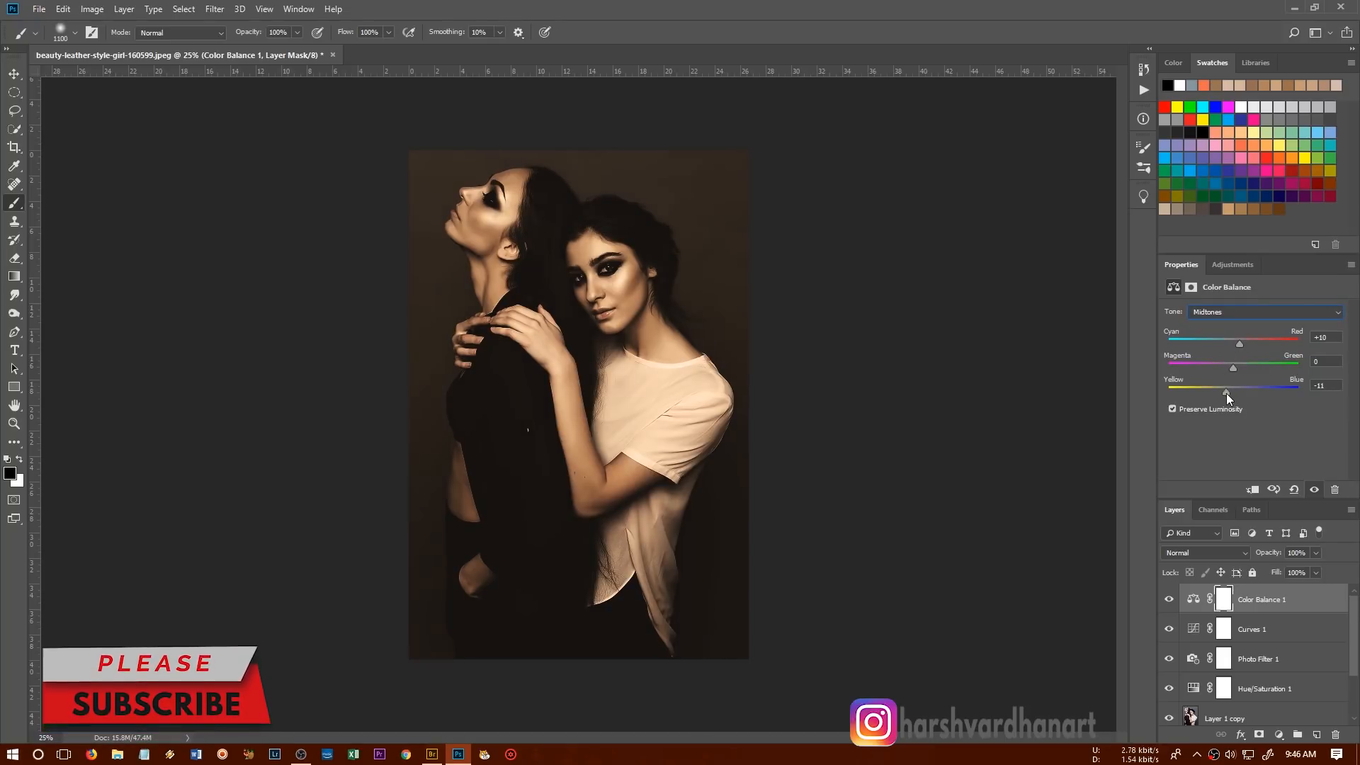
{"action": "left_click_drag", "start_coordinate": [1226, 393], "coordinate": [1229, 393]}
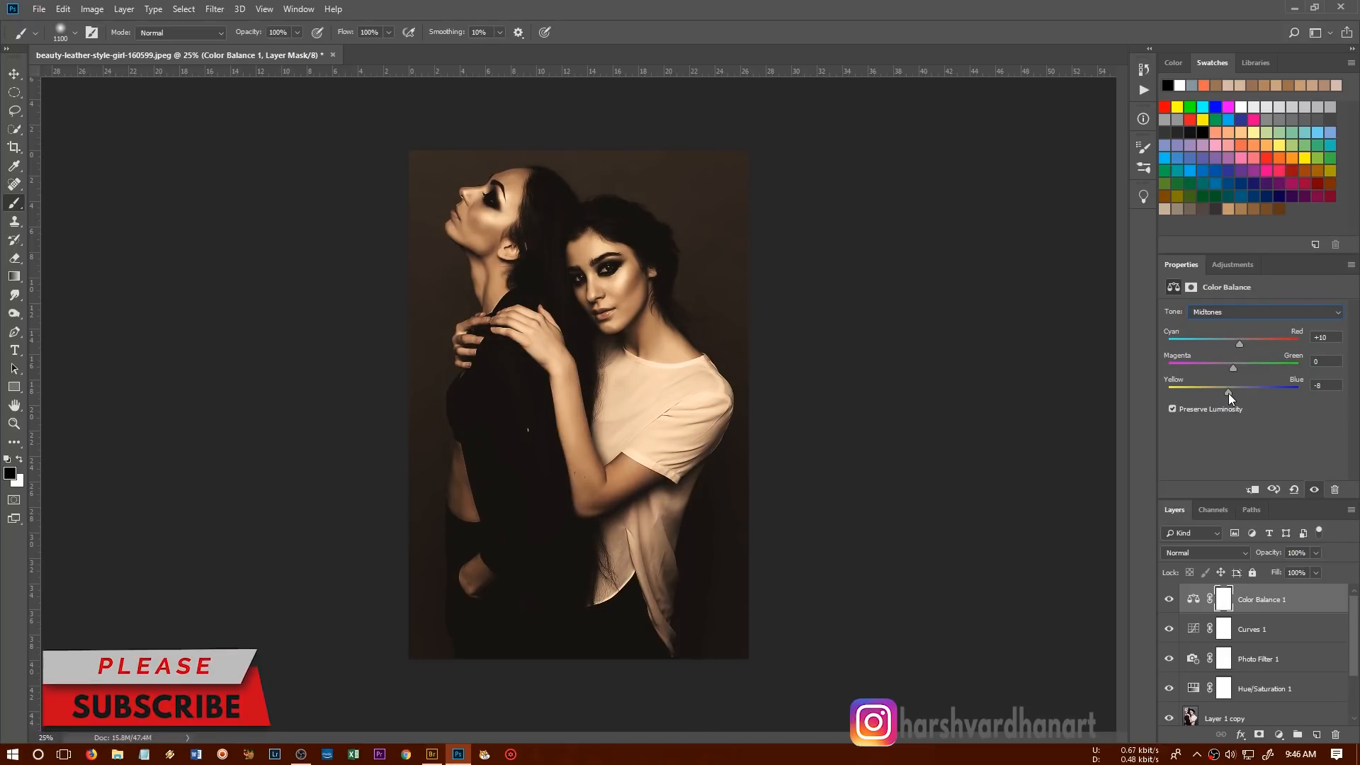
{"action": "left_click_drag", "start_coordinate": [1233, 366], "coordinate": [1227, 366]}
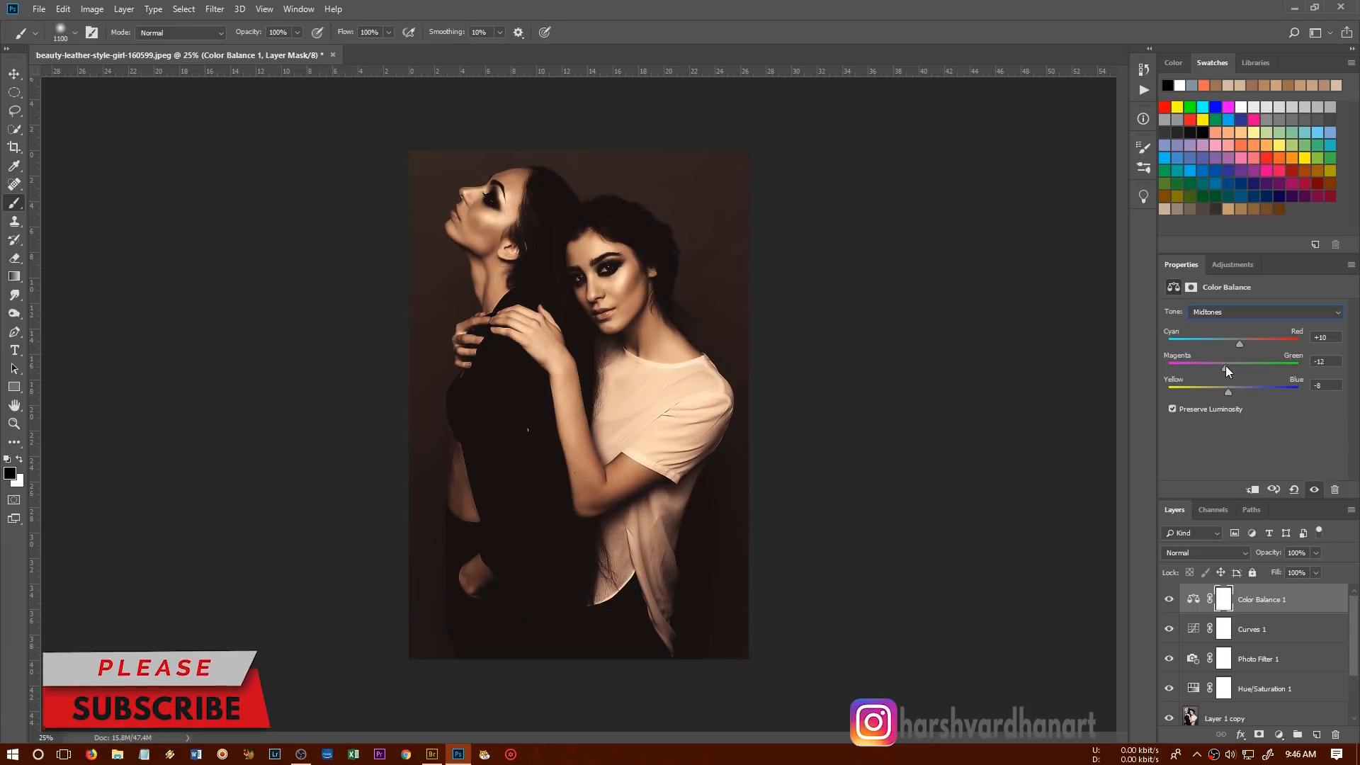
{"action": "left_click_drag", "start_coordinate": [1219, 364], "coordinate": [1230, 365]}
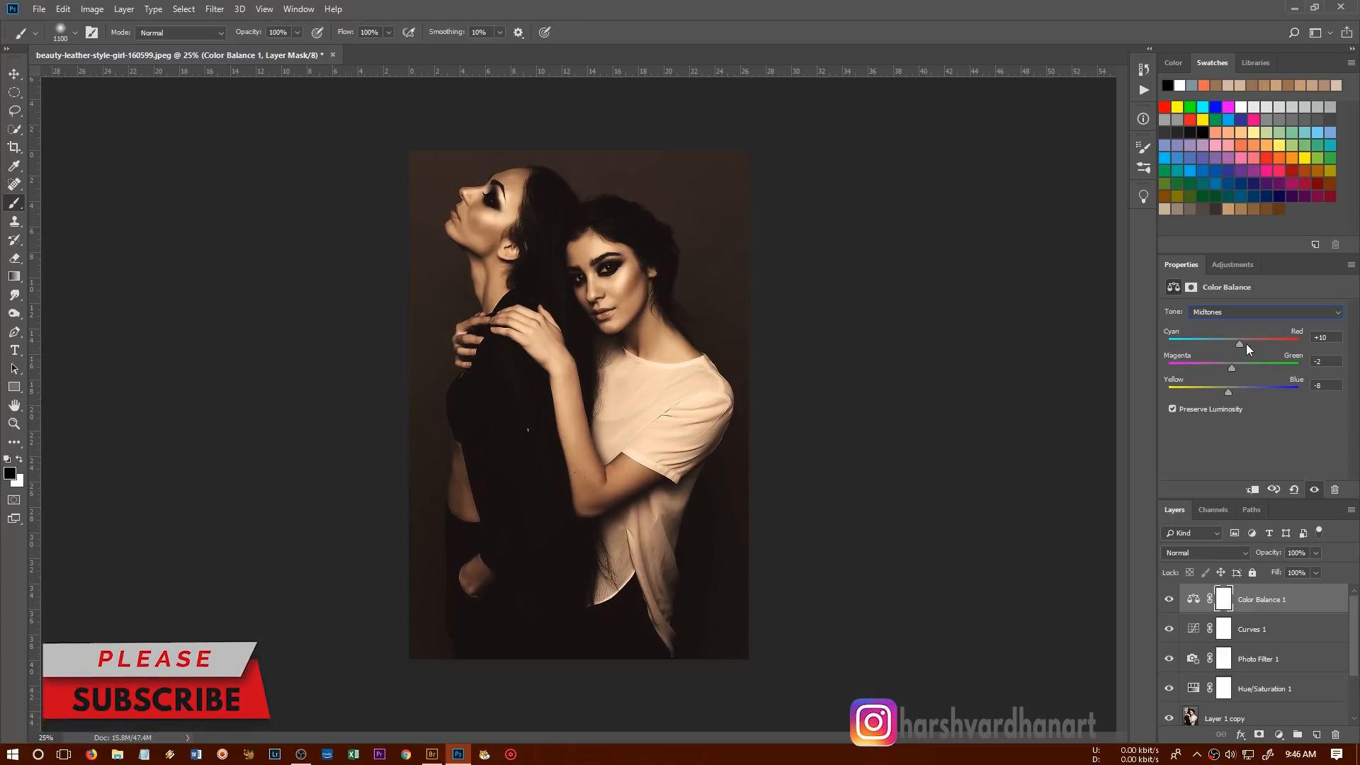
{"action": "left_click_drag", "start_coordinate": [1239, 344], "coordinate": [1238, 344]}
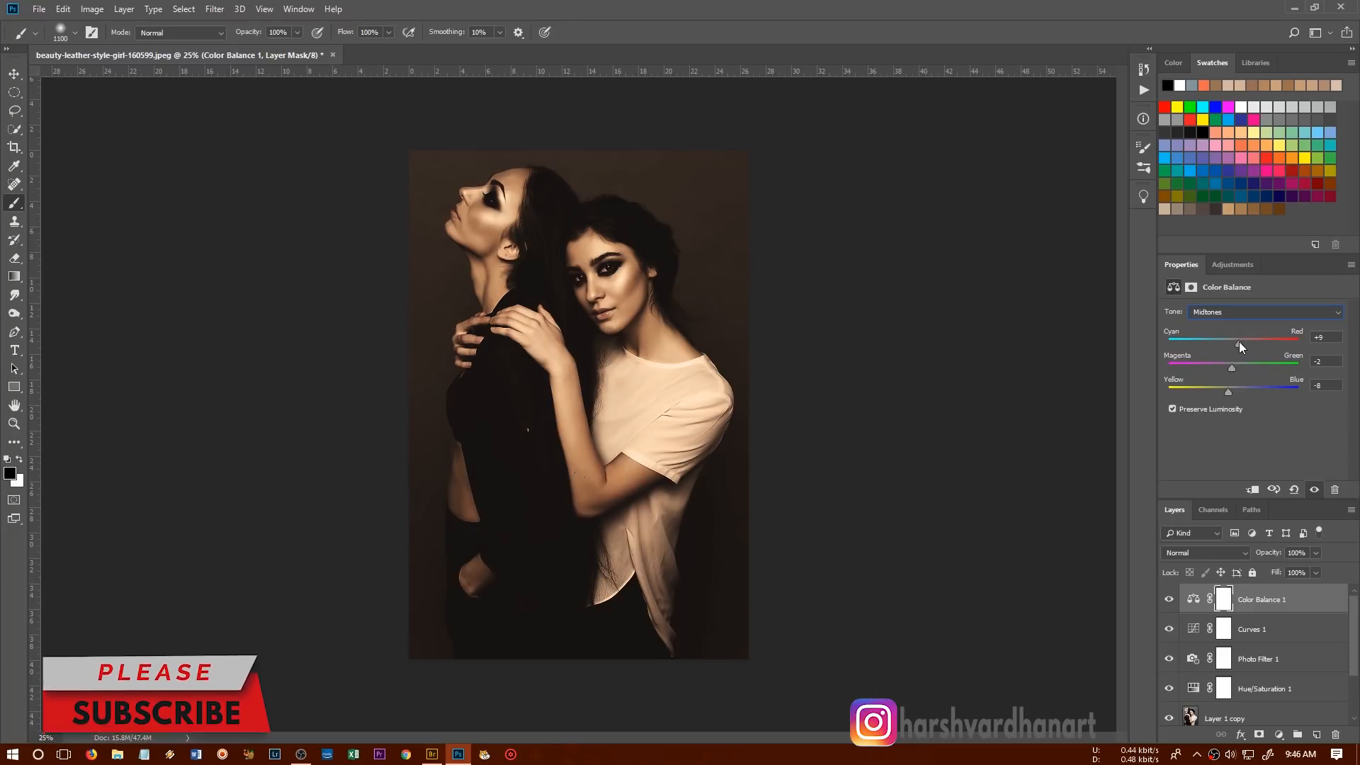
{"action": "left_click", "coordinate": [1265, 312]}
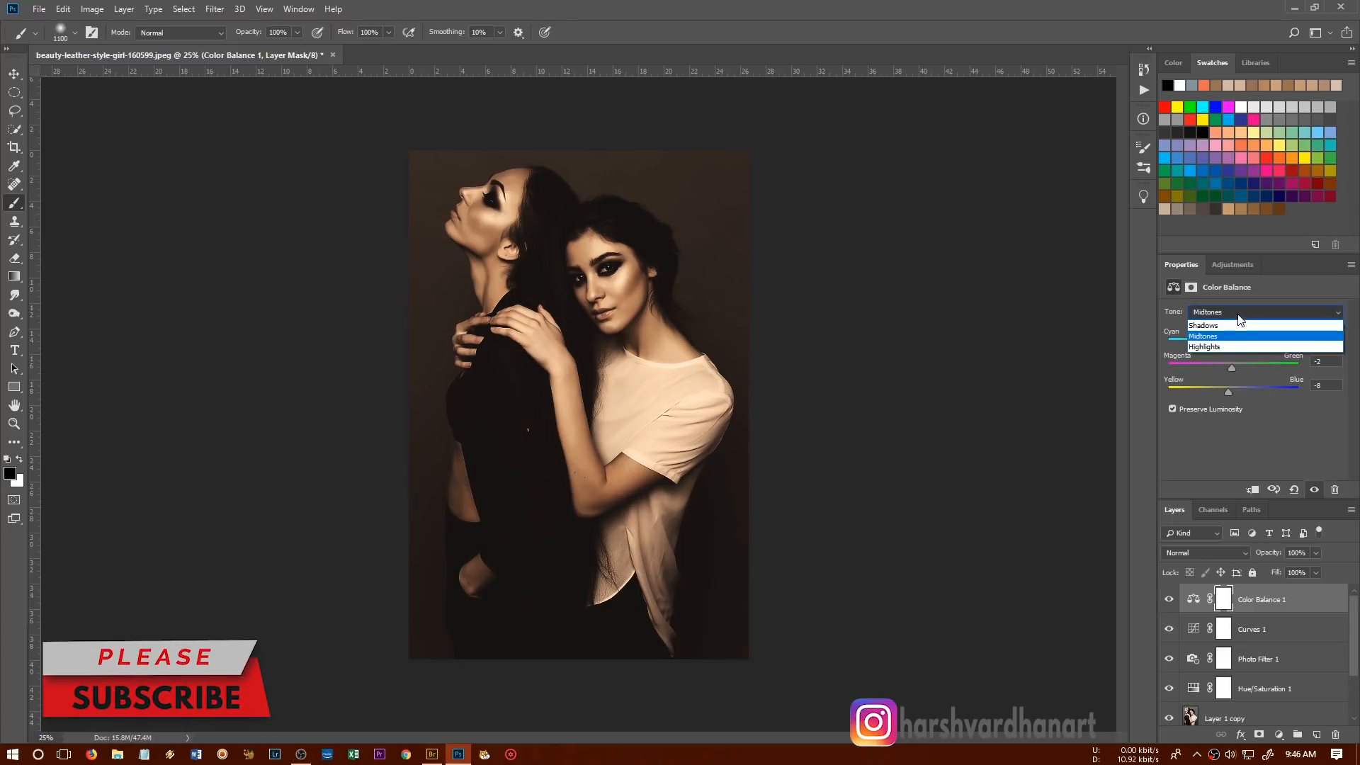
Set the Color Balance shadows to Cyan/Red +4 and Yellow/Blue −4.
{"action": "left_click", "coordinate": [1203, 325]}
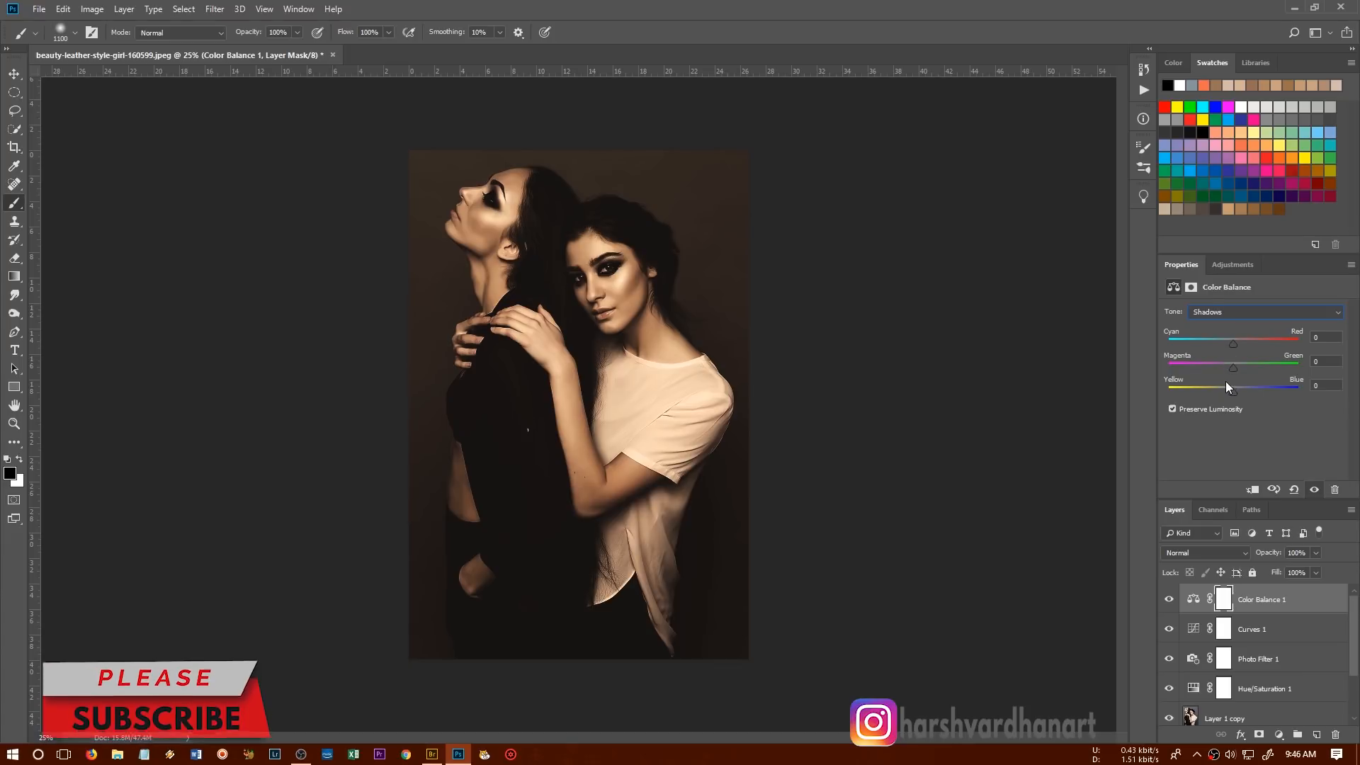
{"action": "left_click_drag", "start_coordinate": [1233, 337], "coordinate": [1240, 337]}
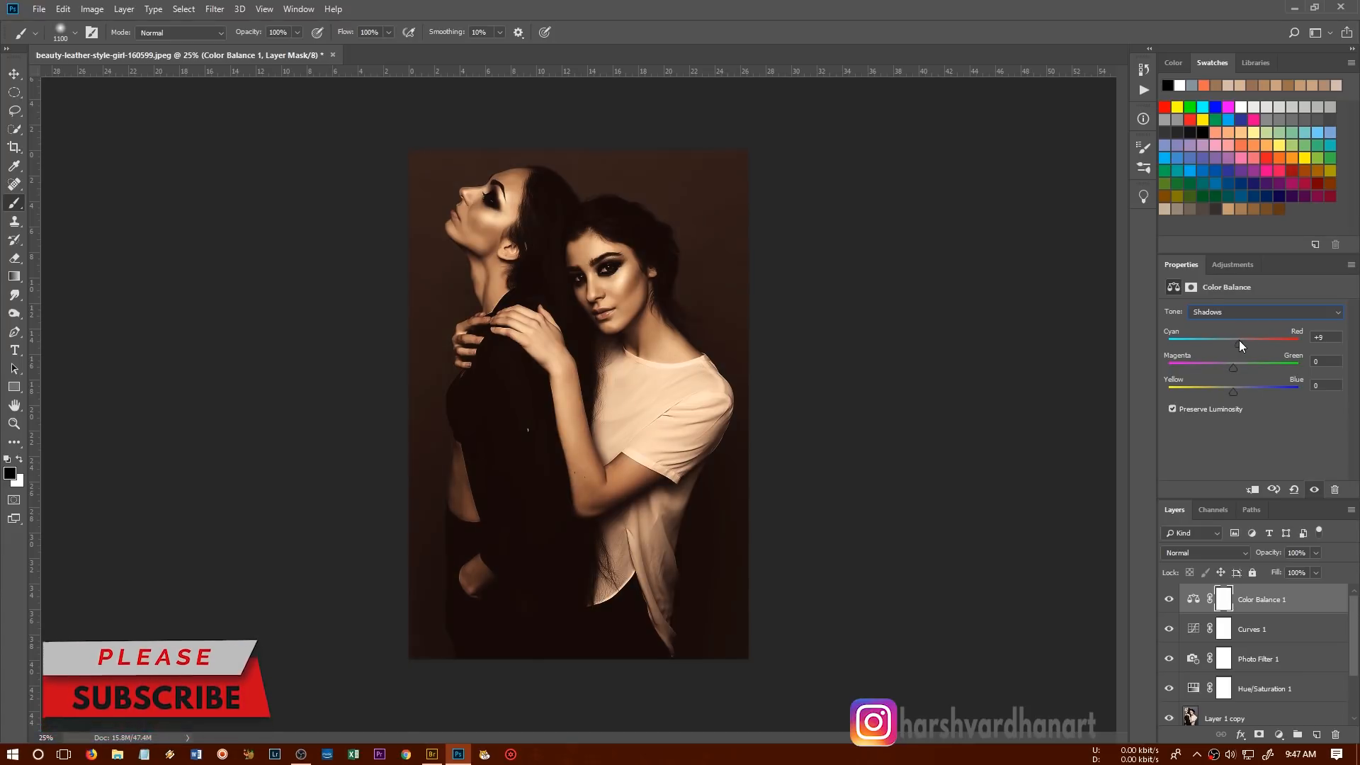
{"action": "left_click_drag", "start_coordinate": [1238, 343], "coordinate": [1235, 344]}
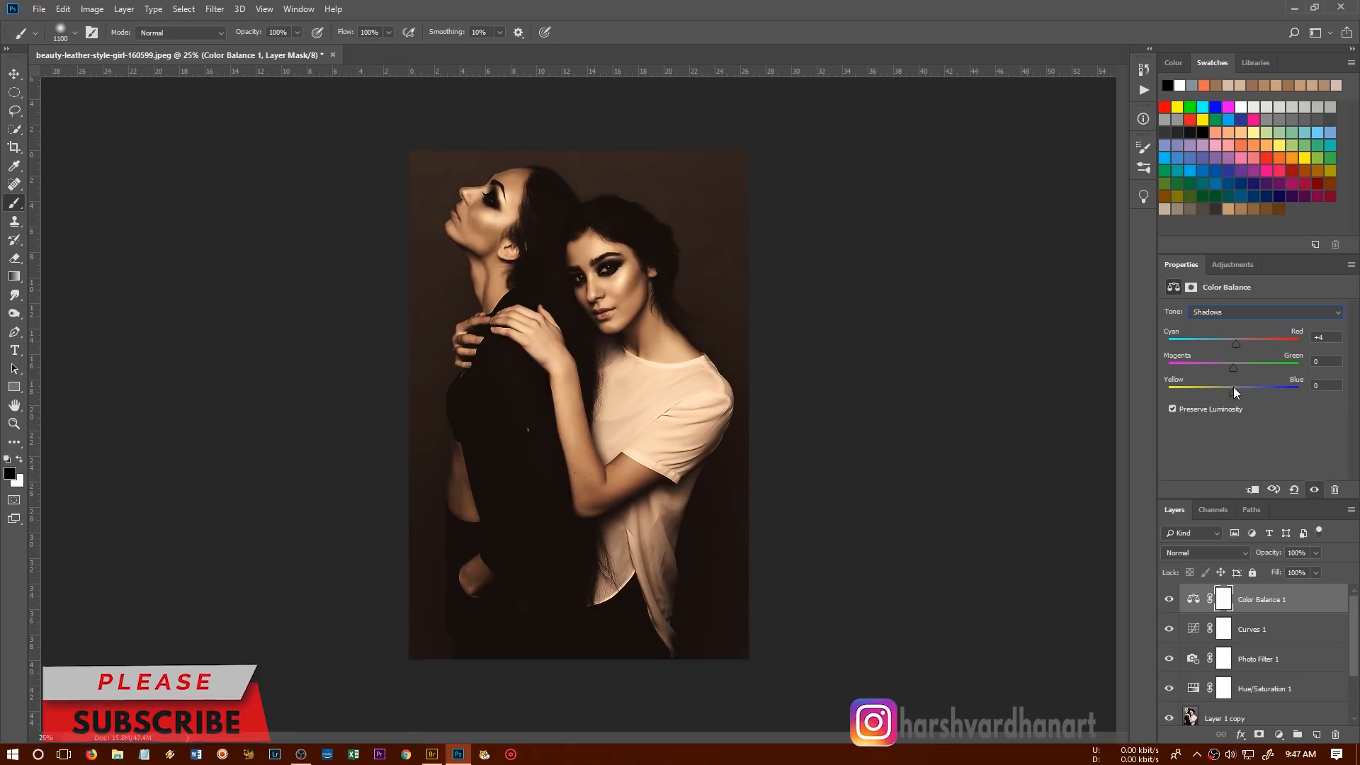
{"action": "left_click_drag", "start_coordinate": [1233, 394], "coordinate": [1228, 394]}
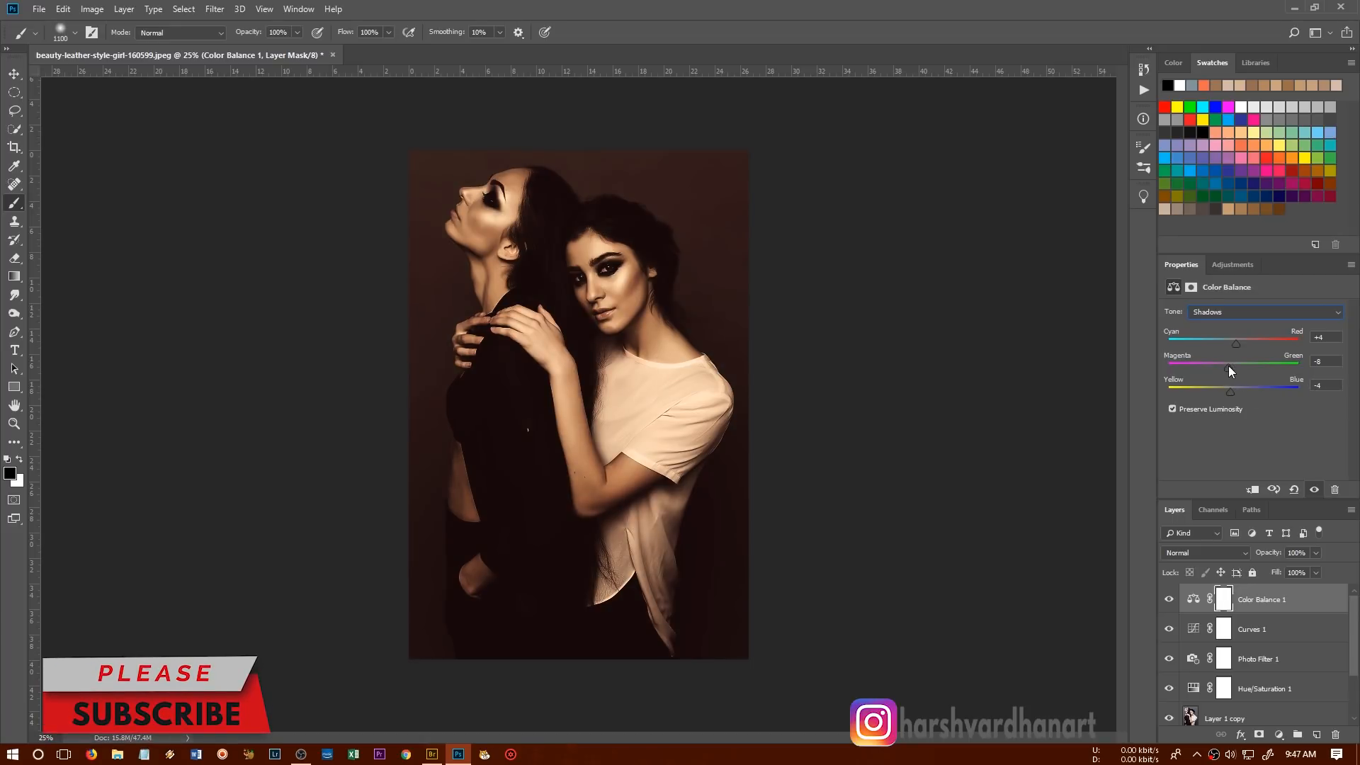
{"action": "left_click_drag", "start_coordinate": [1226, 368], "coordinate": [1239, 368]}
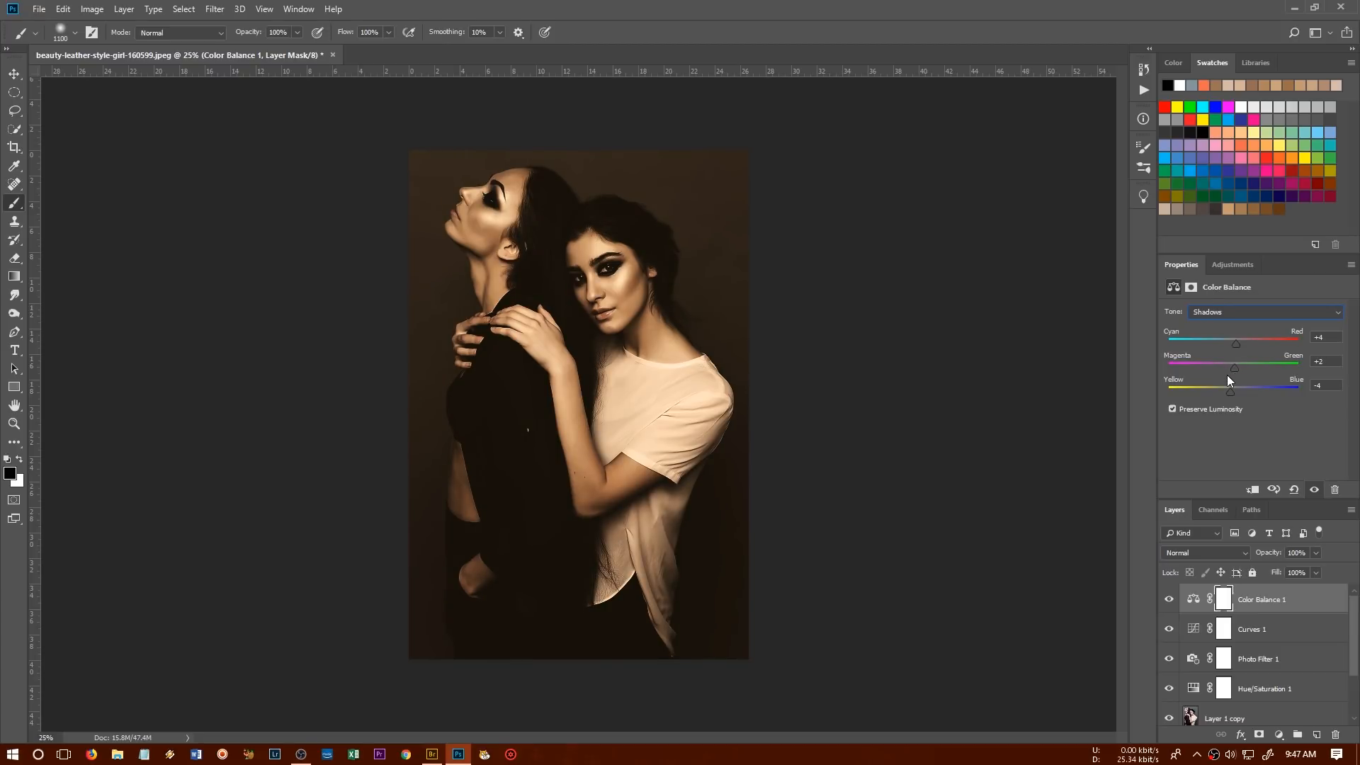
{"action": "left_click_drag", "start_coordinate": [1235, 368], "coordinate": [1235, 368]}
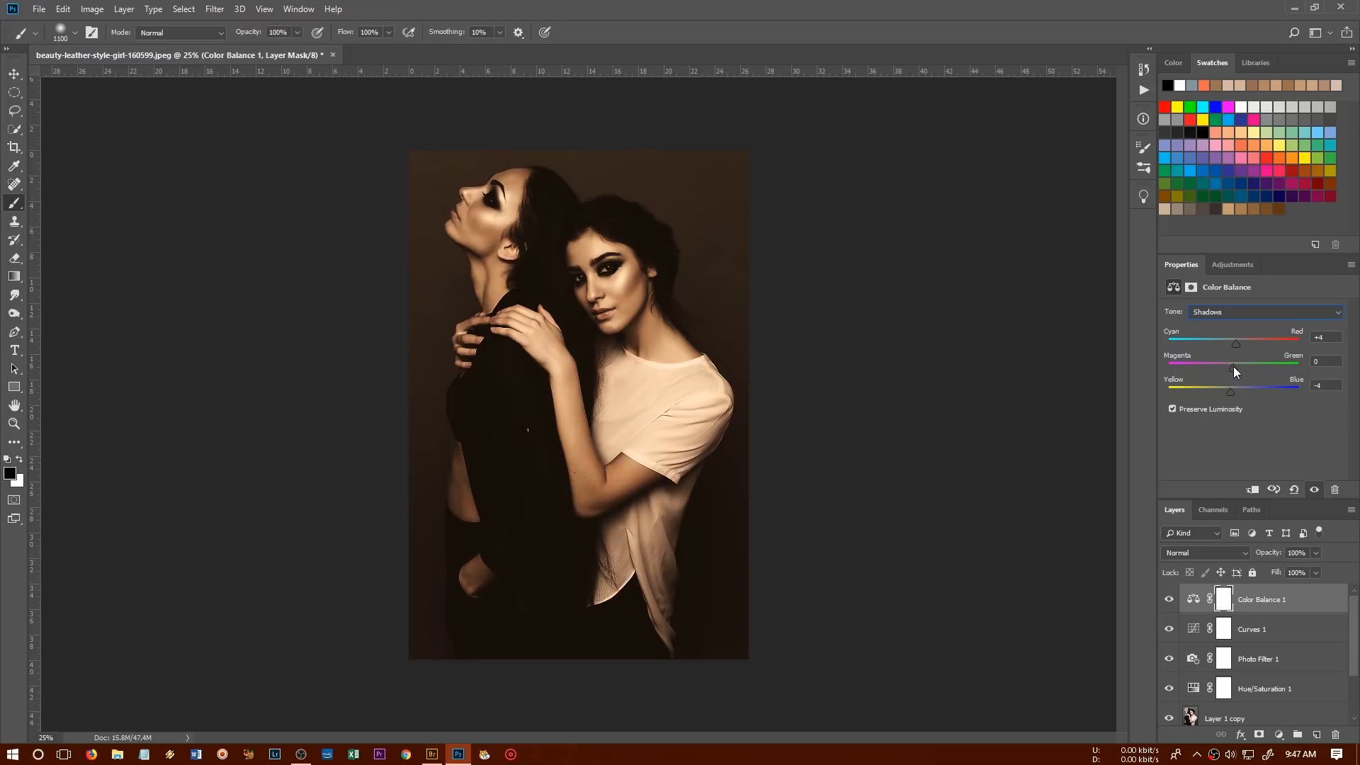
{"action": "mouse_move", "coordinate": [1253, 331]}
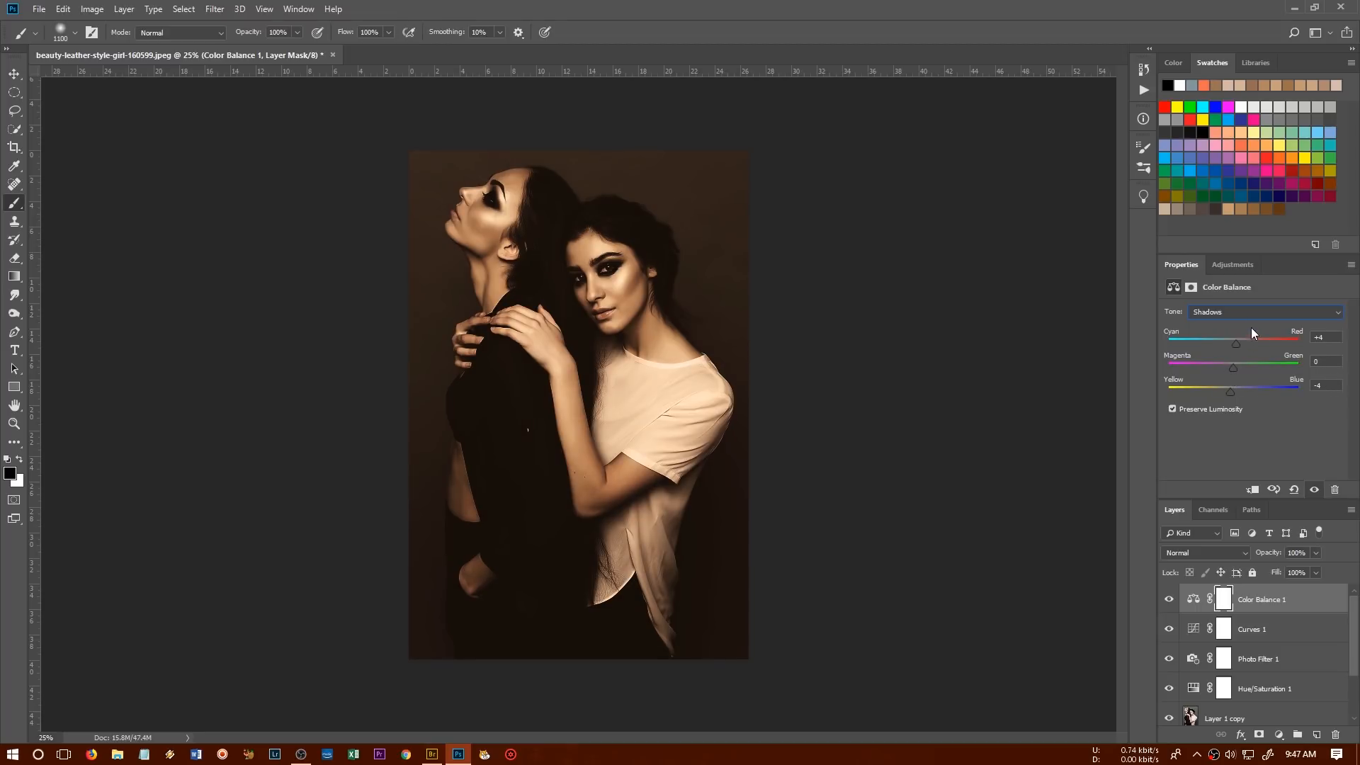
{"action": "left_click", "coordinate": [1266, 311]}
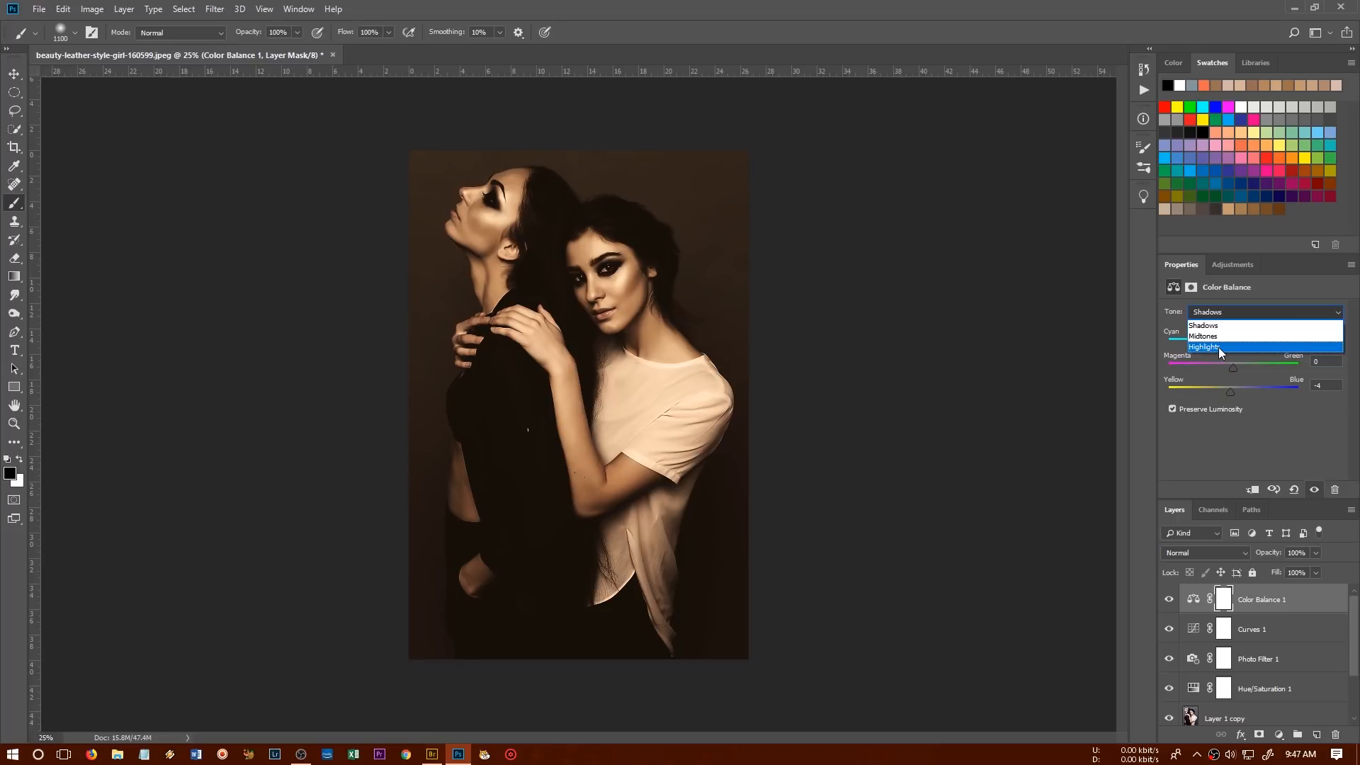
Set Color Balance highlights to Cyan/Red +13, Magenta/Green +5, Yellow/Blue +10.
{"action": "left_click", "coordinate": [1205, 346]}
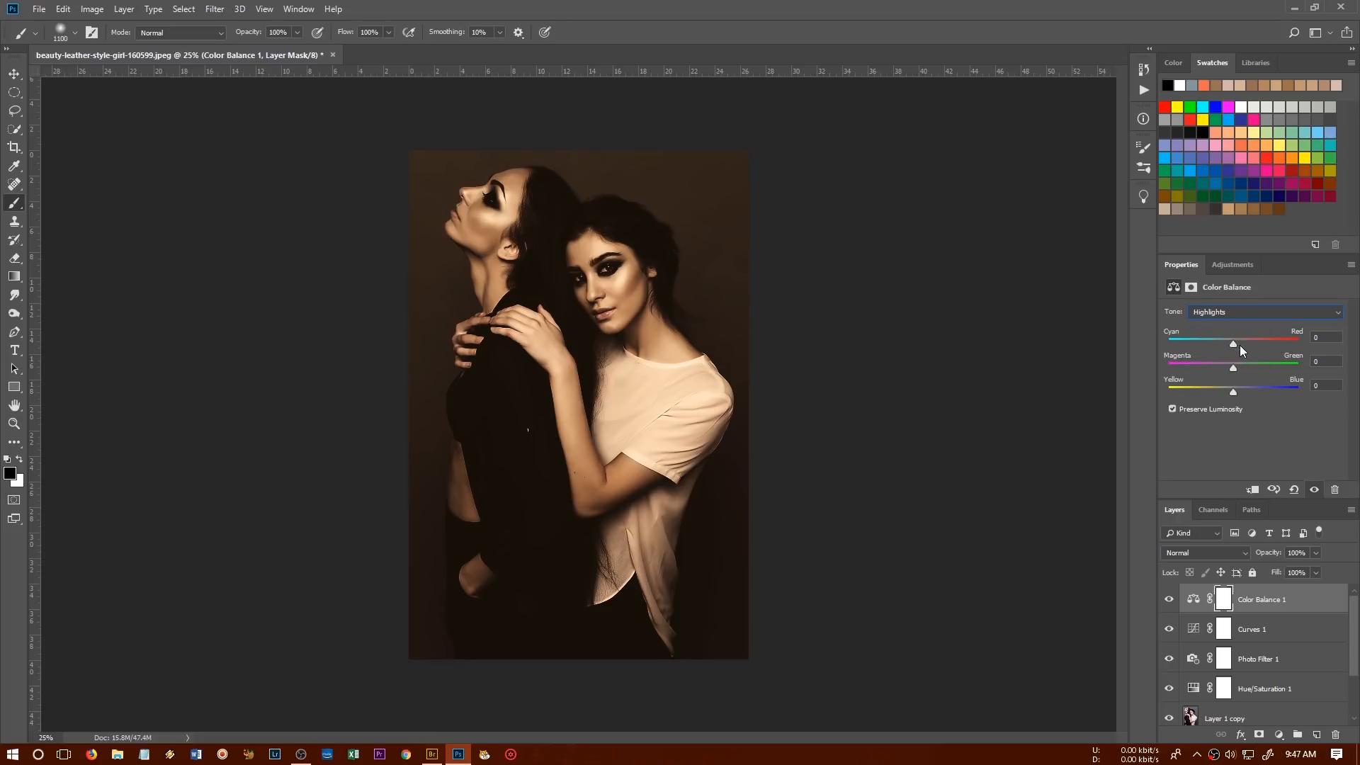
{"action": "left_click_drag", "start_coordinate": [1233, 343], "coordinate": [1237, 343]}
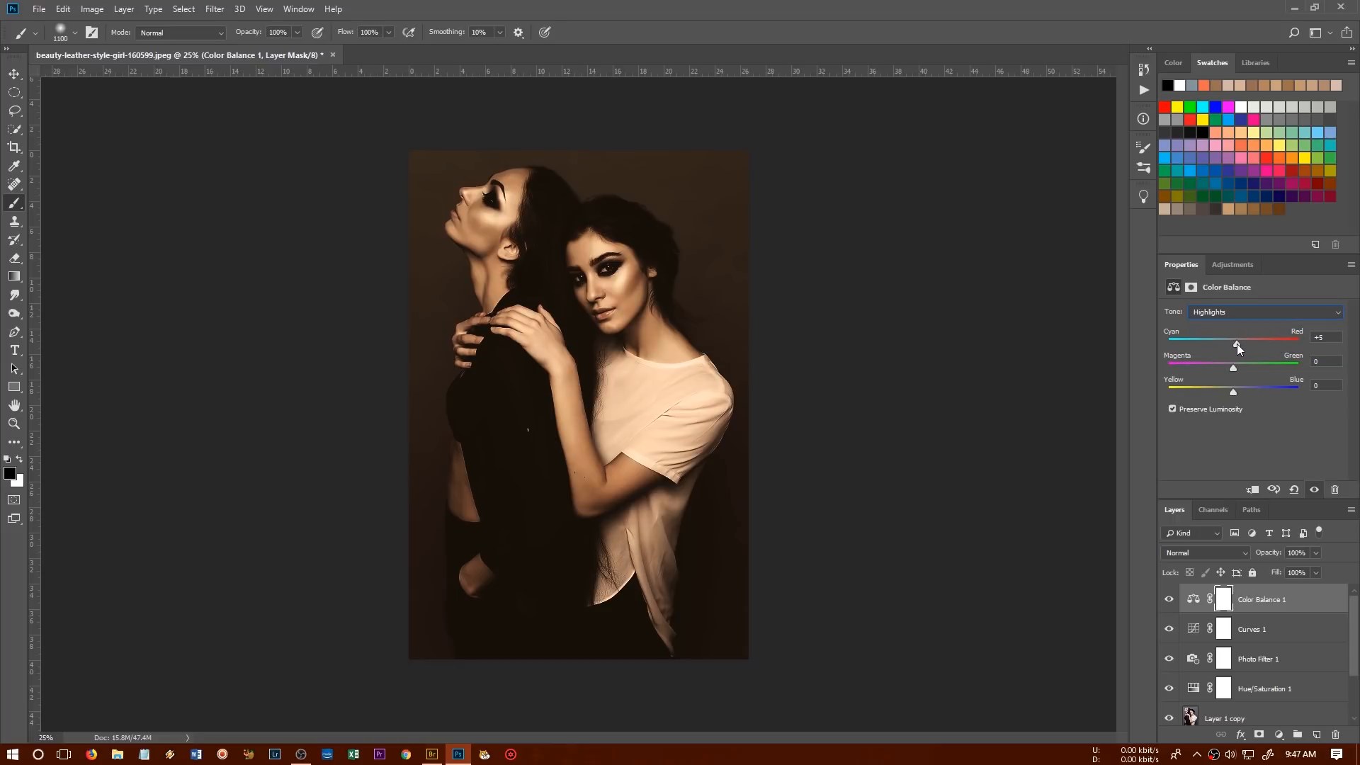
{"action": "left_click_drag", "start_coordinate": [1232, 344], "coordinate": [1244, 344]}
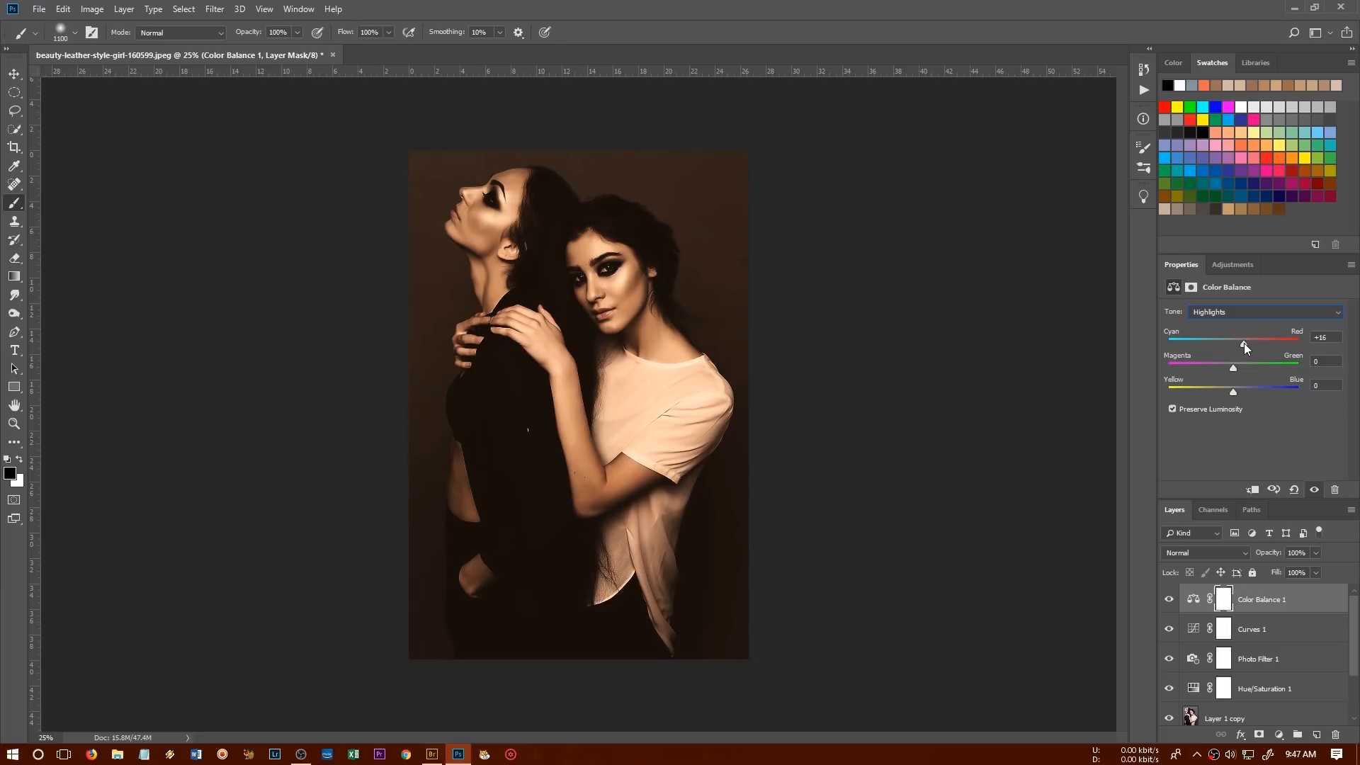
{"action": "left_click_drag", "start_coordinate": [1242, 343], "coordinate": [1239, 342]}
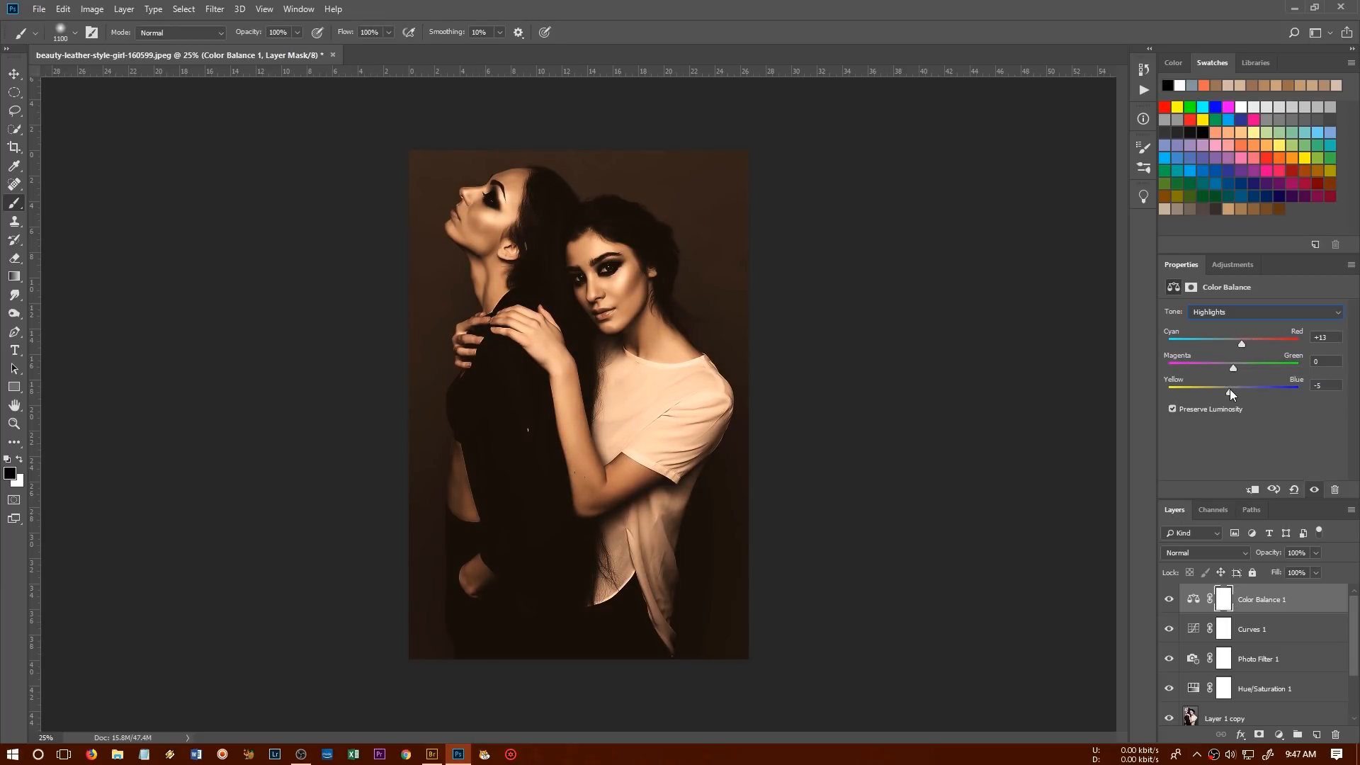
{"action": "left_click_drag", "start_coordinate": [1229, 393], "coordinate": [1240, 393]}
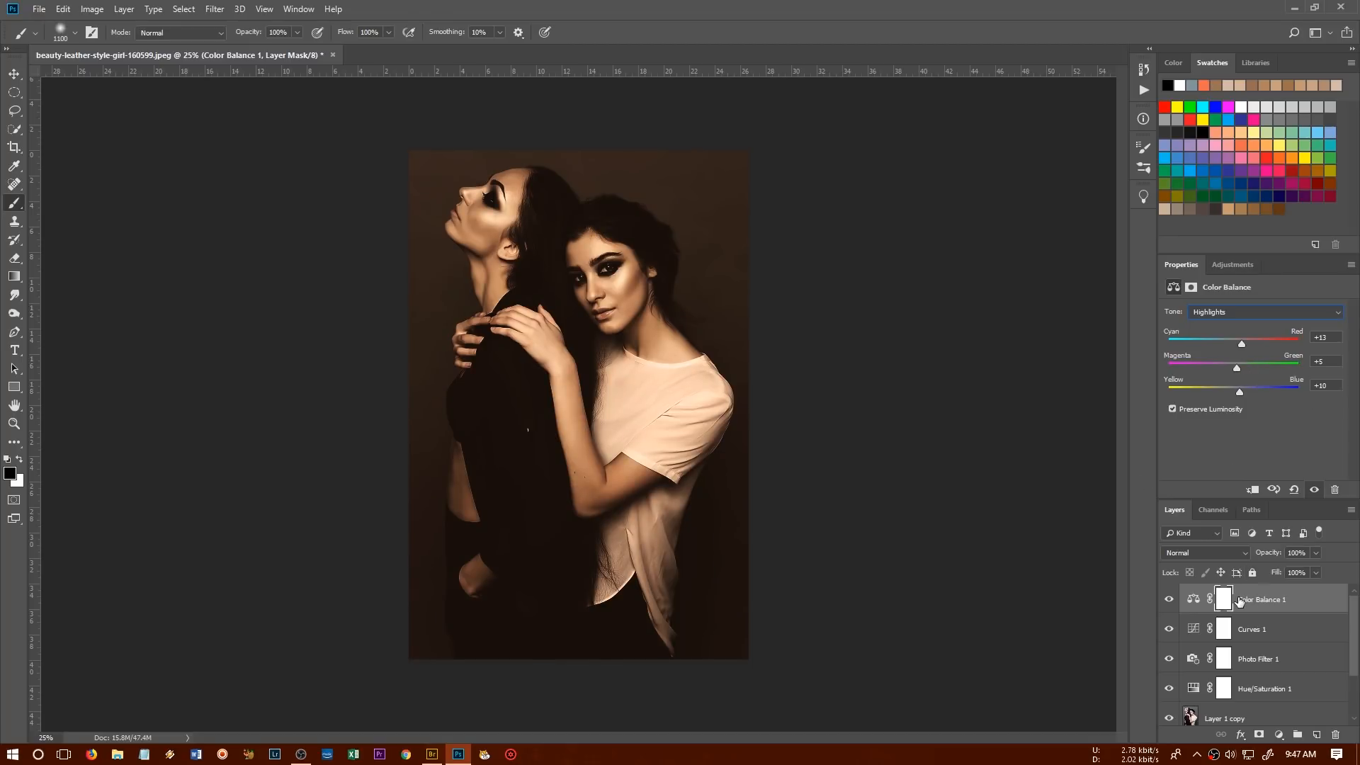
{"action": "mouse_move", "coordinate": [1239, 600]}
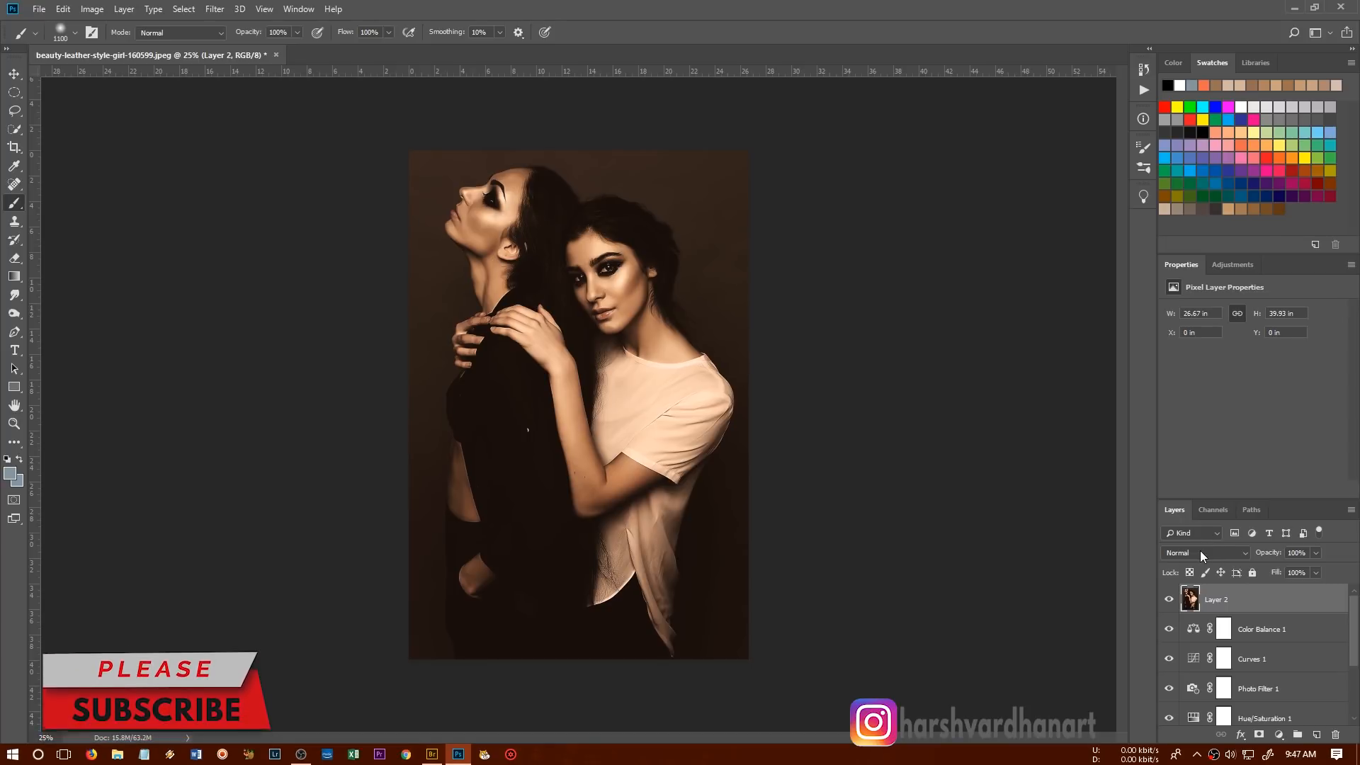
Try Darken, Overlay and Screen on Layer 2, settling on Multiply.
{"action": "left_click", "coordinate": [1205, 553]}
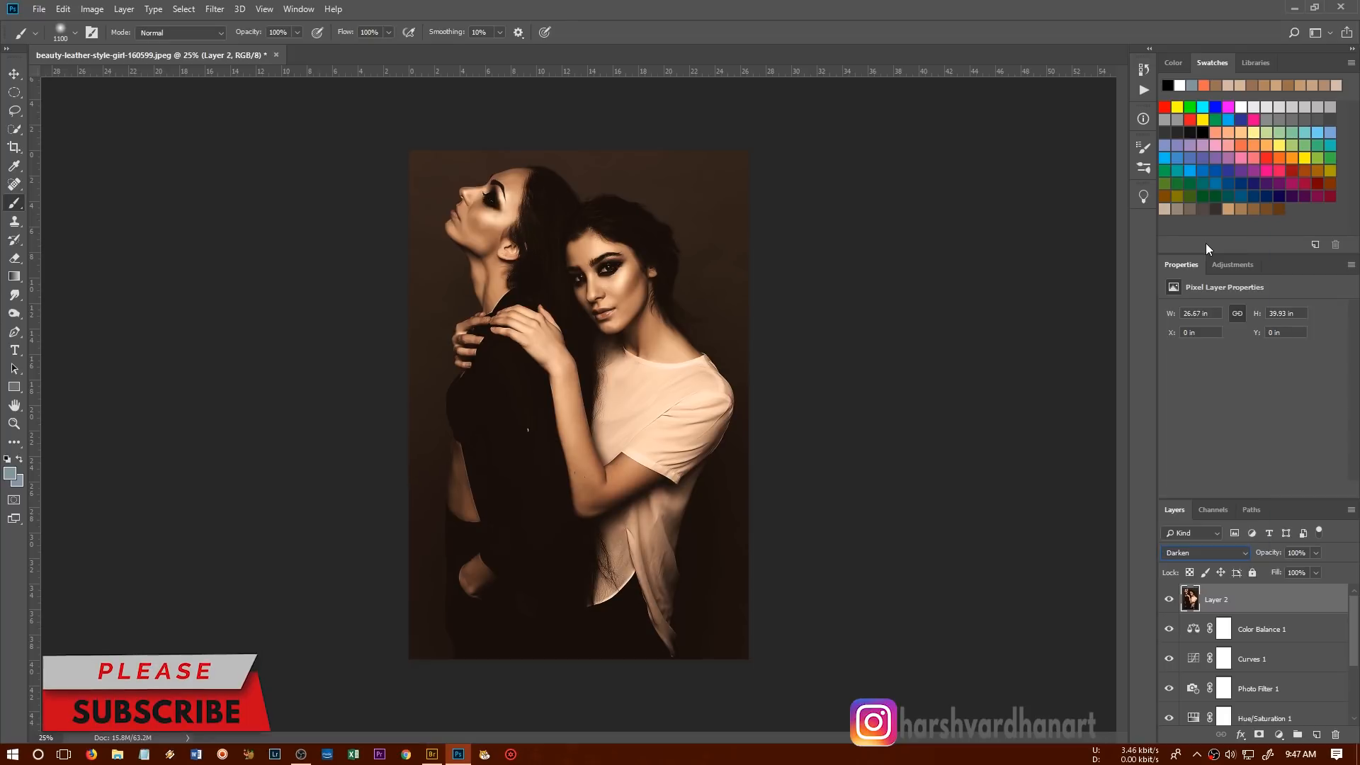
{"action": "left_click", "coordinate": [1204, 552]}
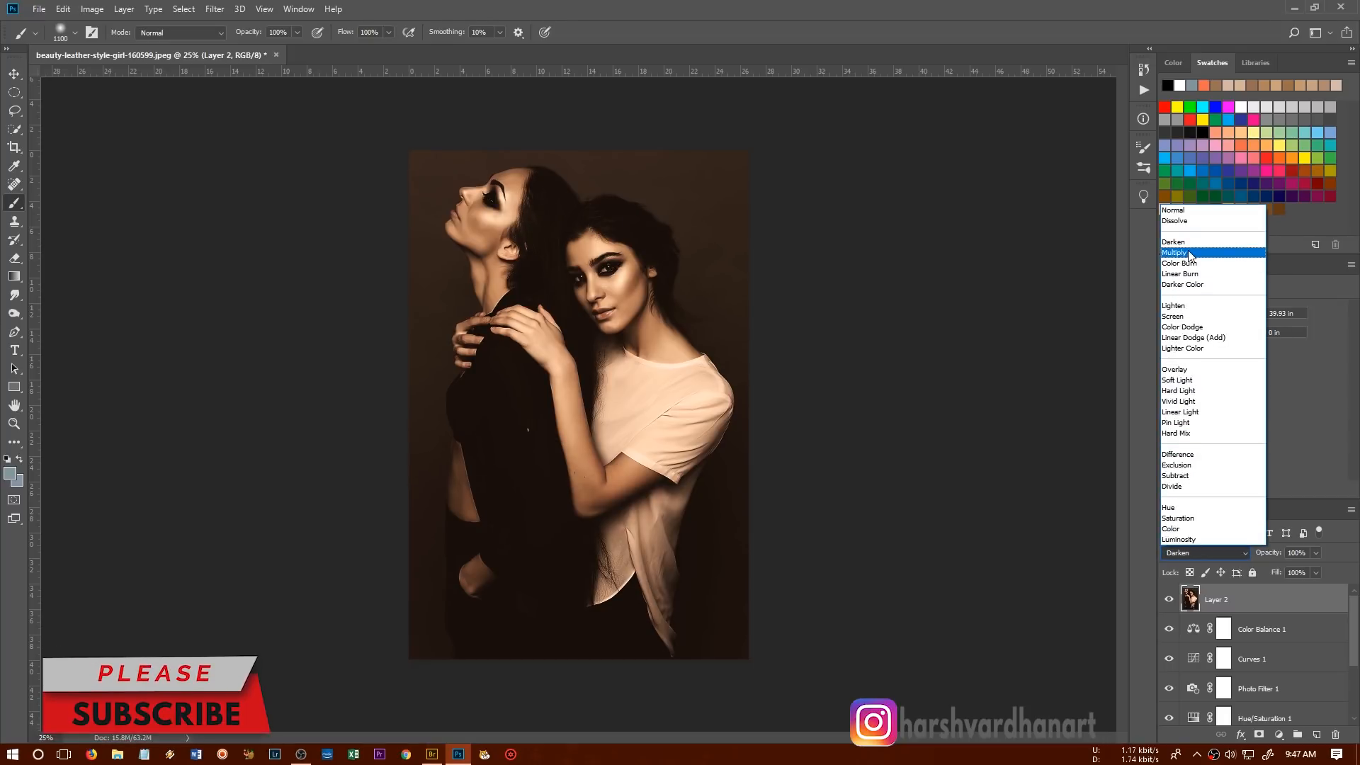
{"action": "left_click", "coordinate": [1174, 253]}
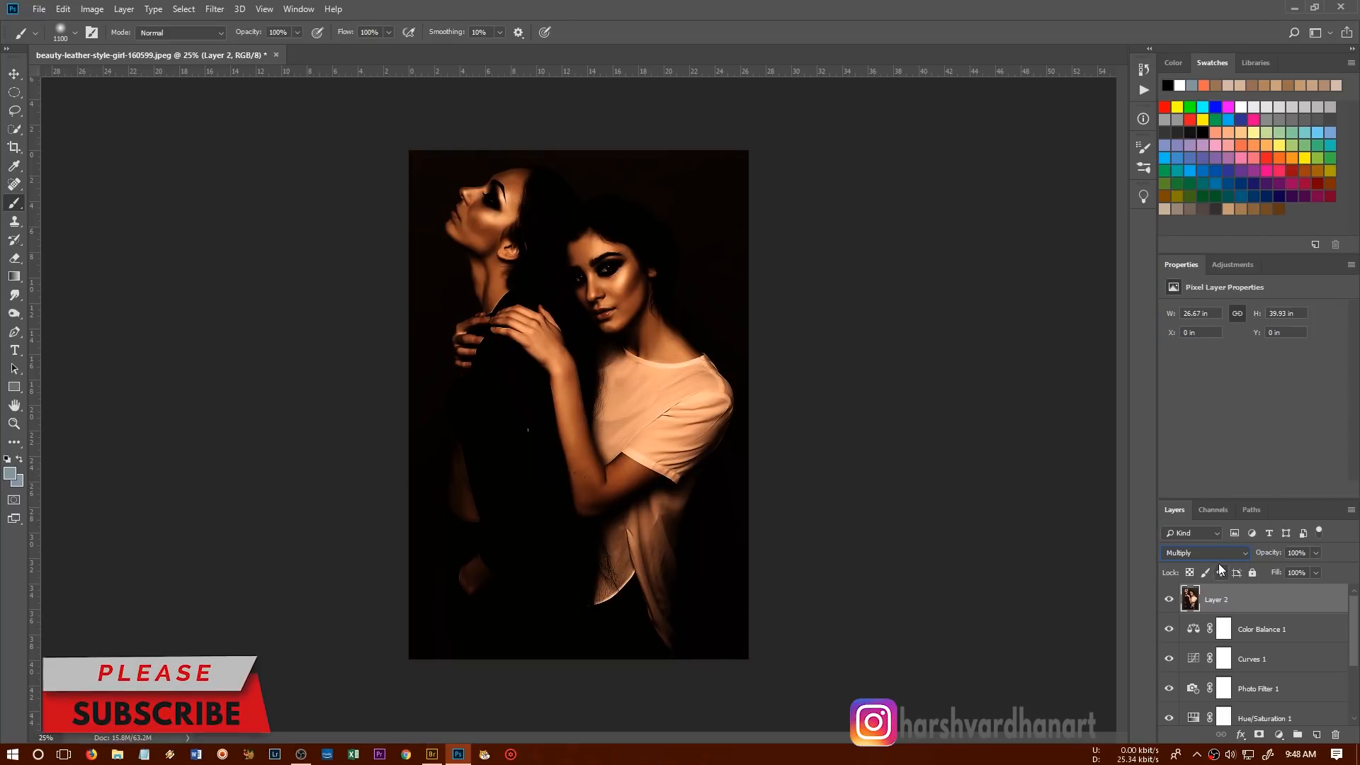
{"action": "left_click", "coordinate": [1203, 552]}
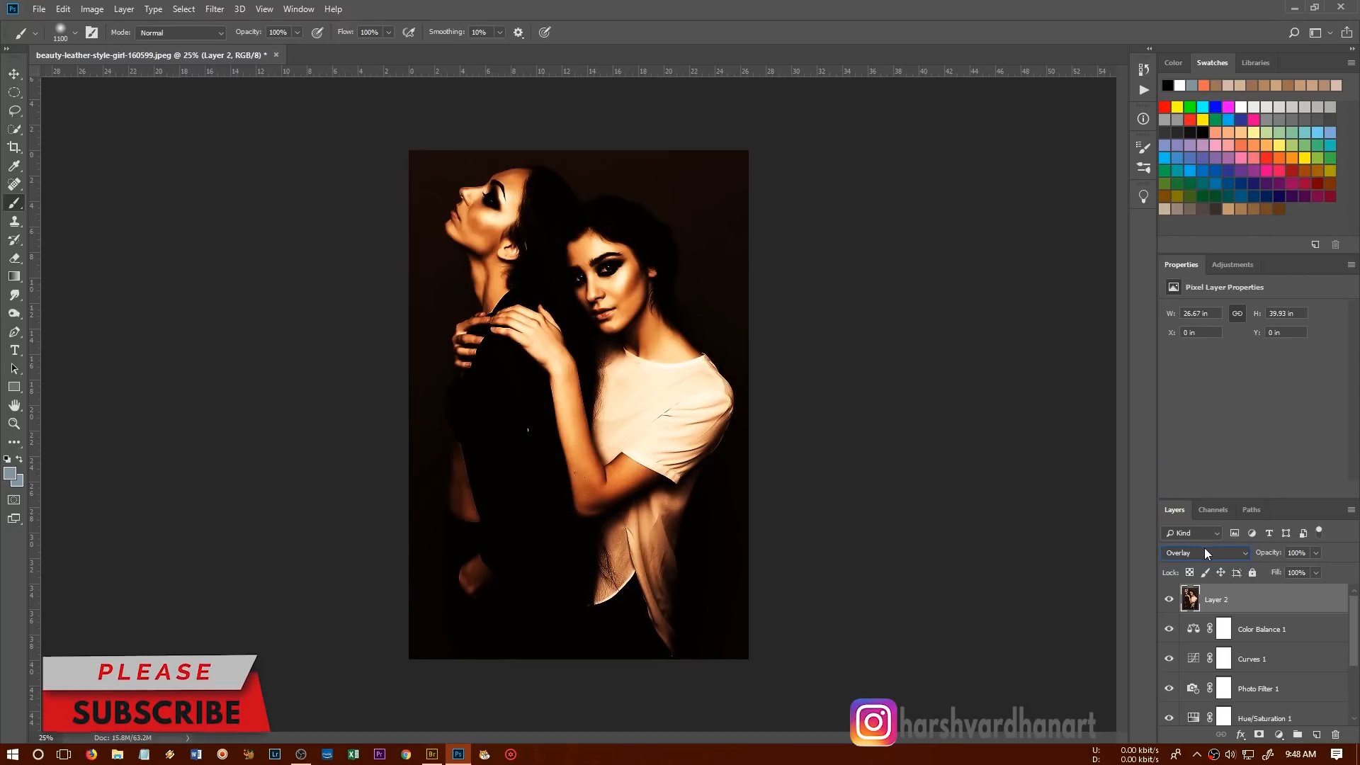
{"action": "left_click", "coordinate": [1205, 552]}
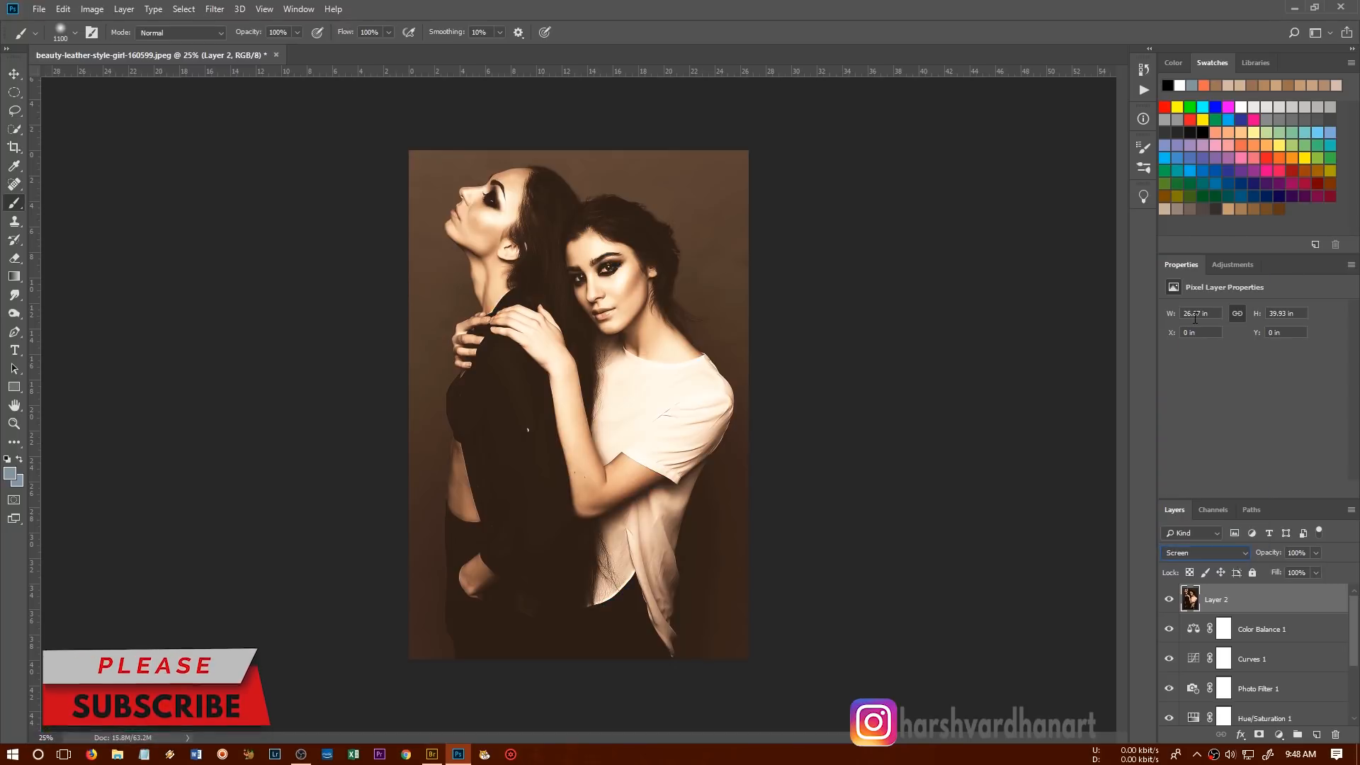
{"action": "left_click", "coordinate": [1205, 552]}
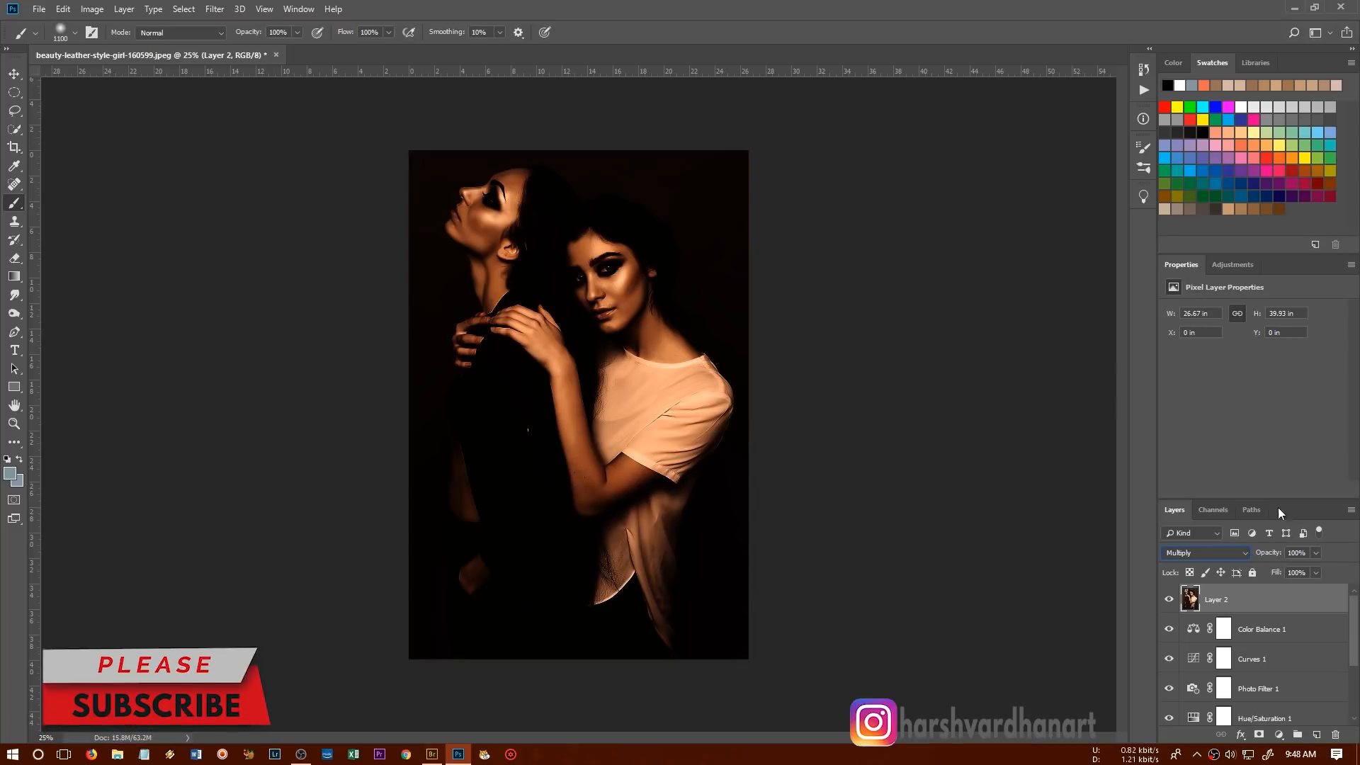
Set Layer 2's opacity to just under half, about 43%.
{"action": "left_click_drag", "start_coordinate": [1315, 572], "coordinate": [1275, 573]}
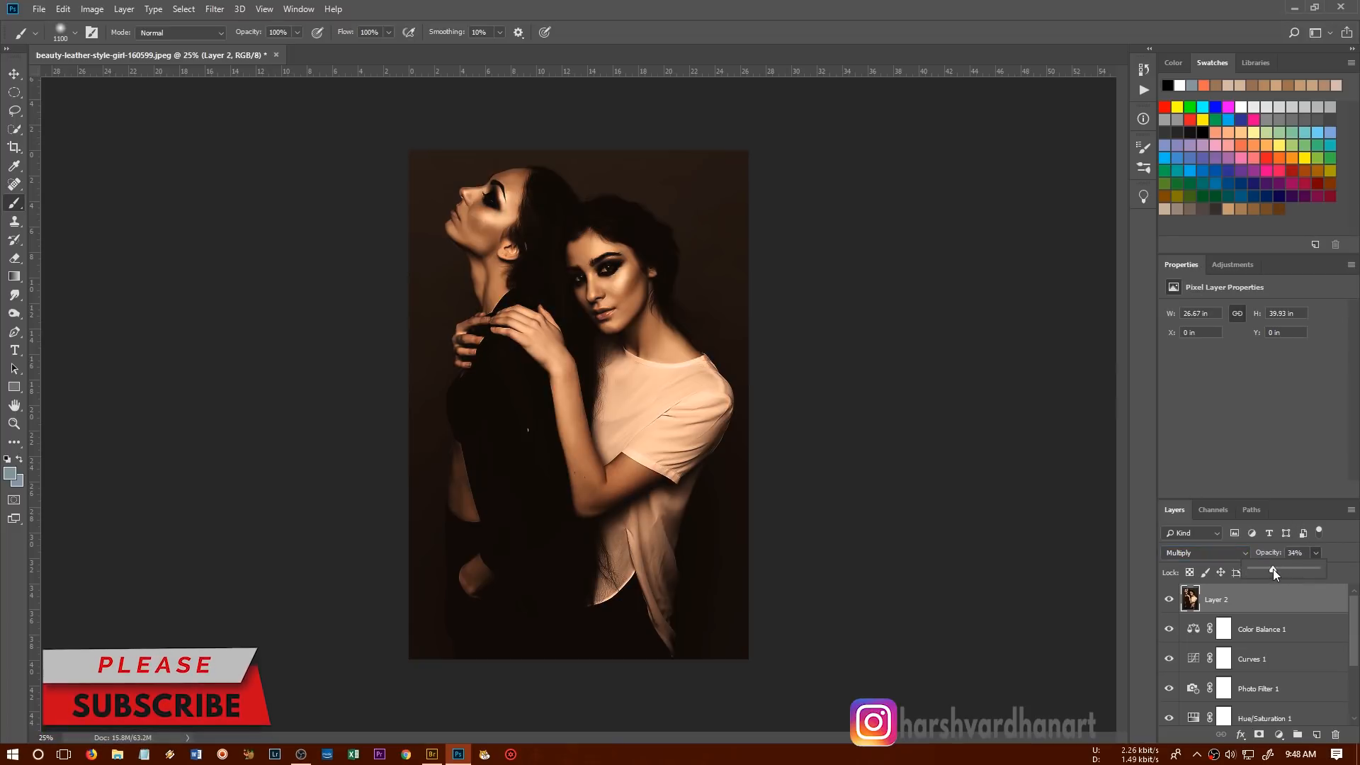
{"action": "left_click_drag", "start_coordinate": [1274, 572], "coordinate": [1267, 573]}
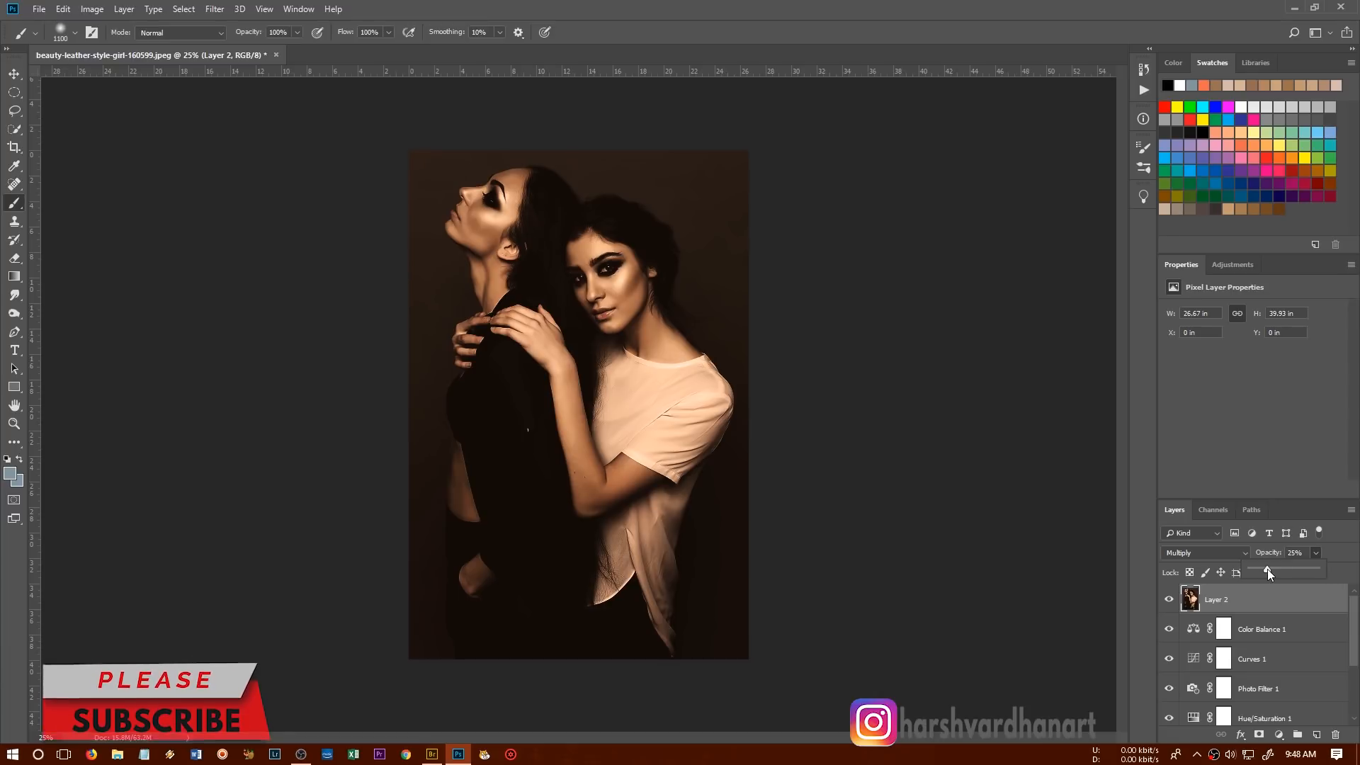
{"action": "left_click_drag", "start_coordinate": [1269, 571], "coordinate": [1267, 569]}
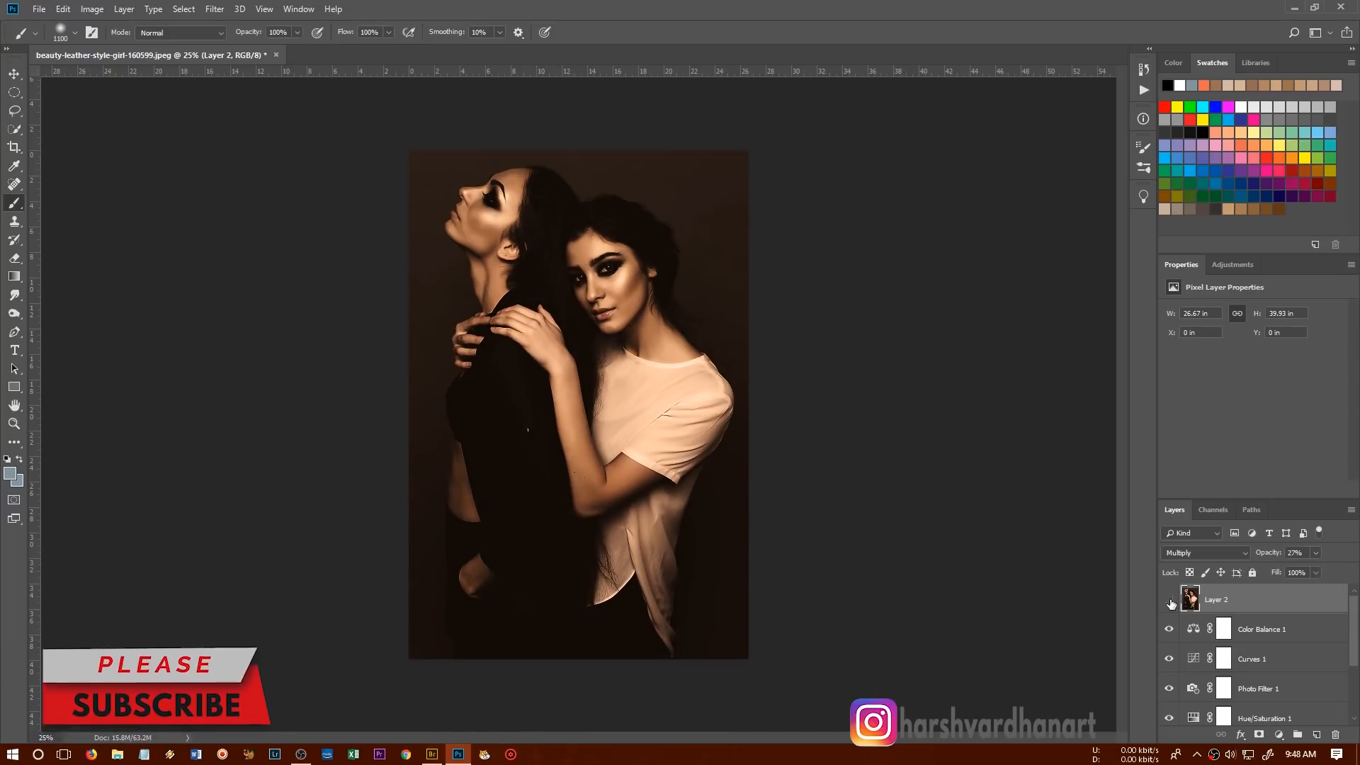
{"action": "left_click", "coordinate": [1169, 600]}
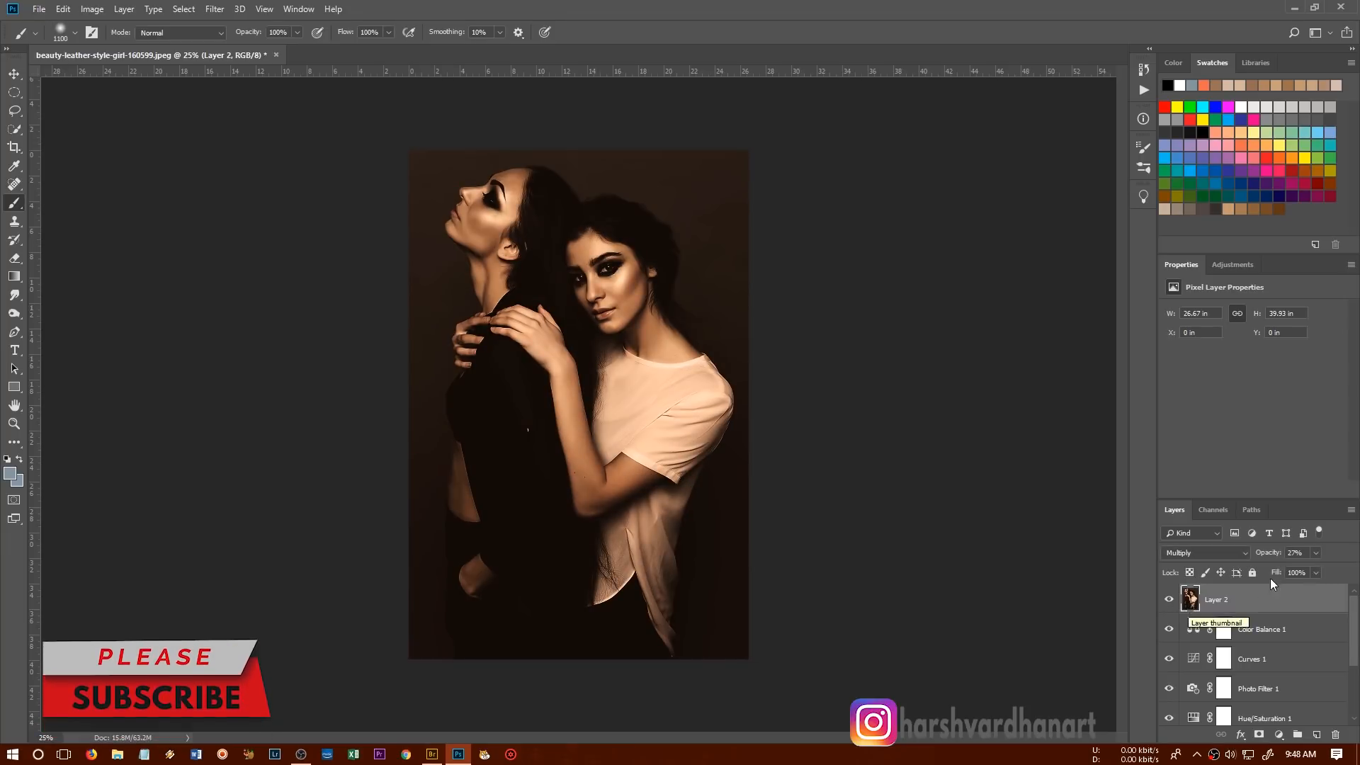
{"action": "left_click_drag", "start_coordinate": [1302, 572], "coordinate": [1313, 572]}
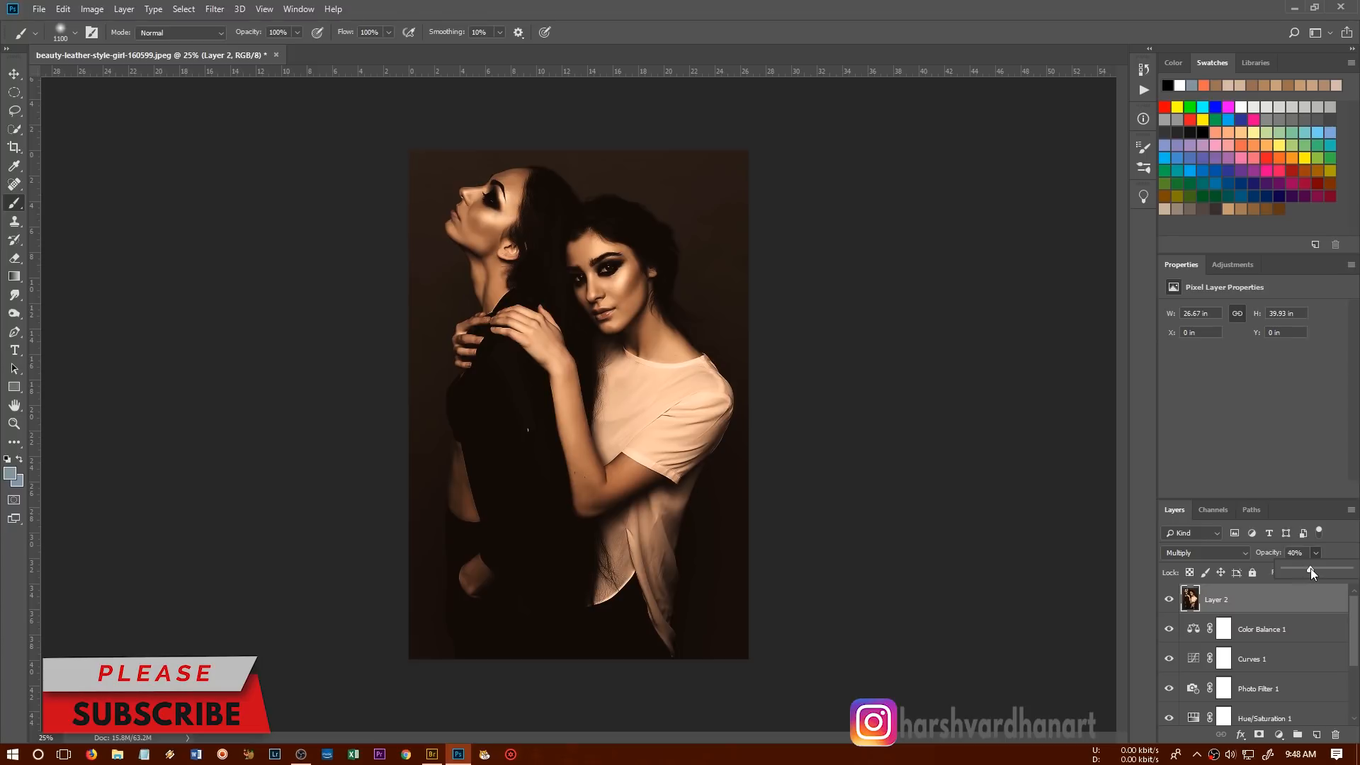
{"action": "left_click_drag", "start_coordinate": [1310, 573], "coordinate": [1316, 572]}
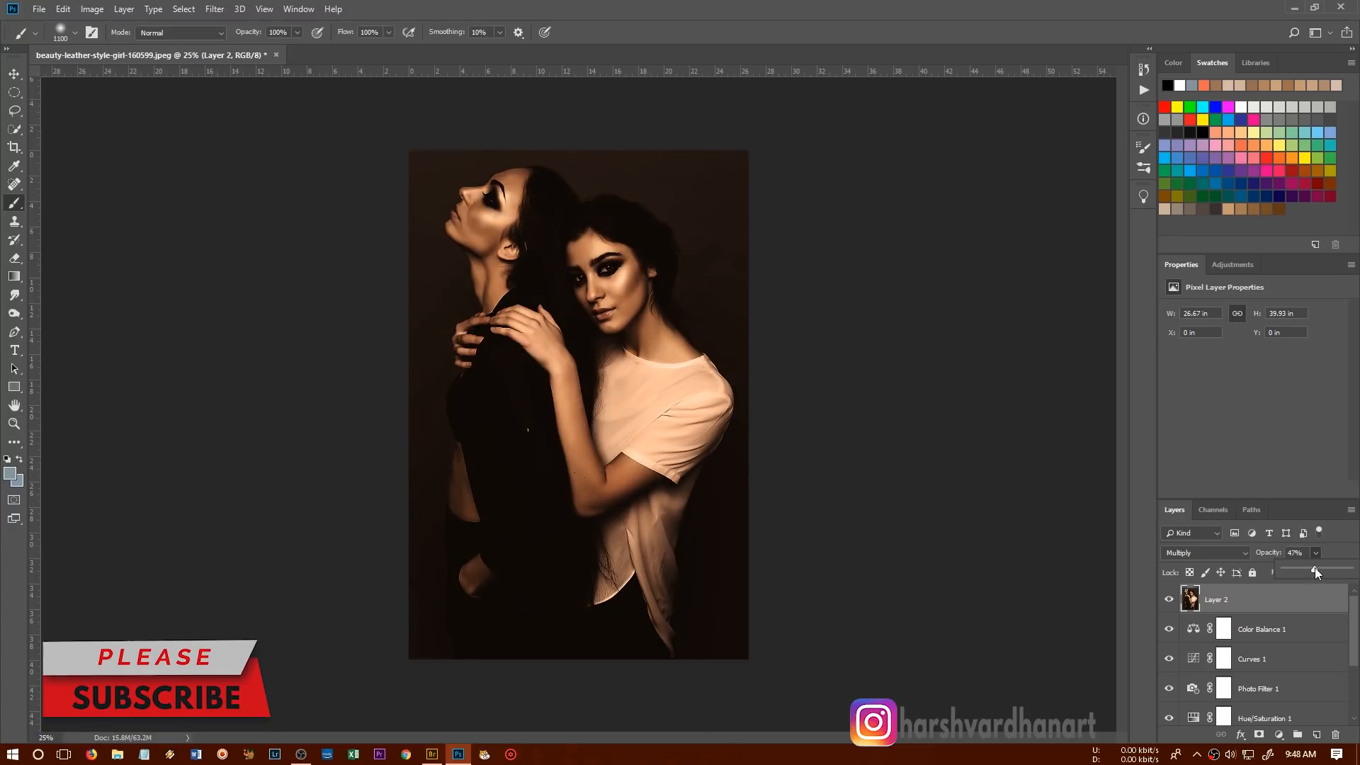
{"action": "left_click_drag", "start_coordinate": [1314, 571], "coordinate": [1312, 571]}
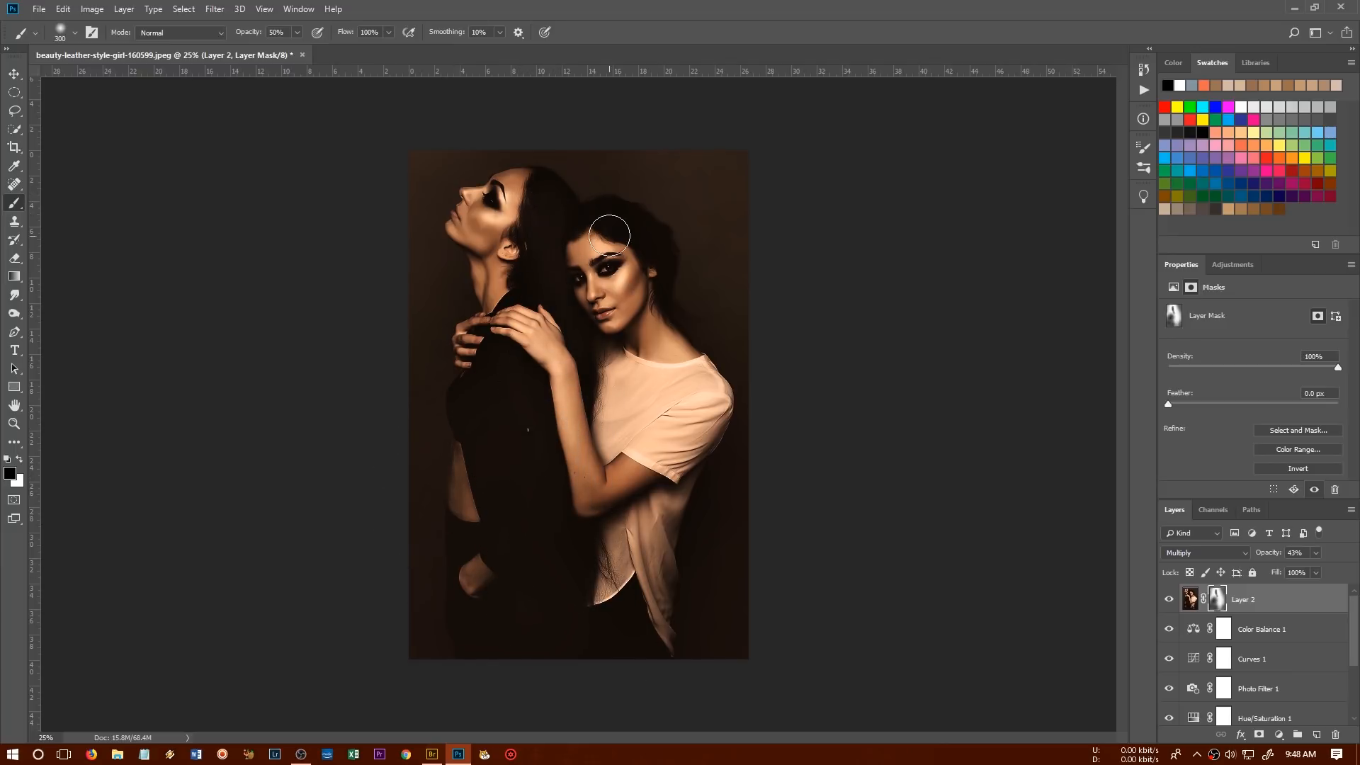
Paint black on Layer 2's mask over the woman's hair to hide the darkening.
{"action": "left_click_drag", "start_coordinate": [609, 235], "coordinate": [506, 367]}
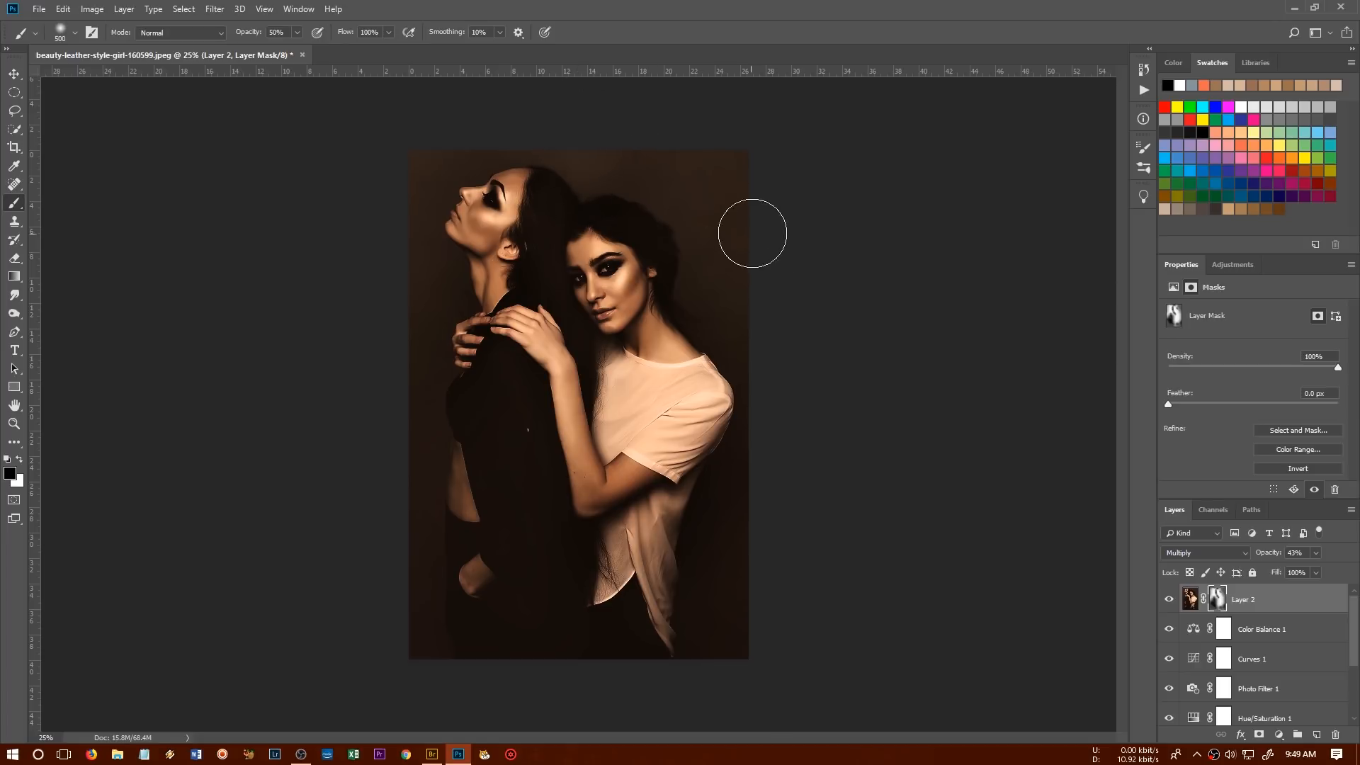
{"action": "mouse_move", "coordinate": [567, 148]}
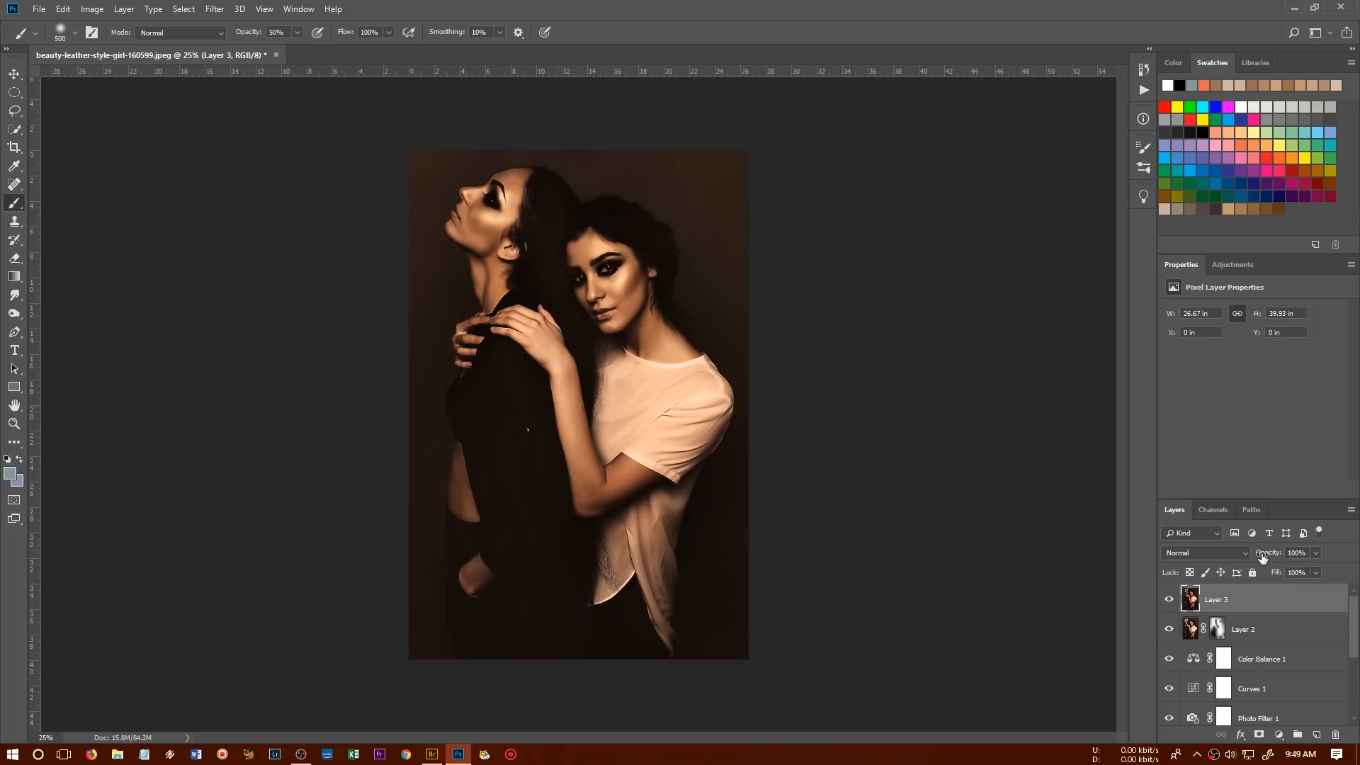
Blend Layer 3 in Linear Light, apply High Pass at 1.2 px, and set opacity 57%.
{"action": "left_click", "coordinate": [1205, 552]}
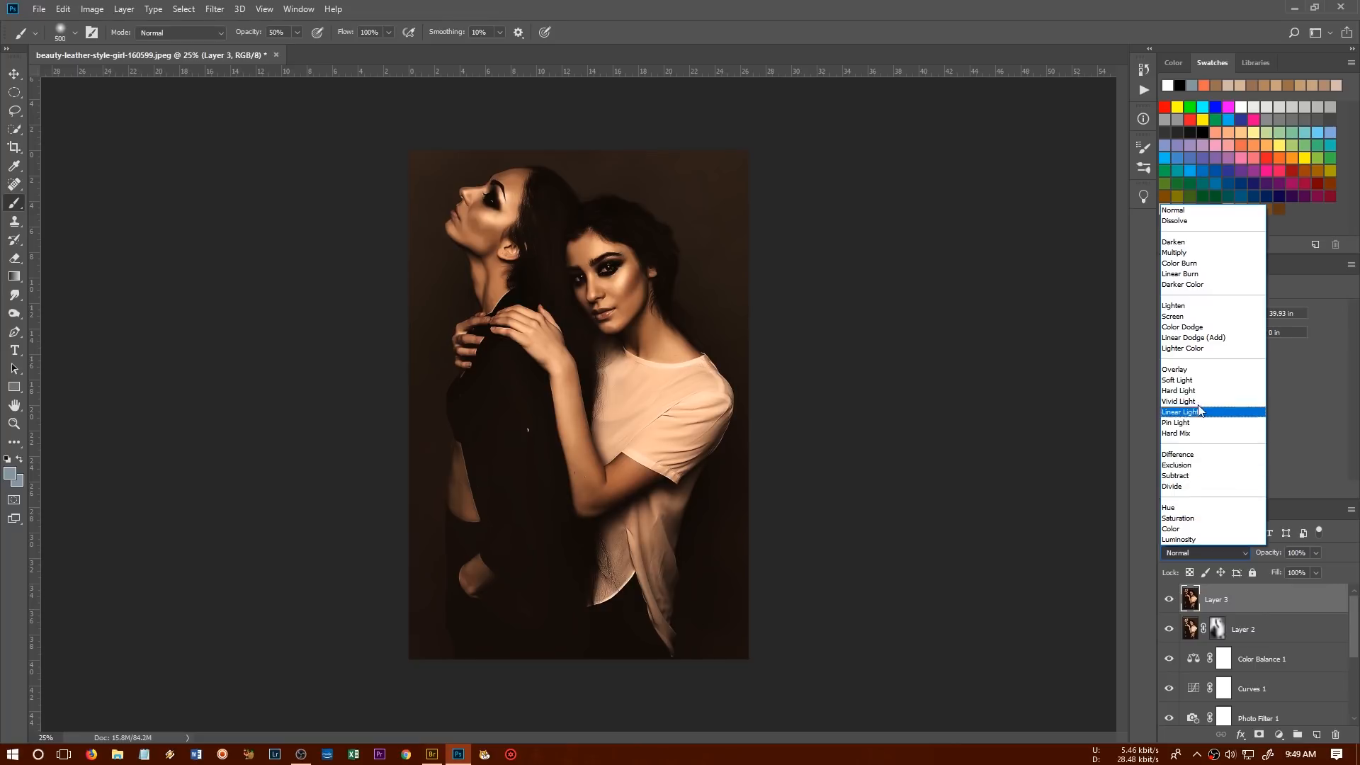
{"action": "left_click", "coordinate": [1178, 412]}
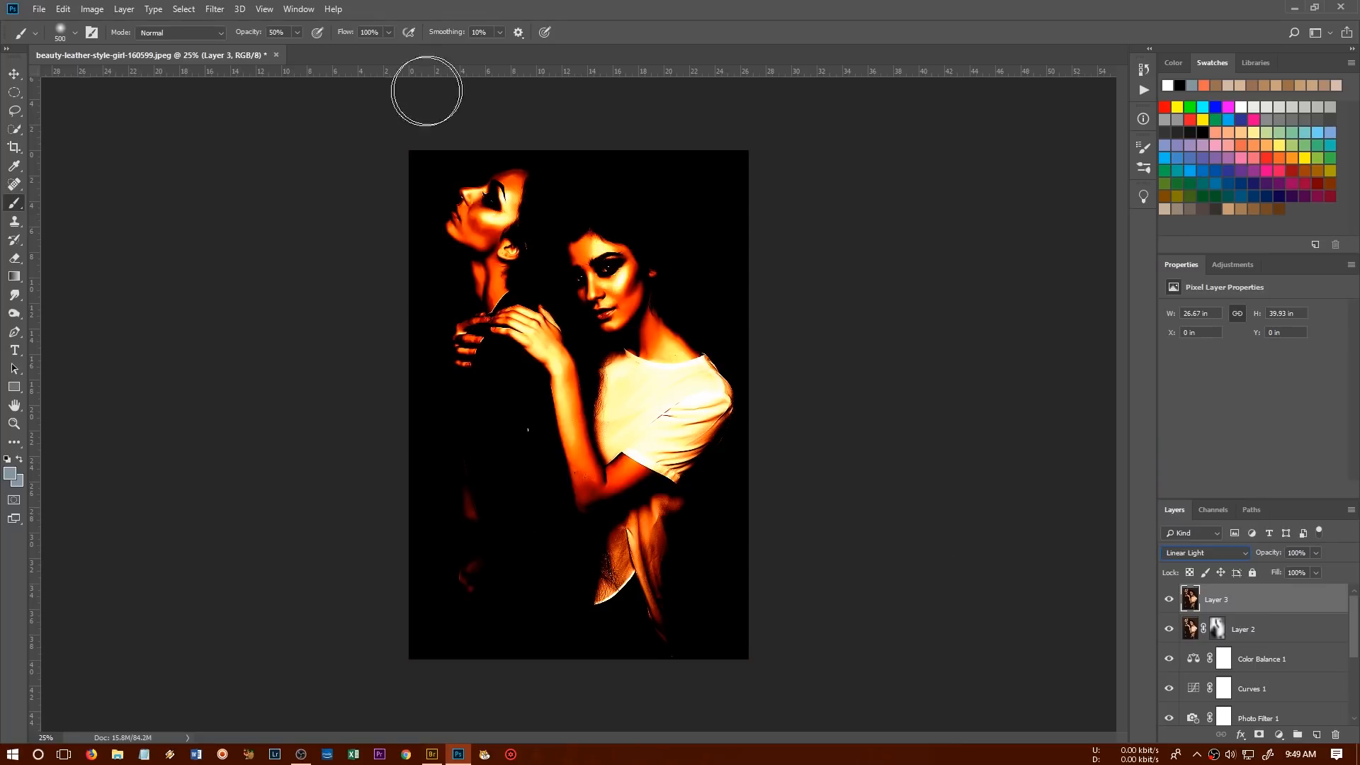
{"action": "left_click", "coordinate": [214, 8]}
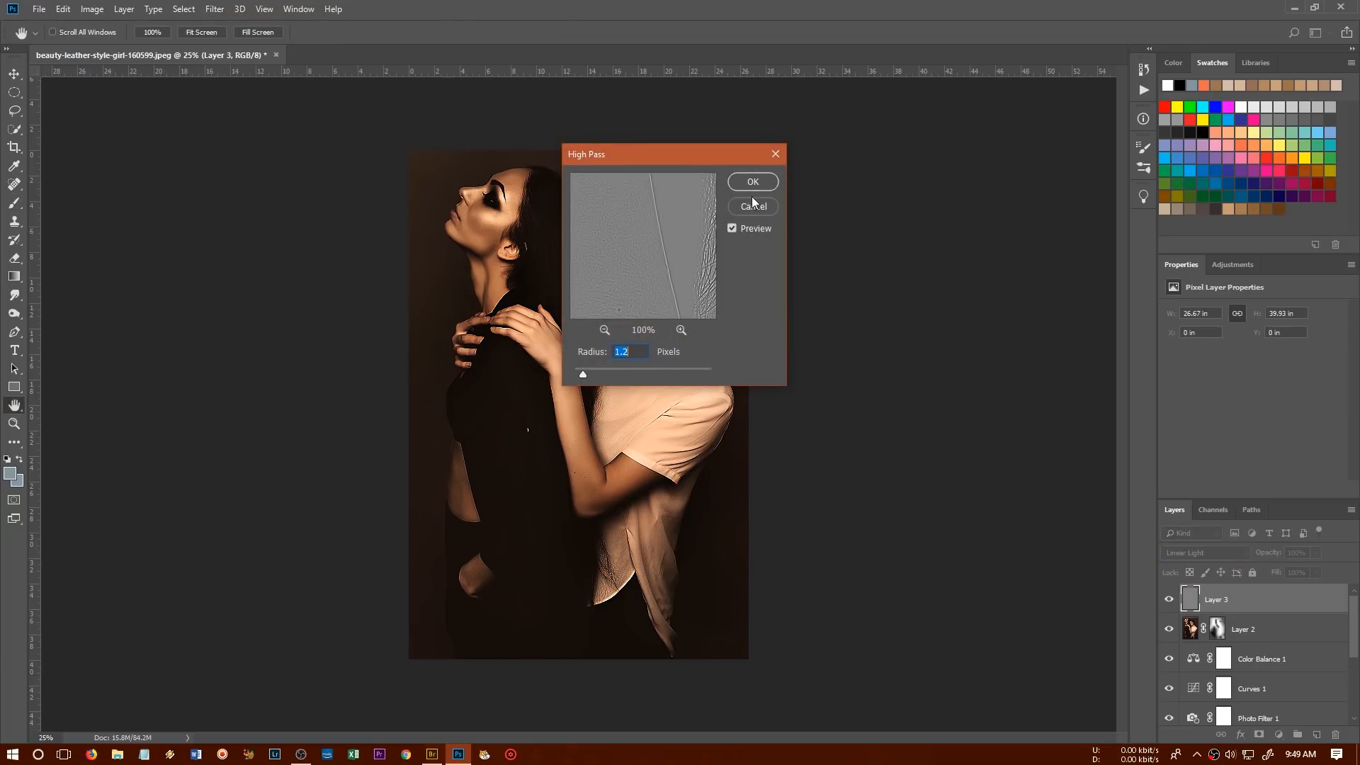
{"action": "left_click", "coordinate": [752, 181]}
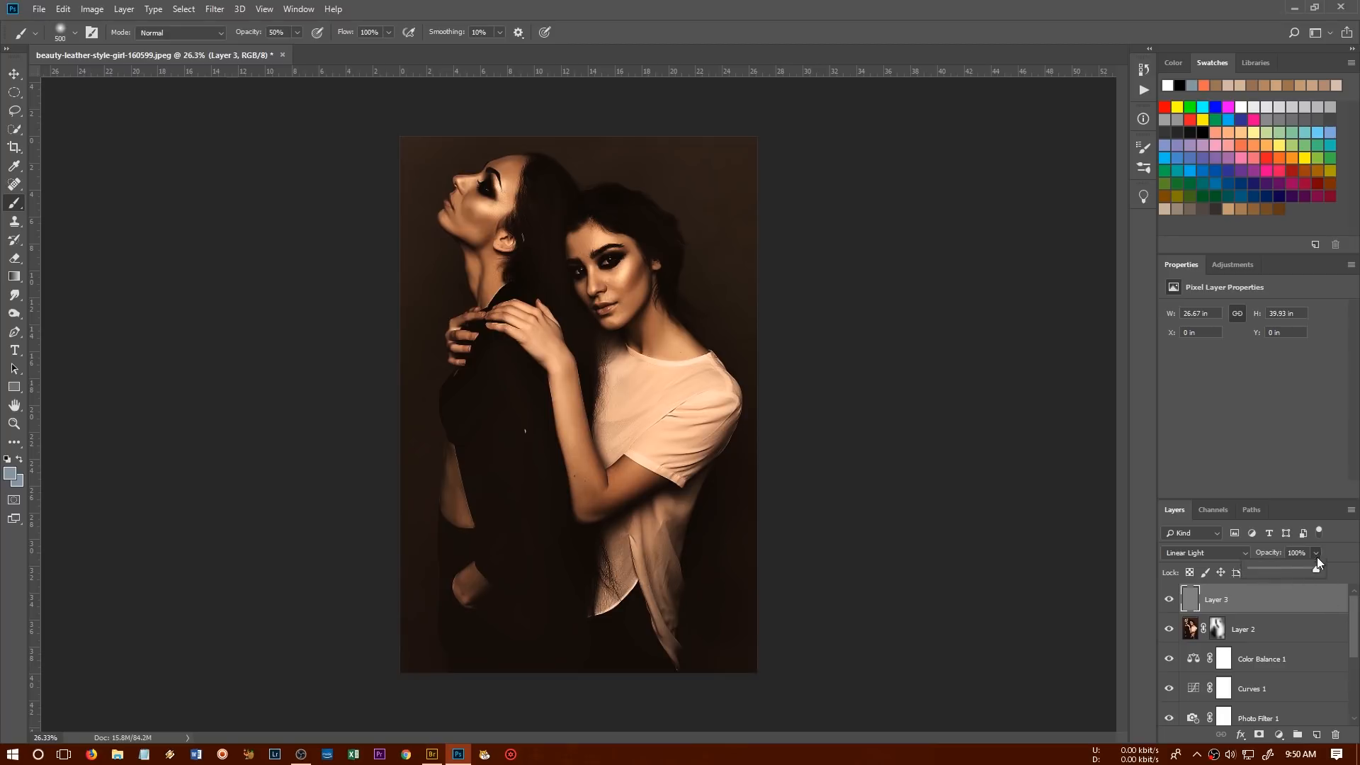
{"action": "left_click_drag", "start_coordinate": [1317, 572], "coordinate": [1288, 573]}
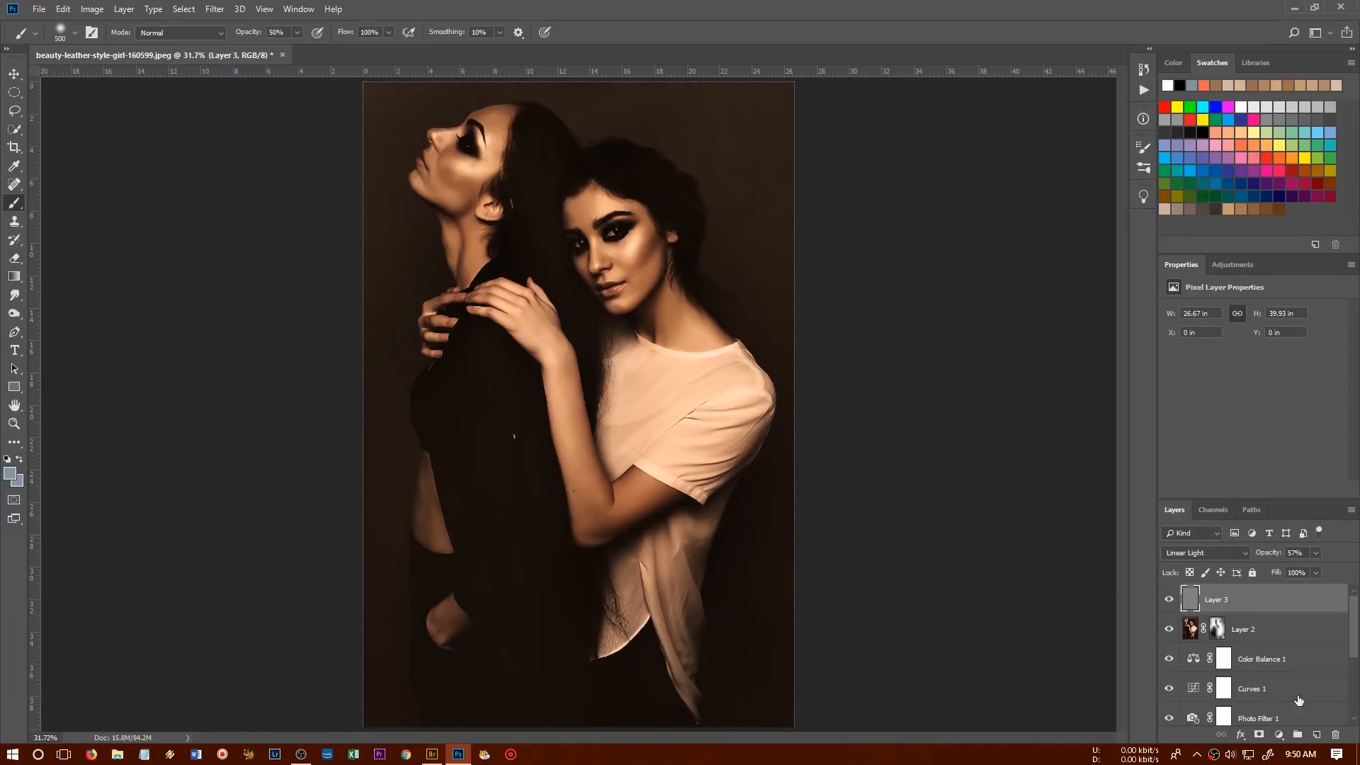
Select the edit layers from Layer 3 down to Layer 1, group them into Group 1, and hide panels.
{"action": "scroll", "scroll_direction": "down", "scroll_amount": 3}
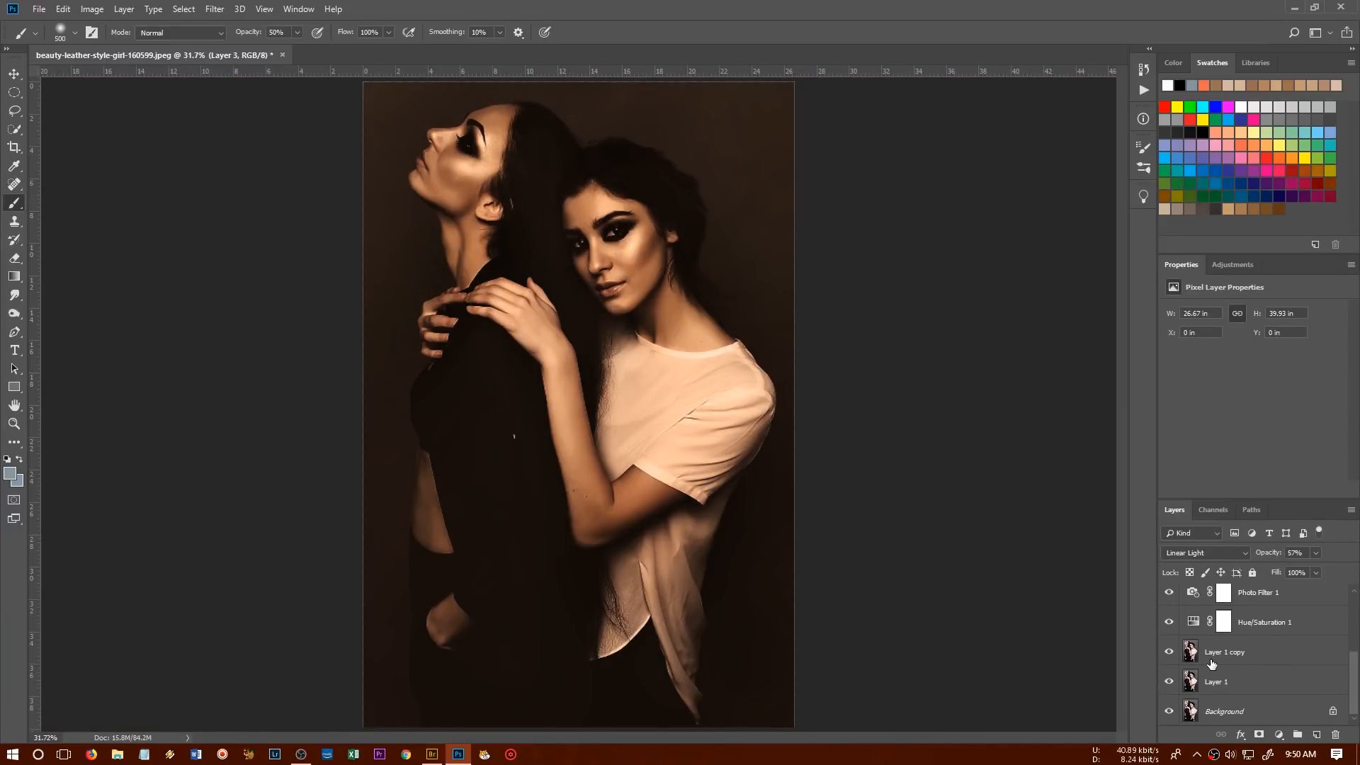
{"action": "left_click", "coordinate": [1216, 681]}
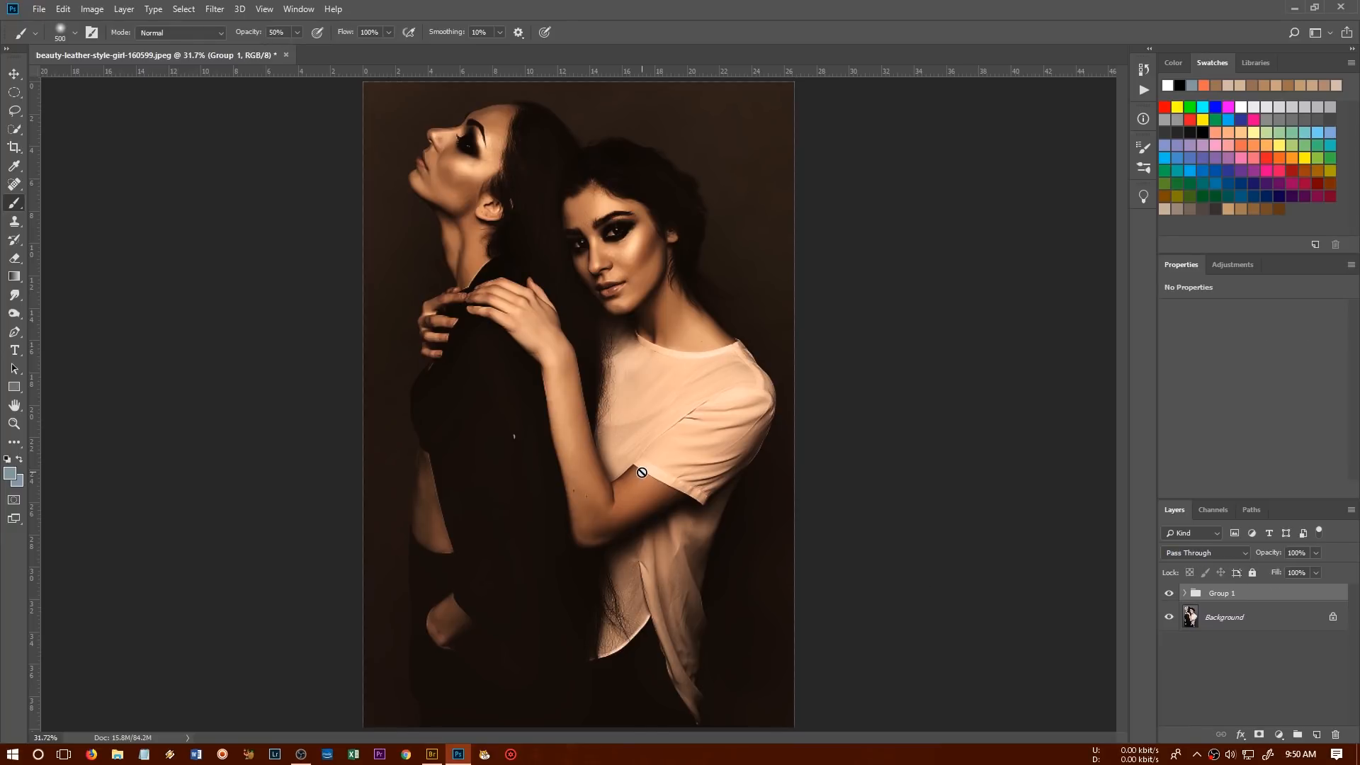
{"action": "key", "text": "Tab"}
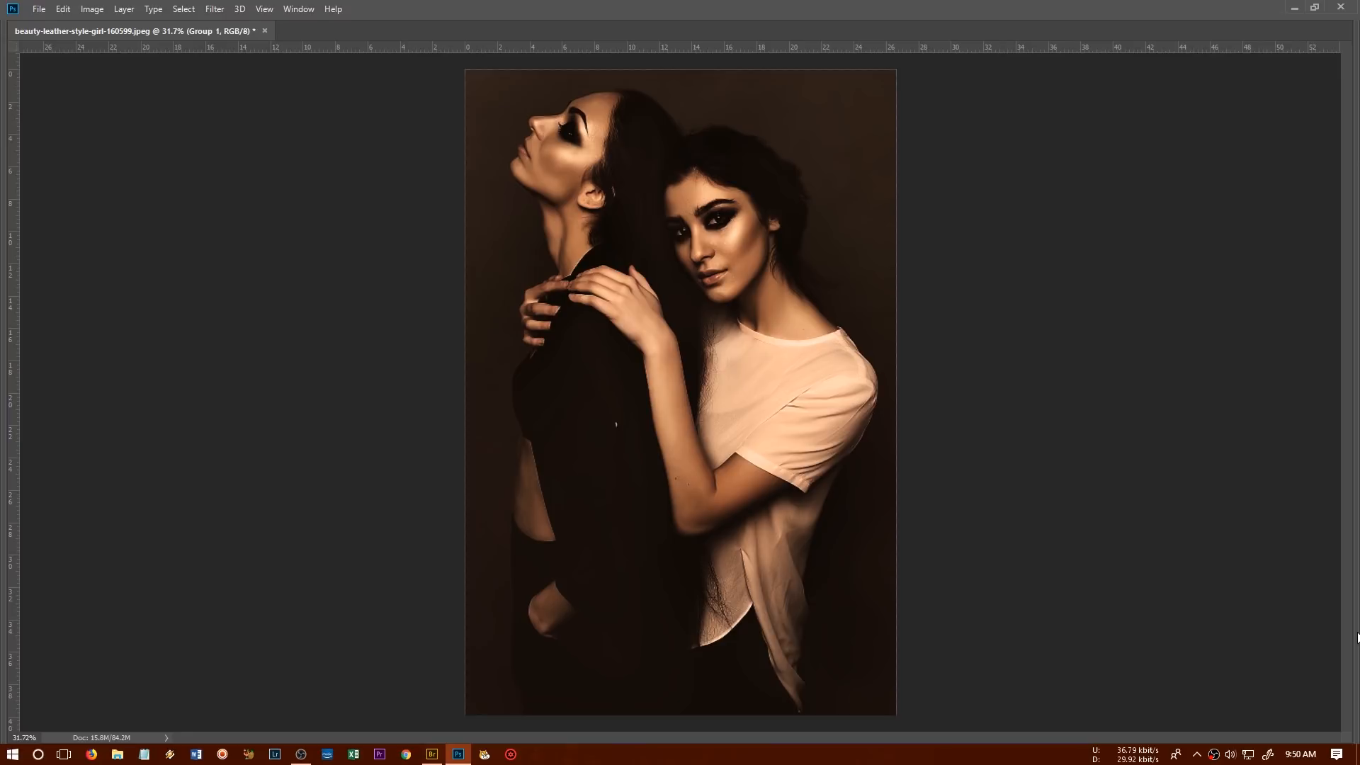